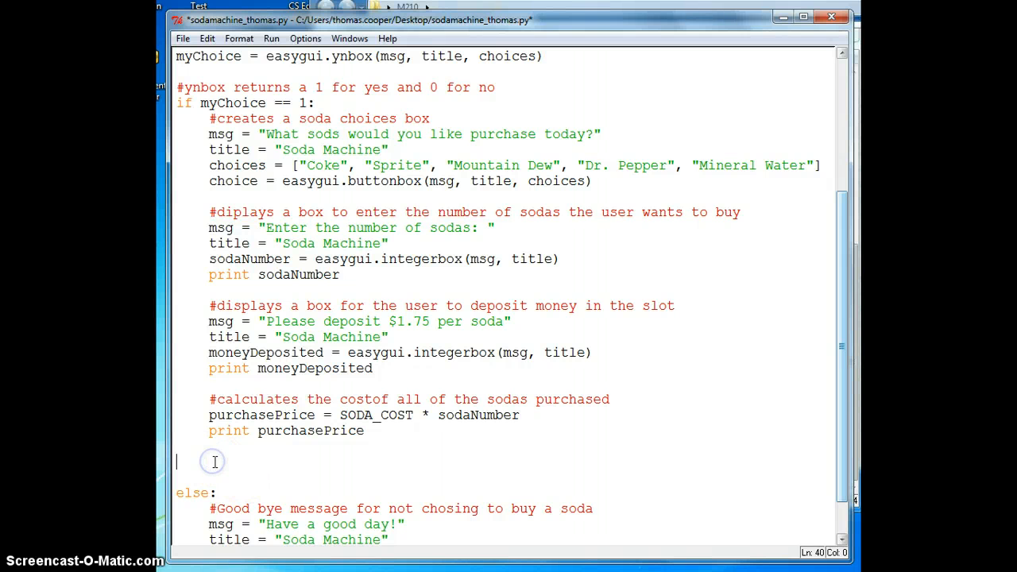
Begin a new line assigning change = moneyDeposited after the purchase price print.
text(d)
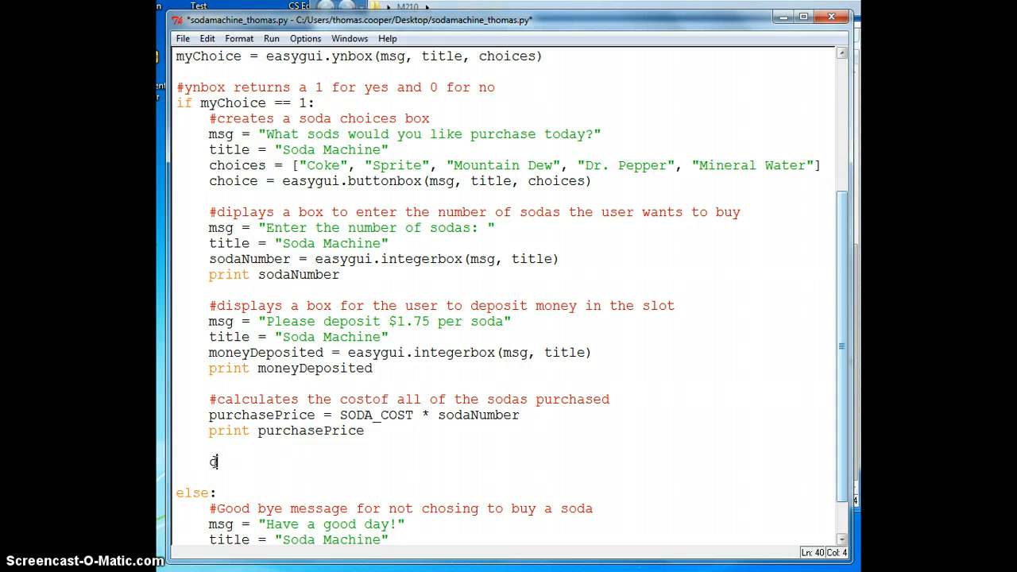
text(ch)
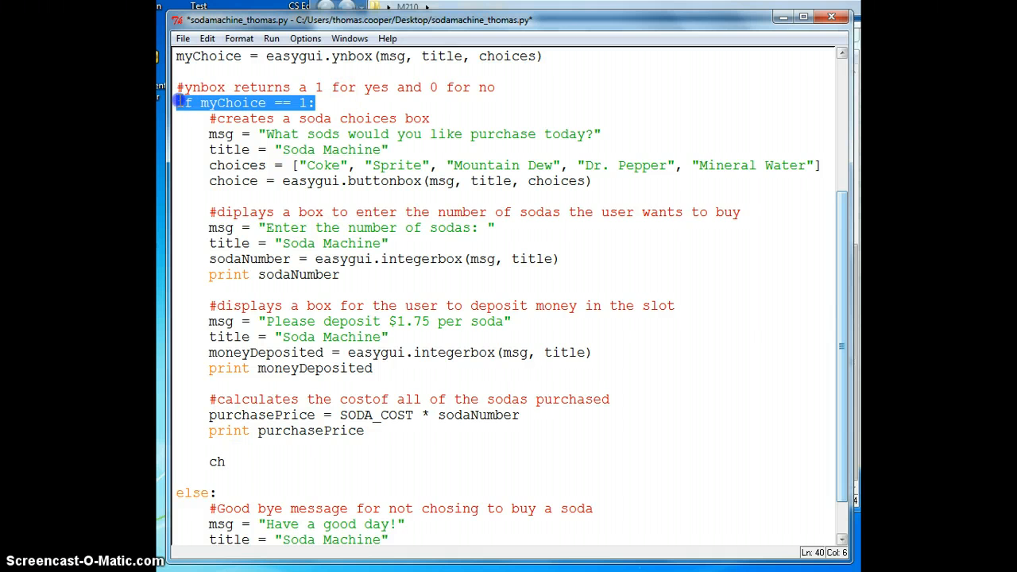
click(231, 461)
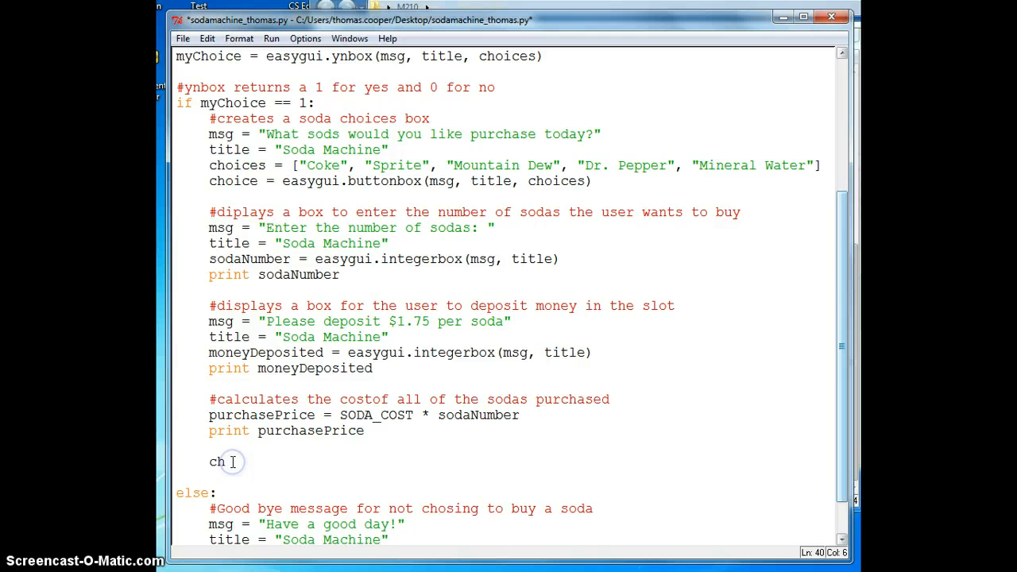
text(ang)
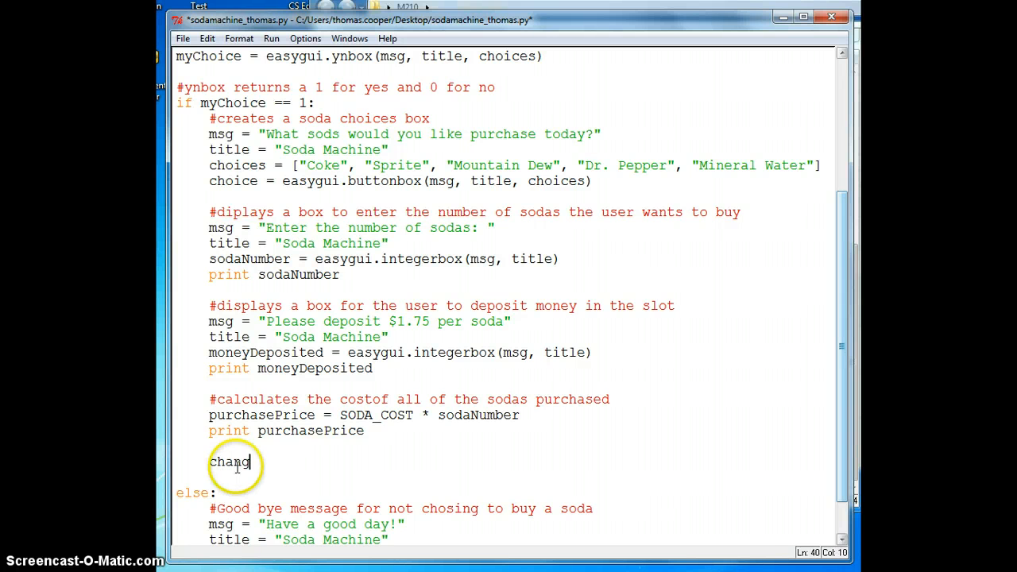
text(ge =)
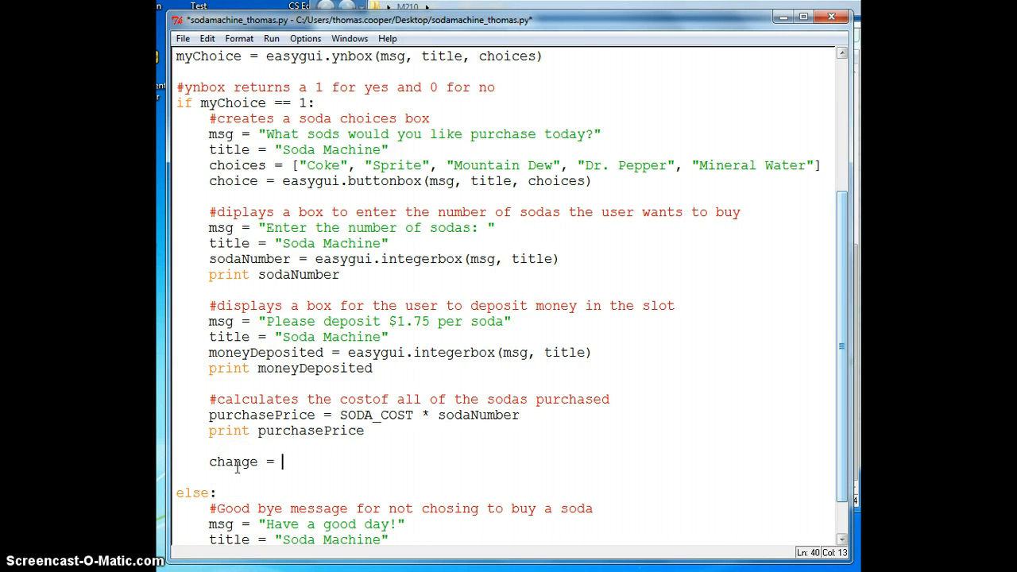
text(moneyDeposi)
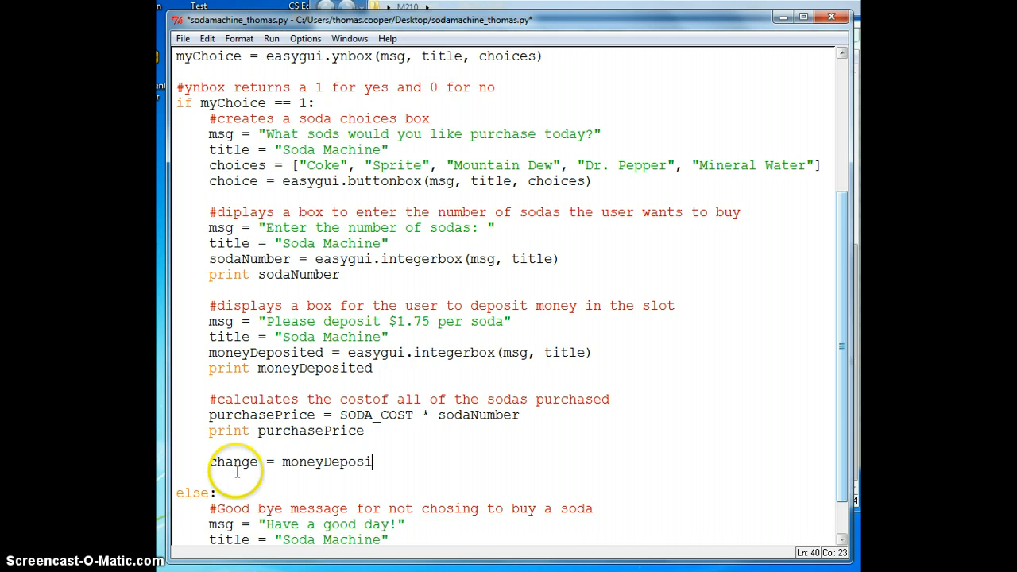
text(ted)
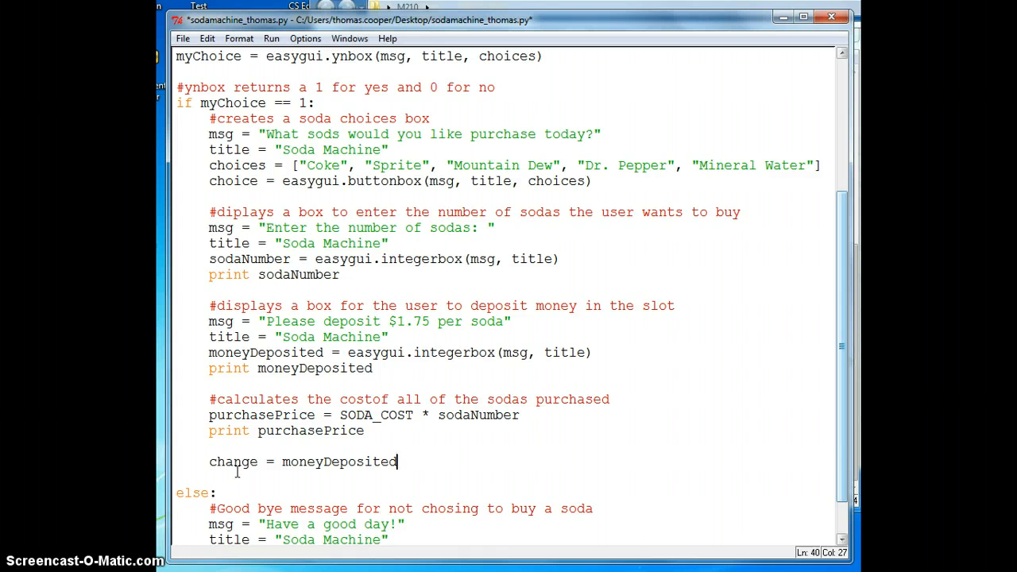
mouse_move(455, 348)
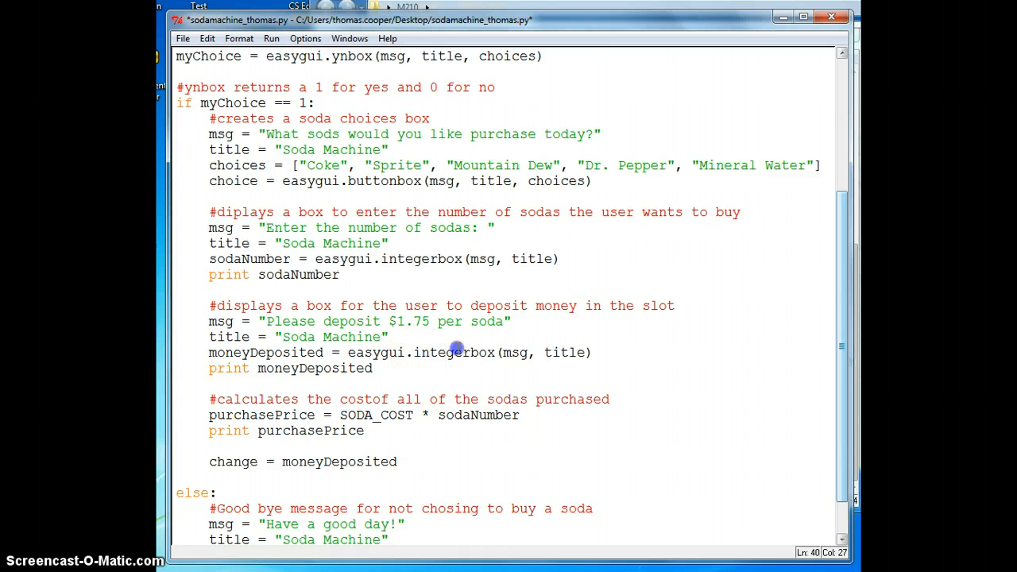
Wrap moneyDeposited in float(), subtract purchasePrice, and start a print change line.
double_click(453, 353)
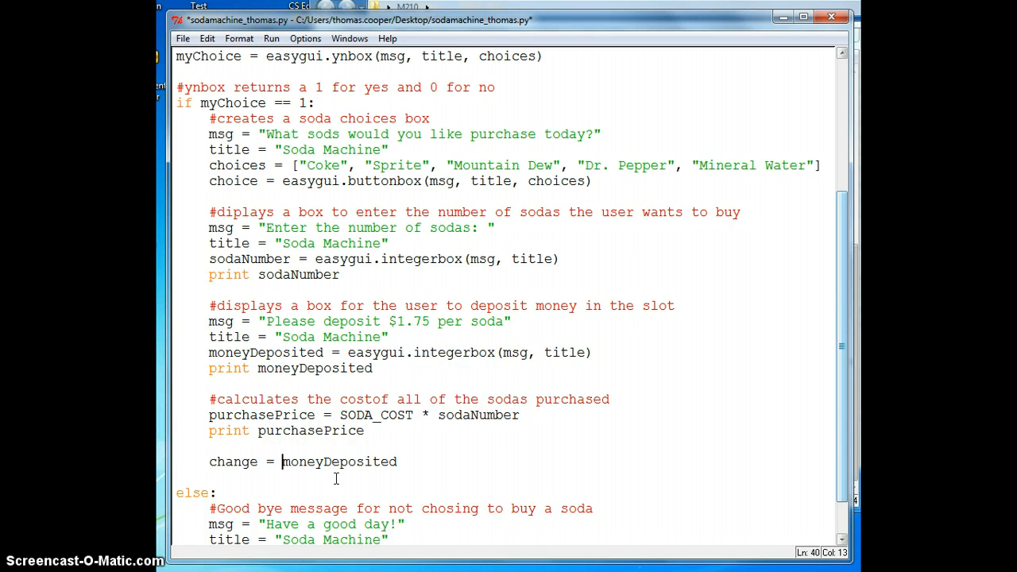
text(f)
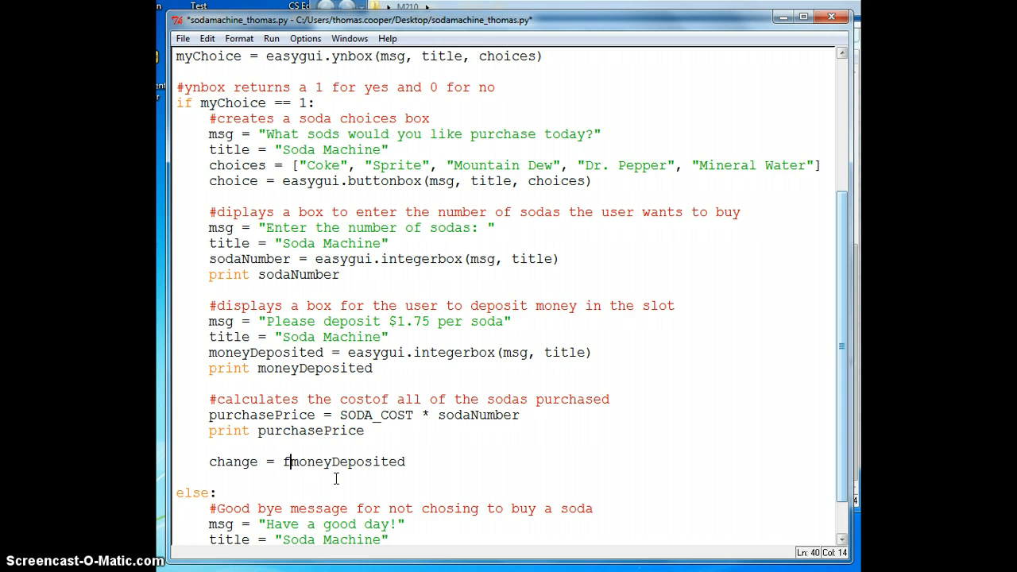
text(loat)
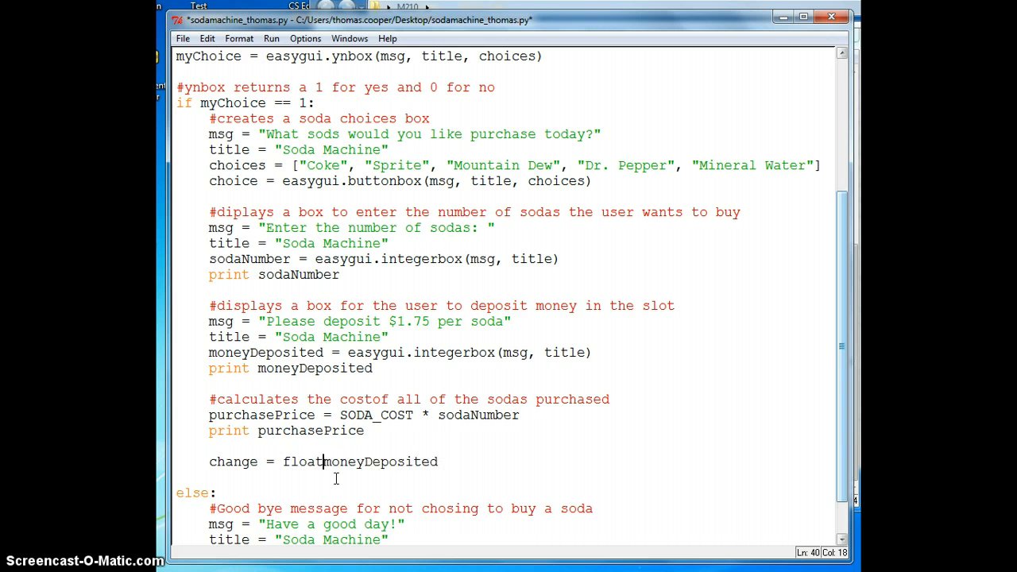
text(()
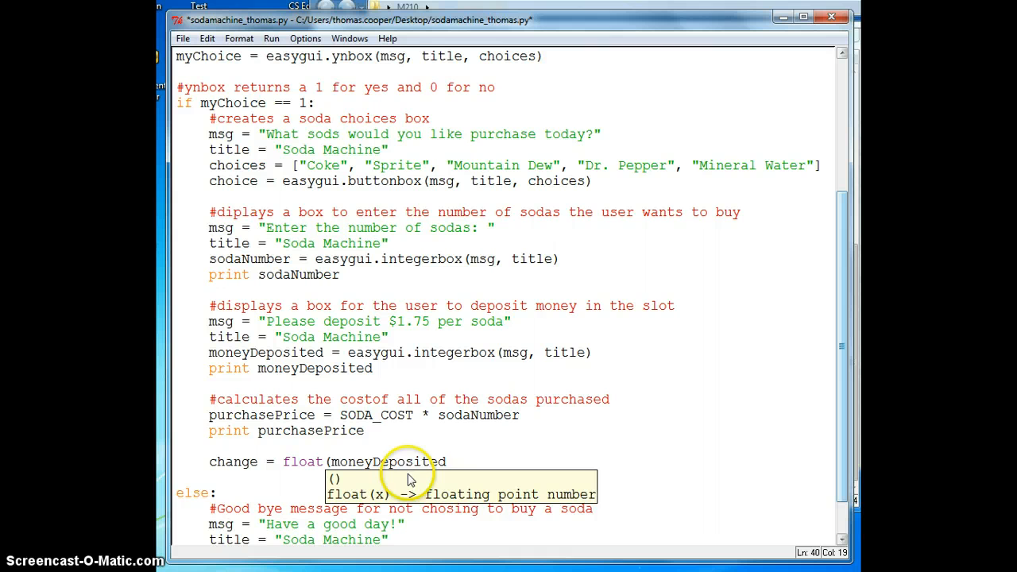
click(448, 460)
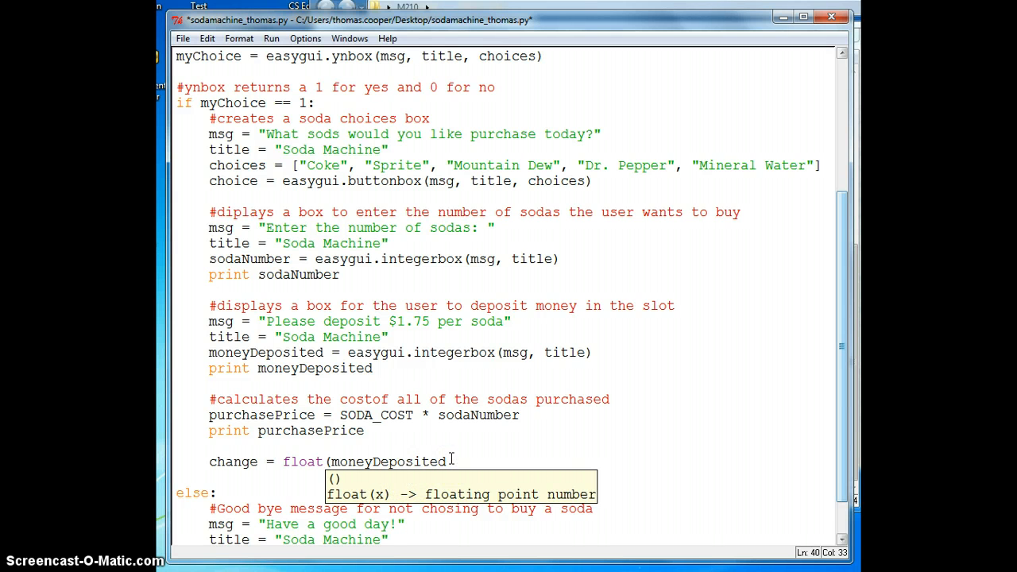
text() -)
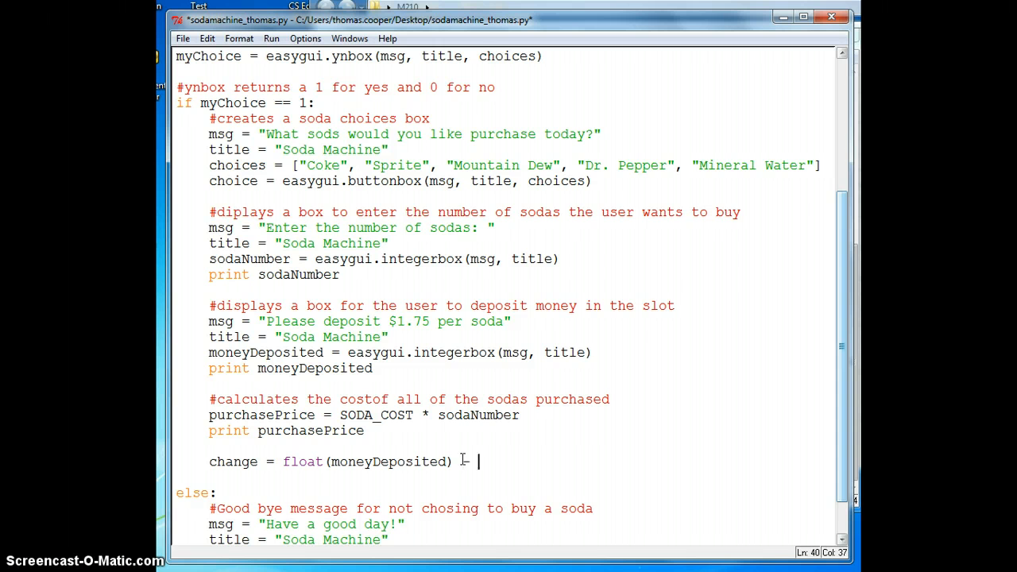
text(pu)
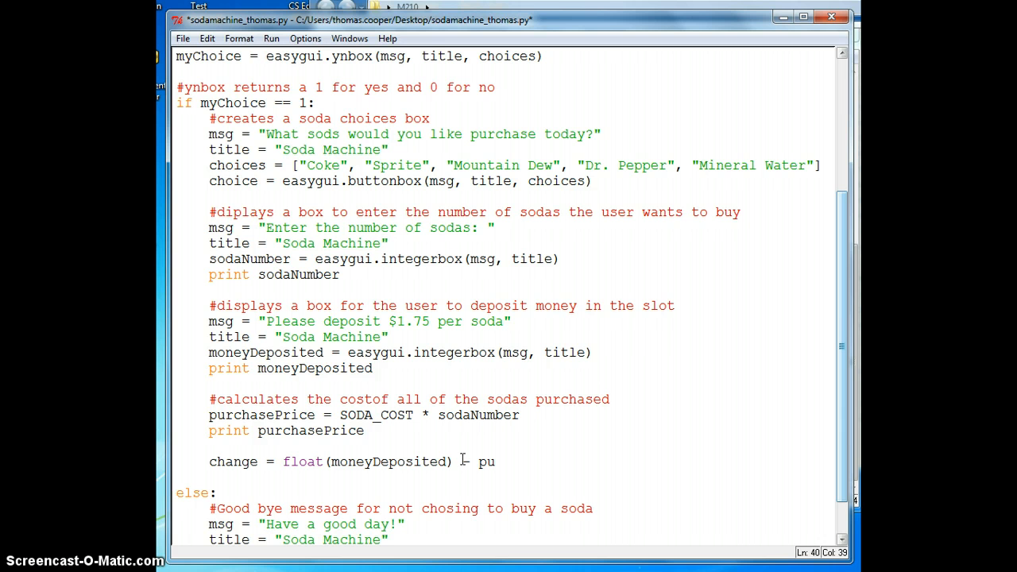
text(rchase)
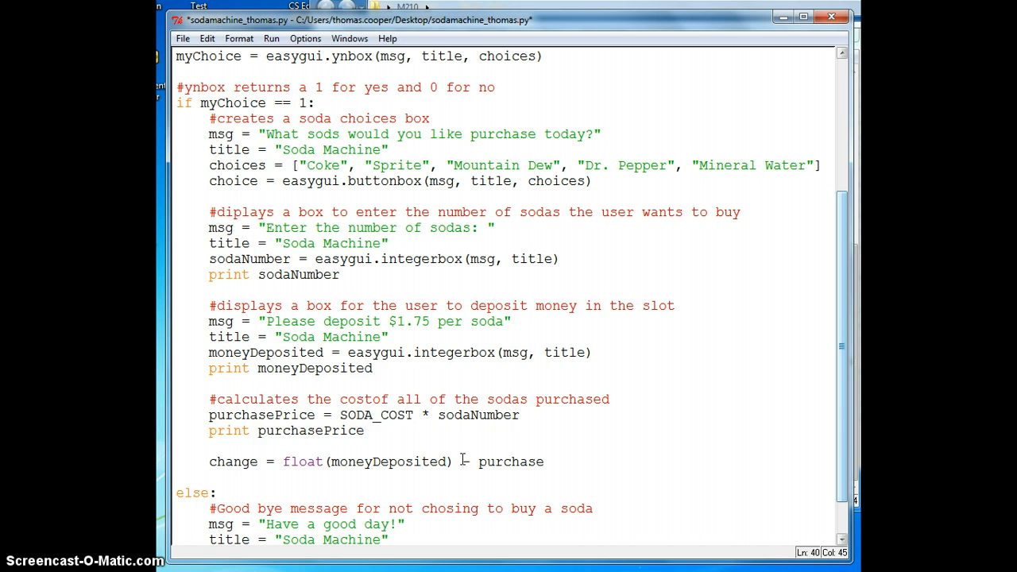
text(Price)
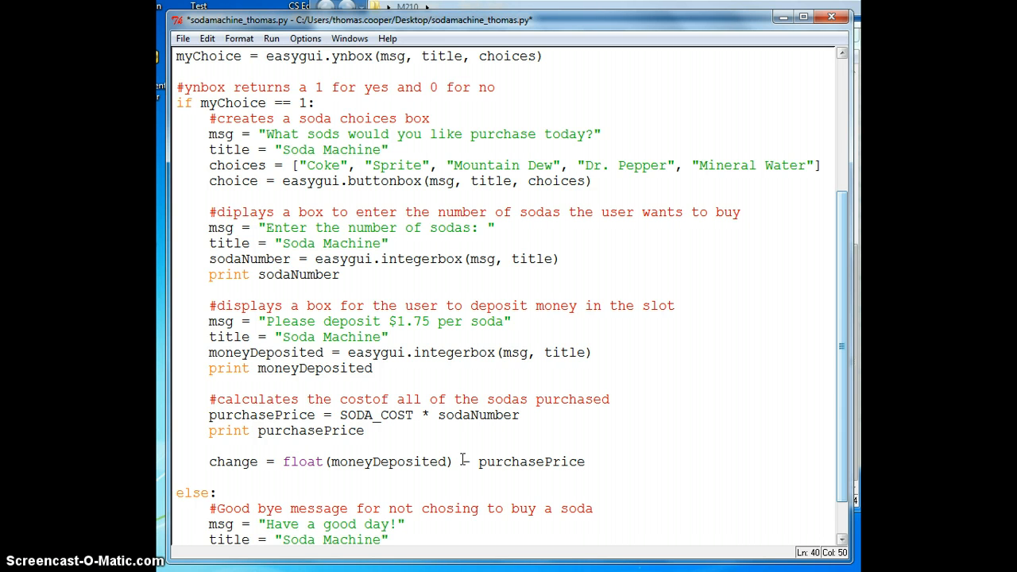
text(print change)
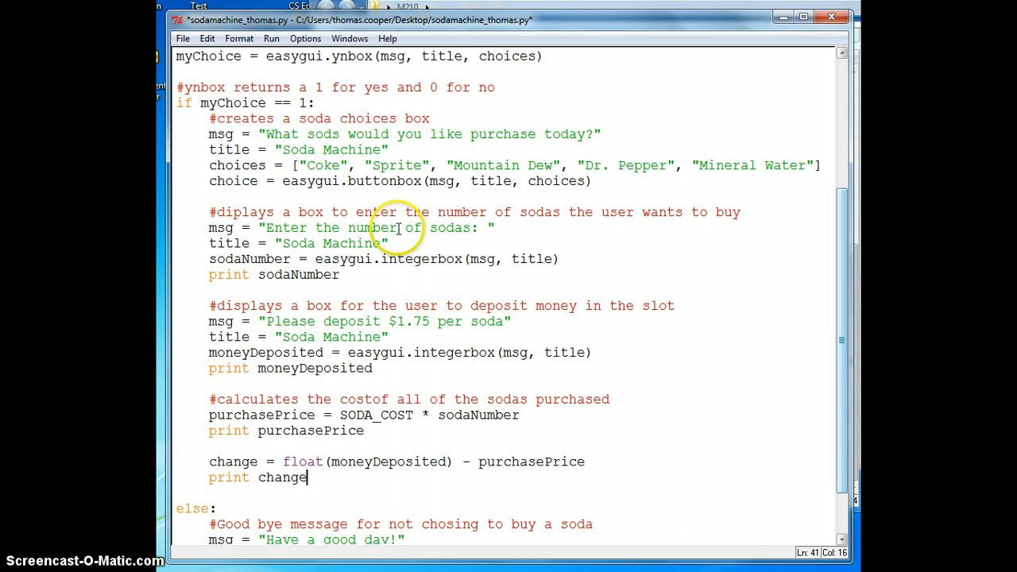
Run the soda machine module, agreeing to save the script first.
click(270, 38)
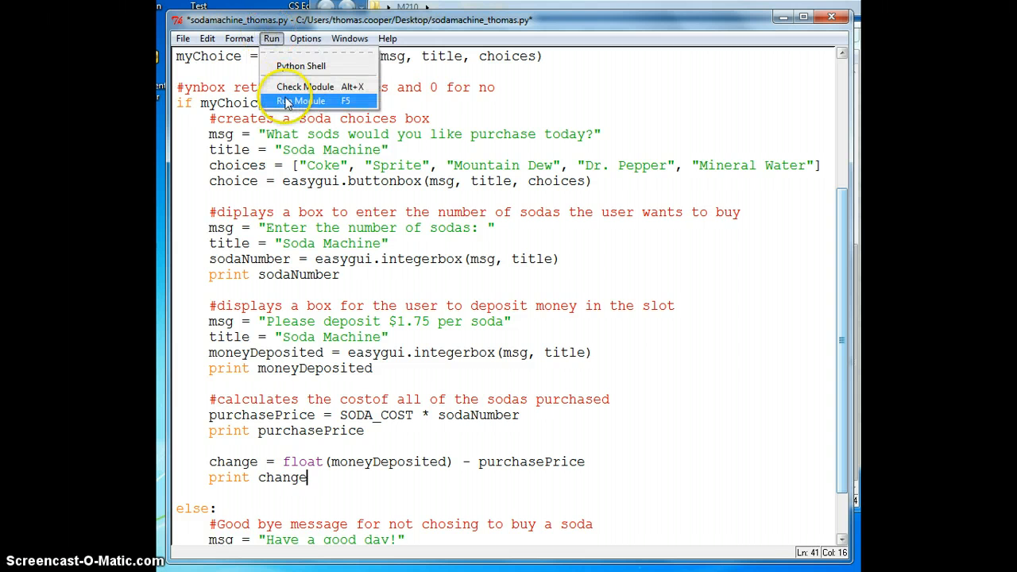
click(300, 102)
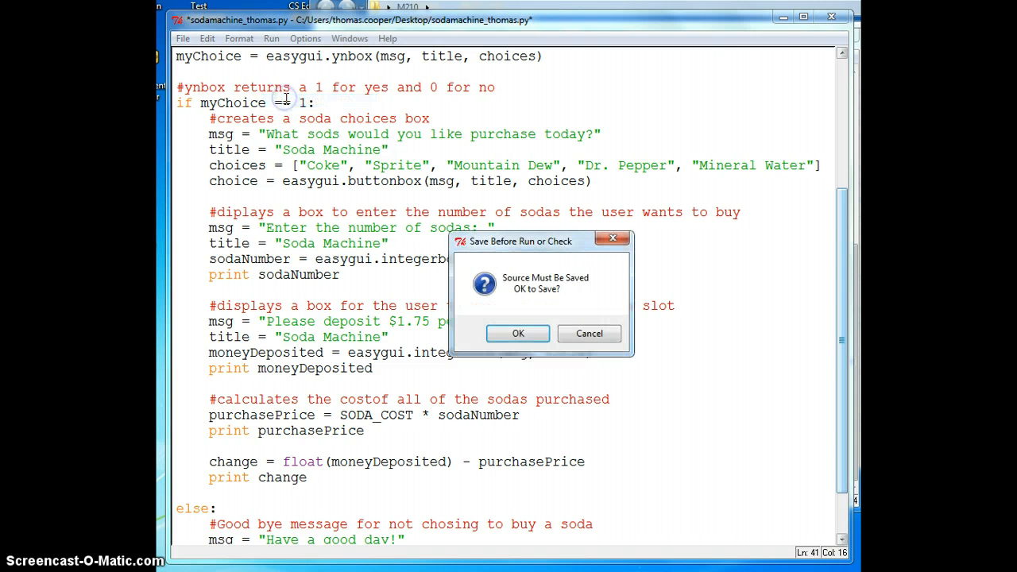
click(518, 334)
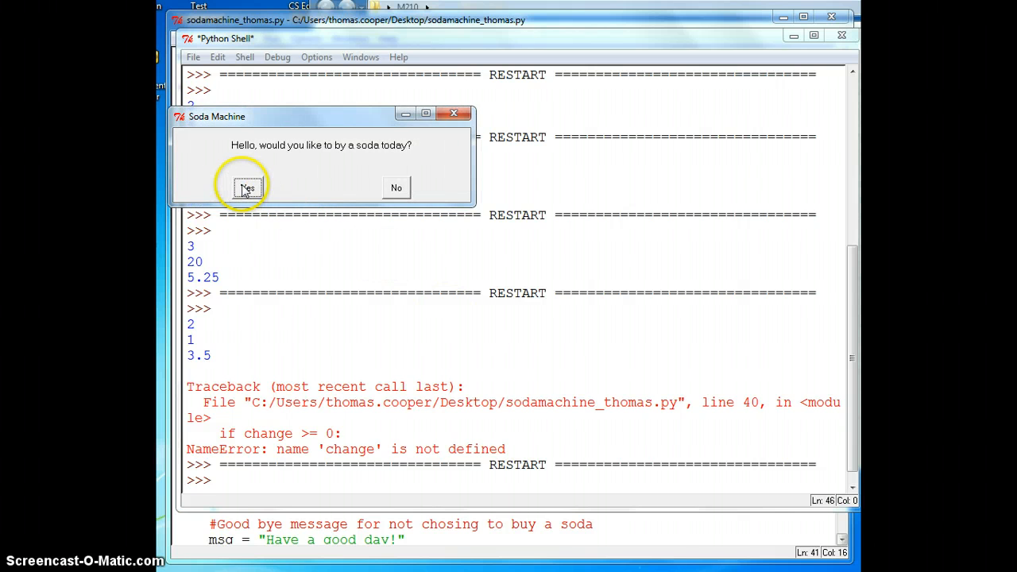
Test the run: buy a Coke, deposit 10, and check the printed 5.25 cost and 4.75 change.
click(248, 188)
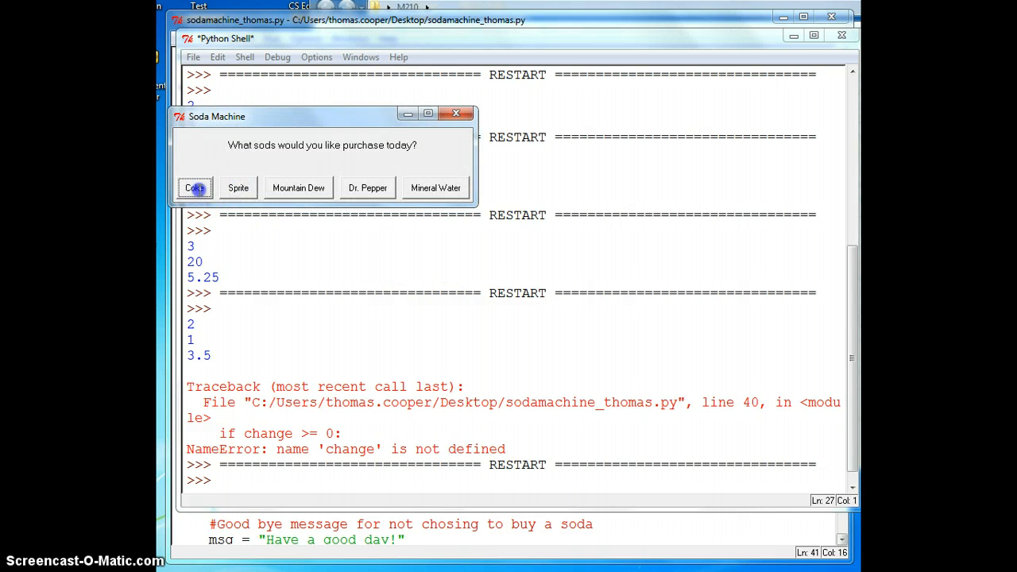
click(194, 187)
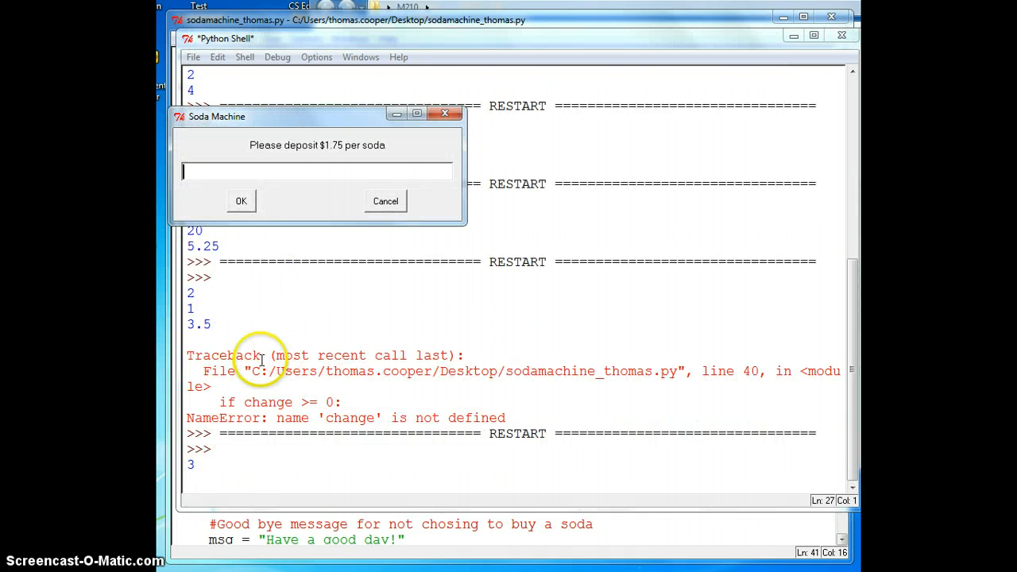
click(384, 200)
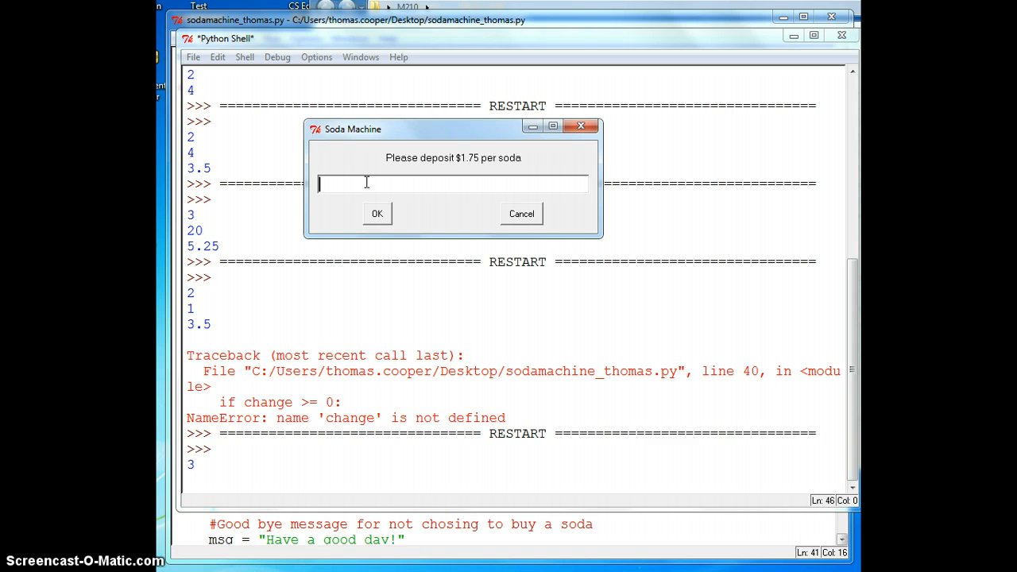
text(10)
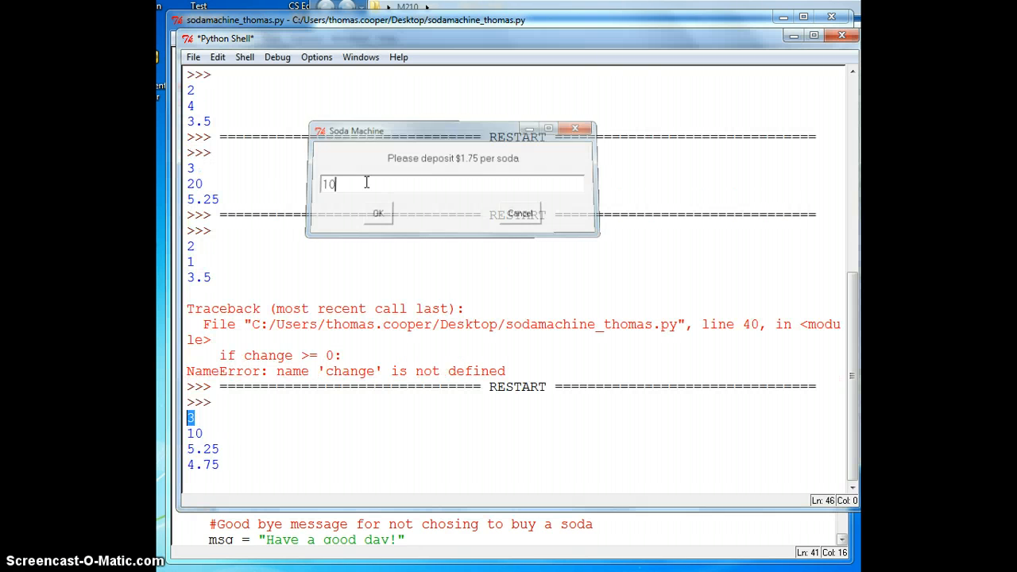
click(378, 212)
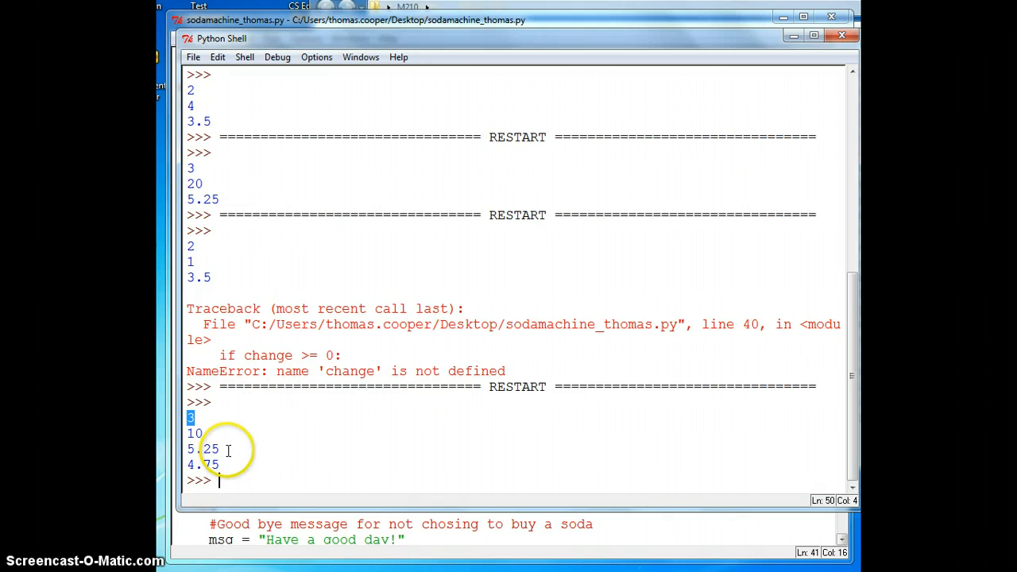
double_click(203, 448)
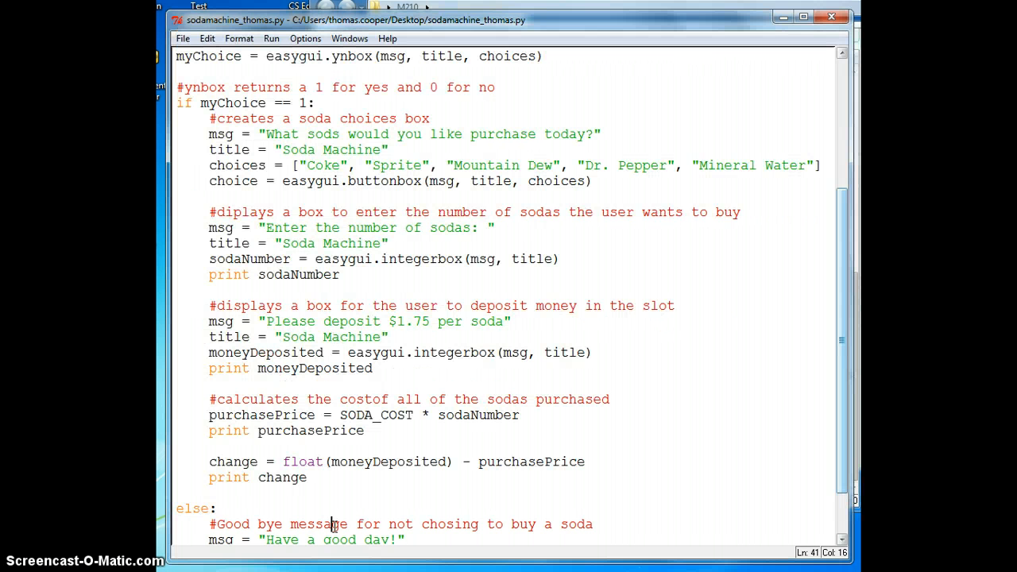
Add the comment '#calculate the change give to the user' above the change calculation.
scroll(down, 3)
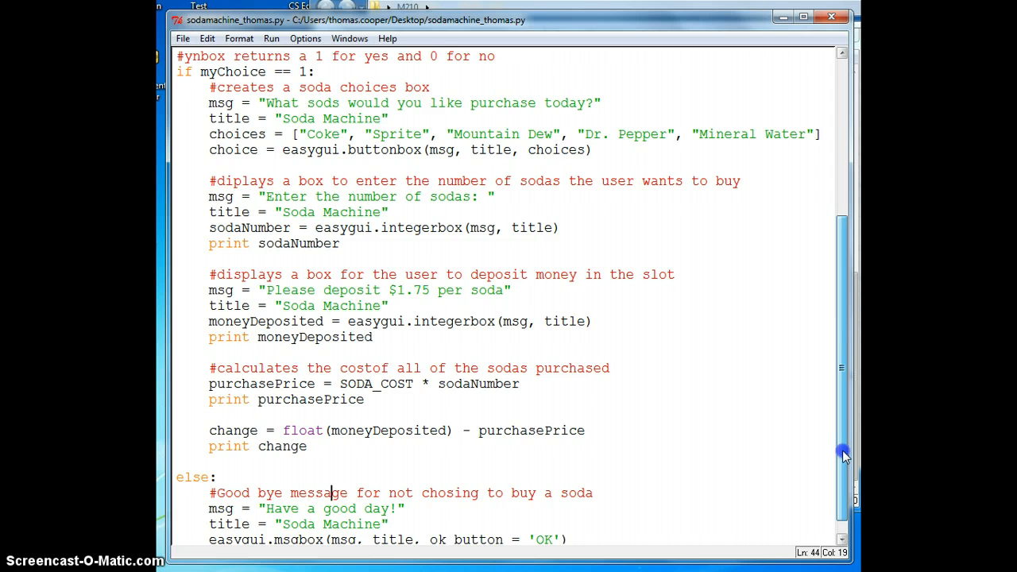
click(328, 413)
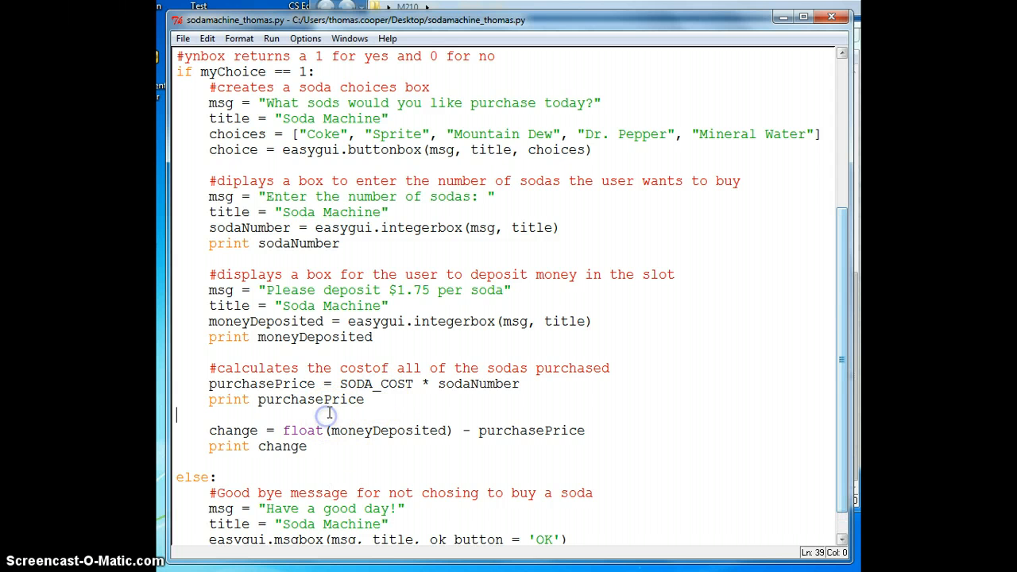
key(enter)
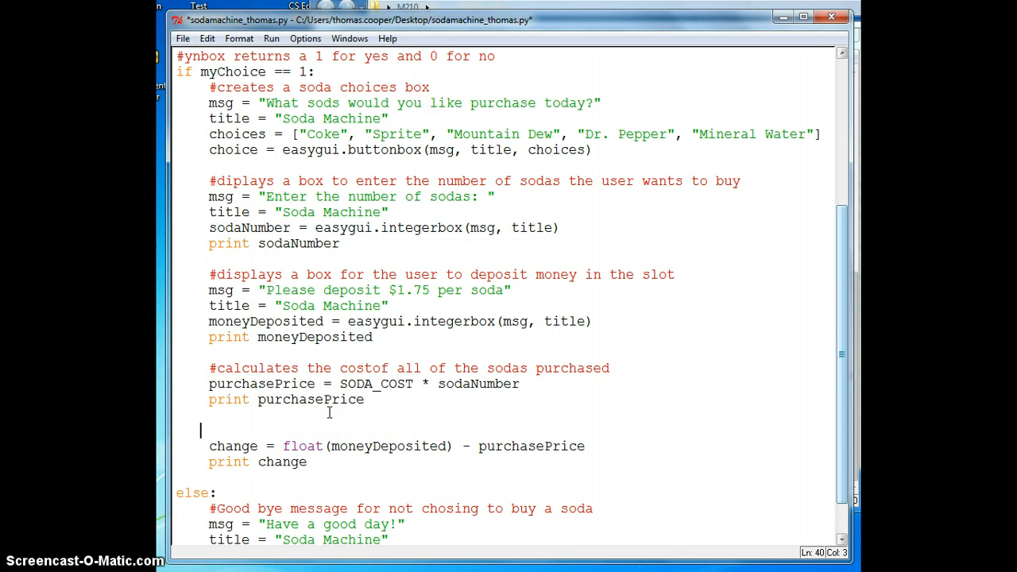
text(#)
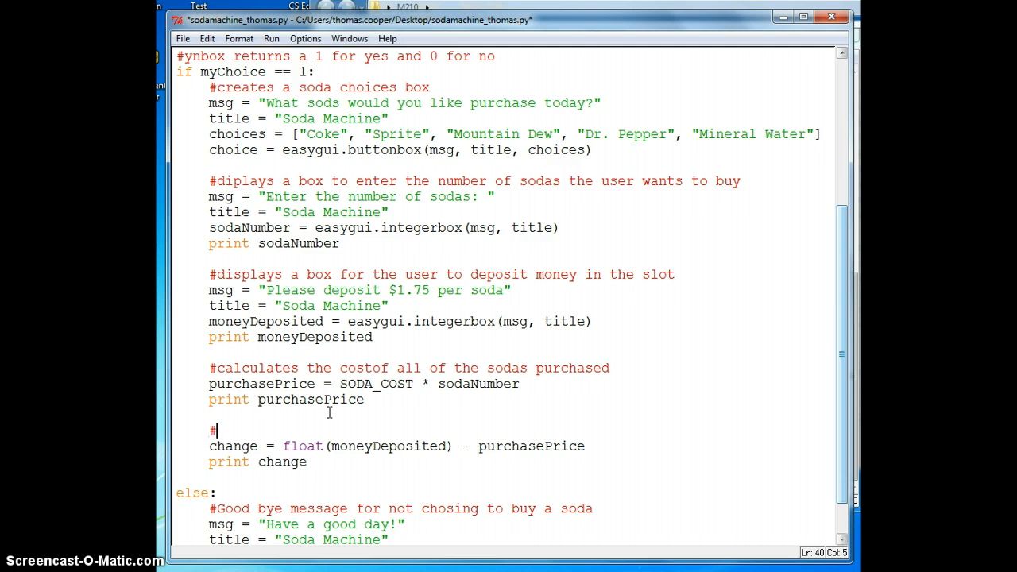
text(calculate the change)
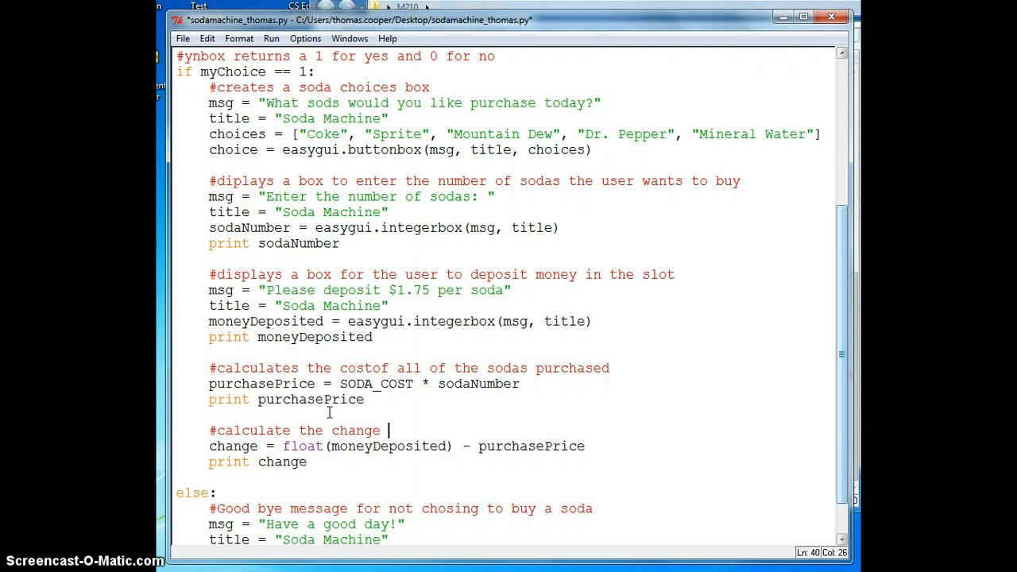
text(give to the user)
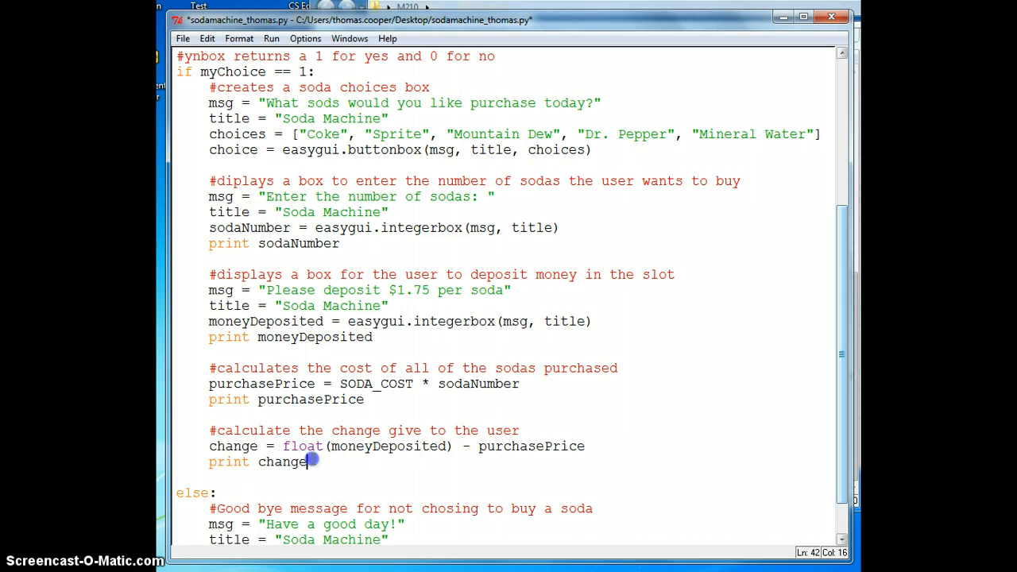
key(enter)
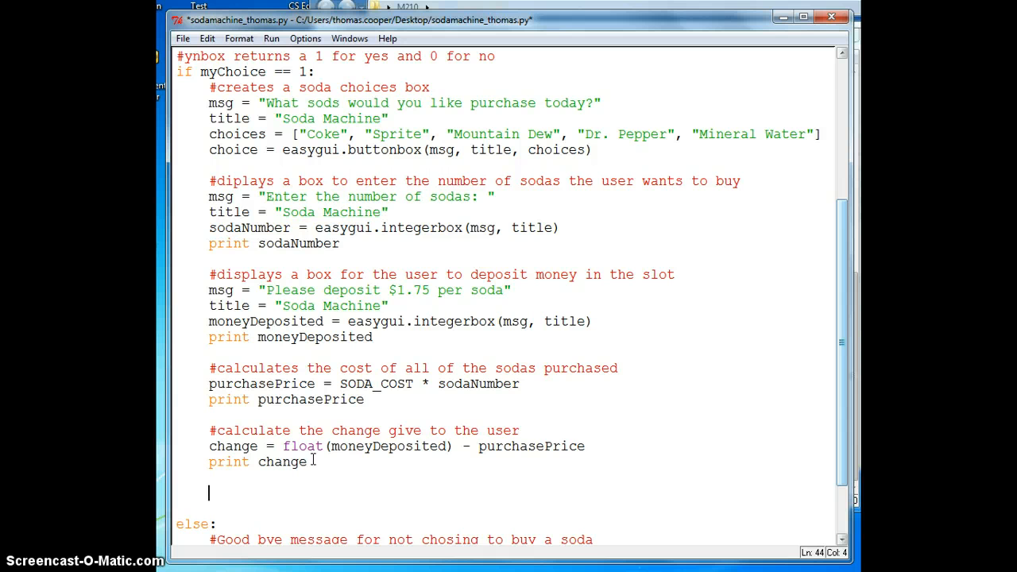
Write 'if change >= 0:' with a placeholder statement comment and an else: branch.
text(if change >)
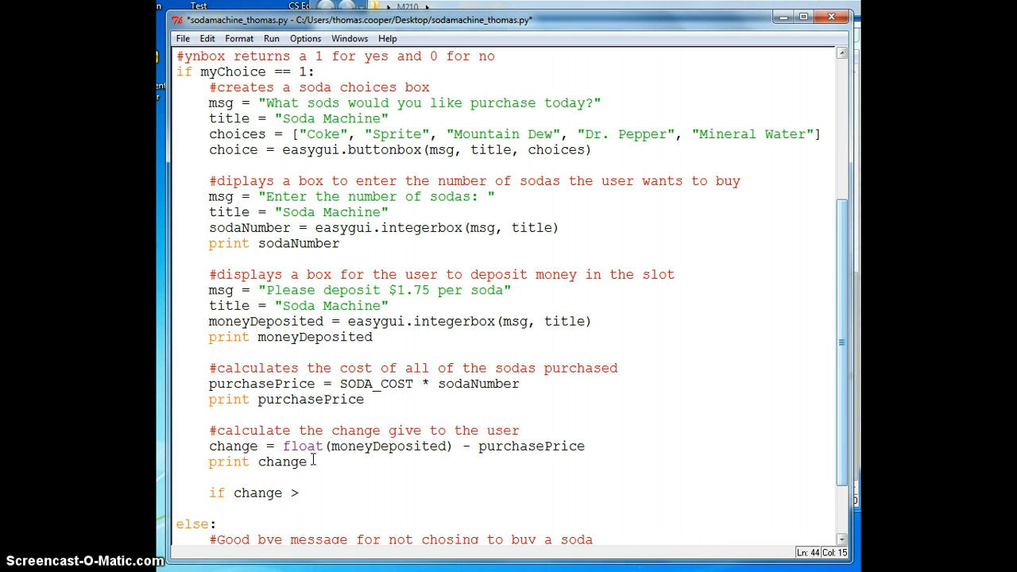
text(= 0:)
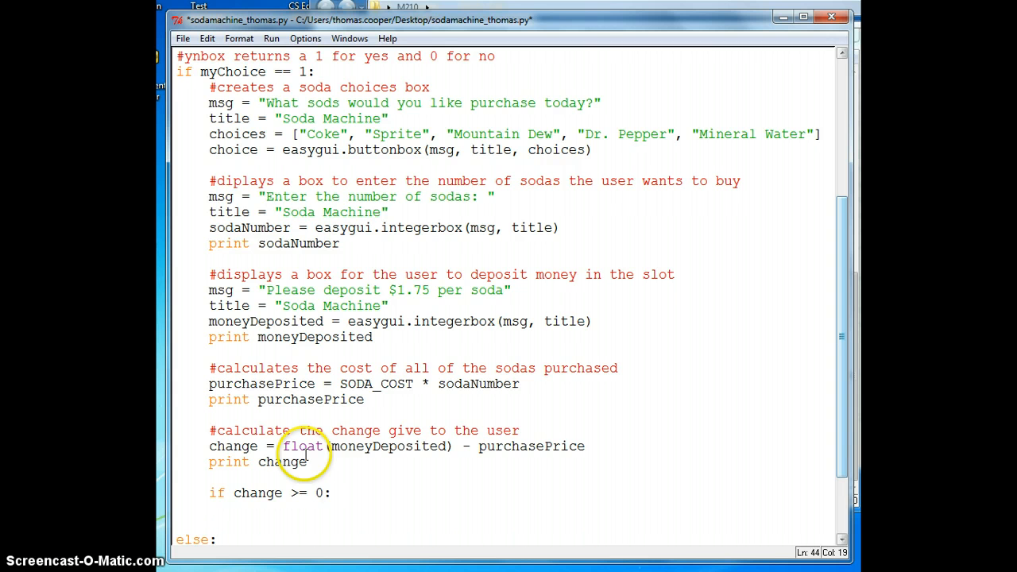
text(#do)
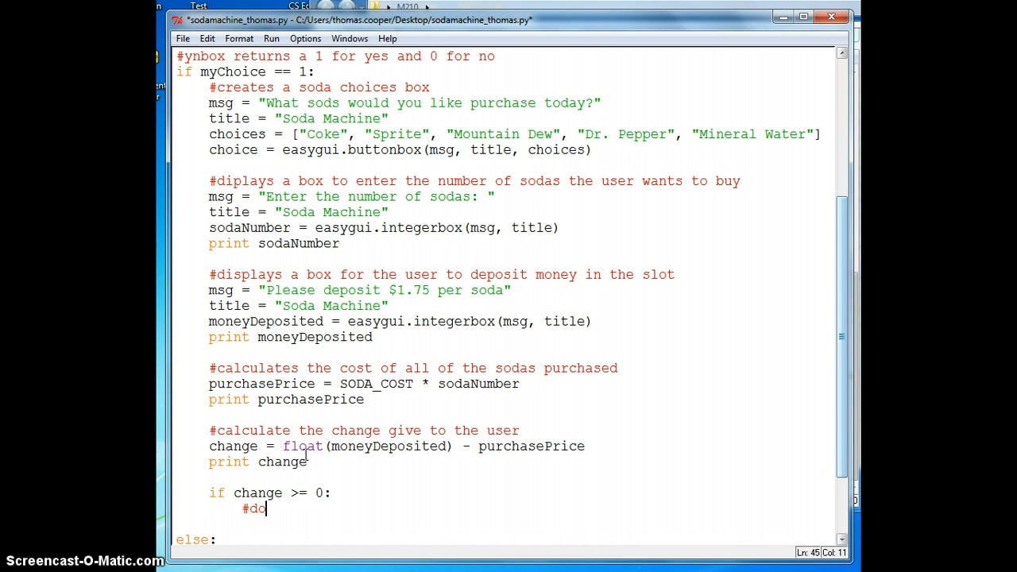
text(tatement)
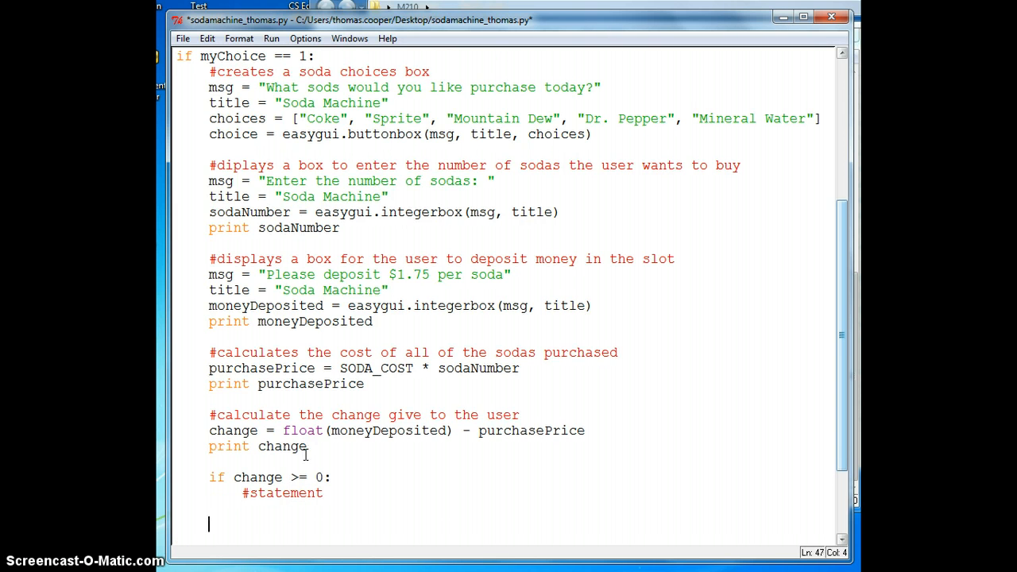
text(else:)
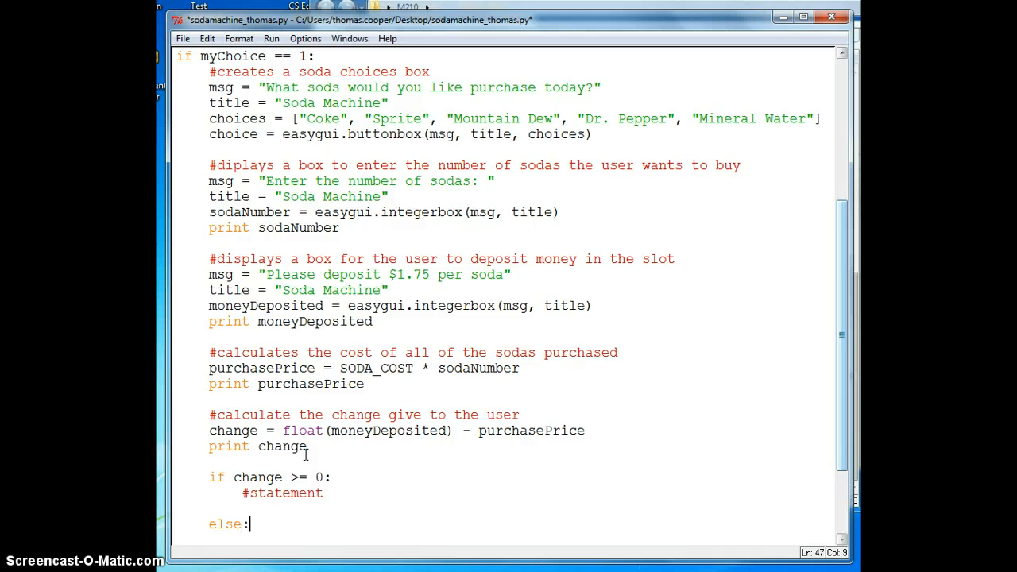
In the else branch set msg to a not-enough-money 'try again' message and title to Soda Machine.
scroll(down, 3)
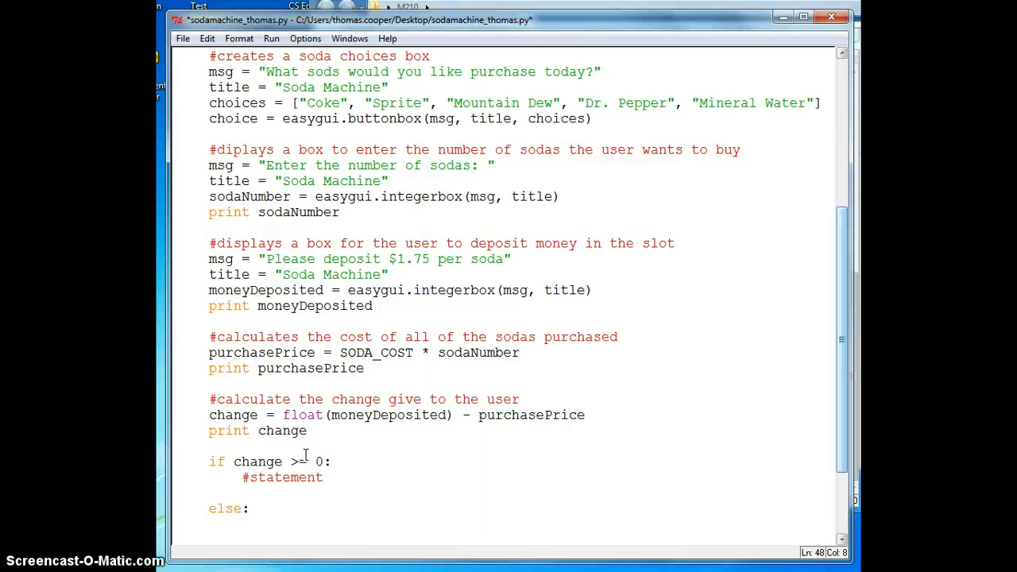
text(m)
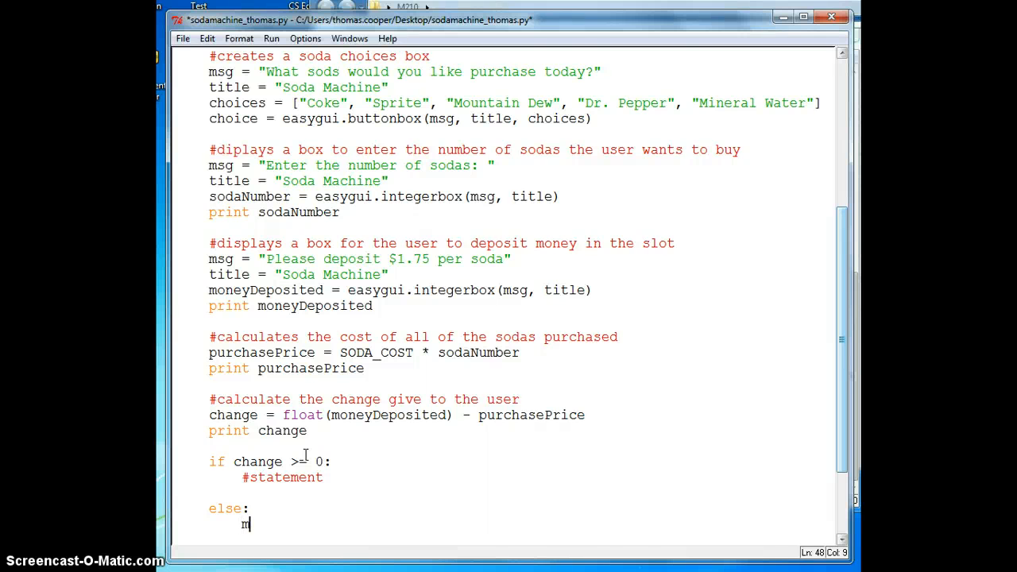
text(sg = ")
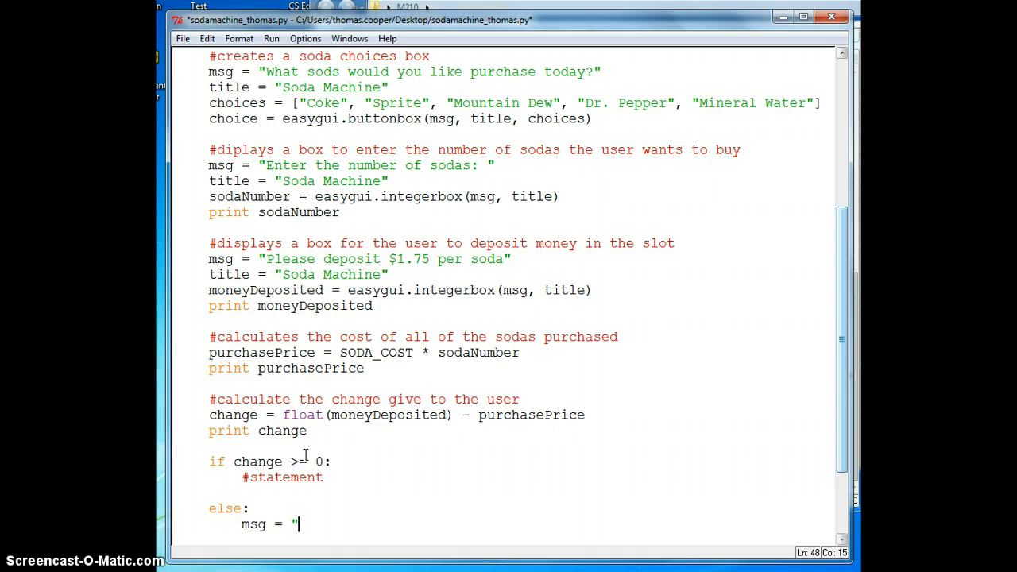
text(you didn't depo)
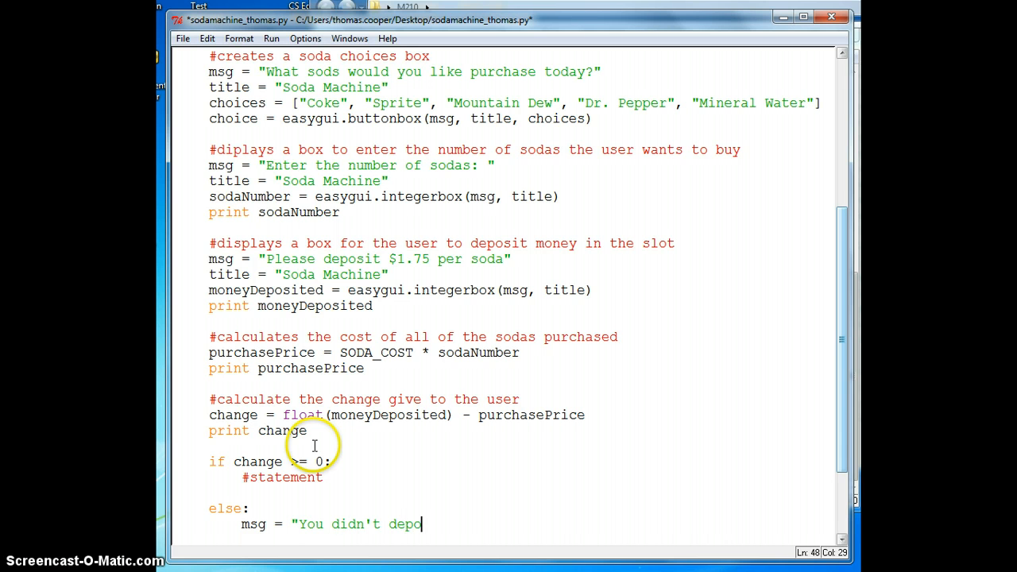
text(site)
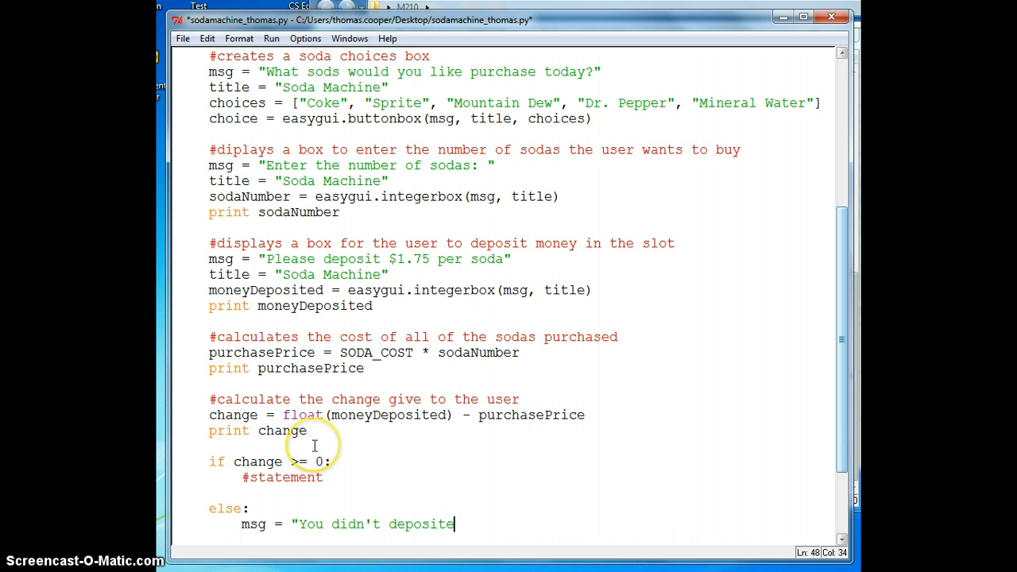
key(backspace)
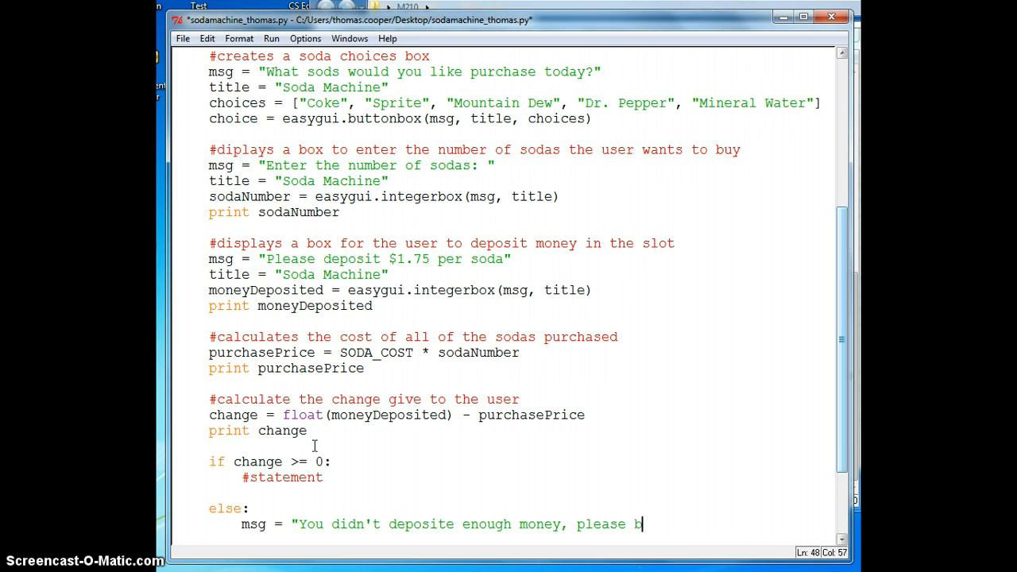
text(eg)
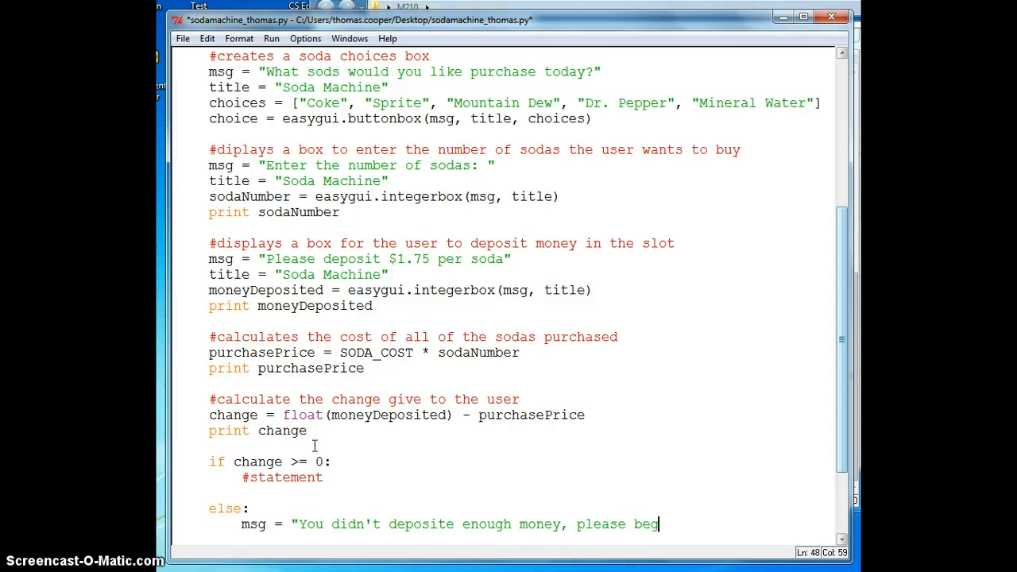
text(in)
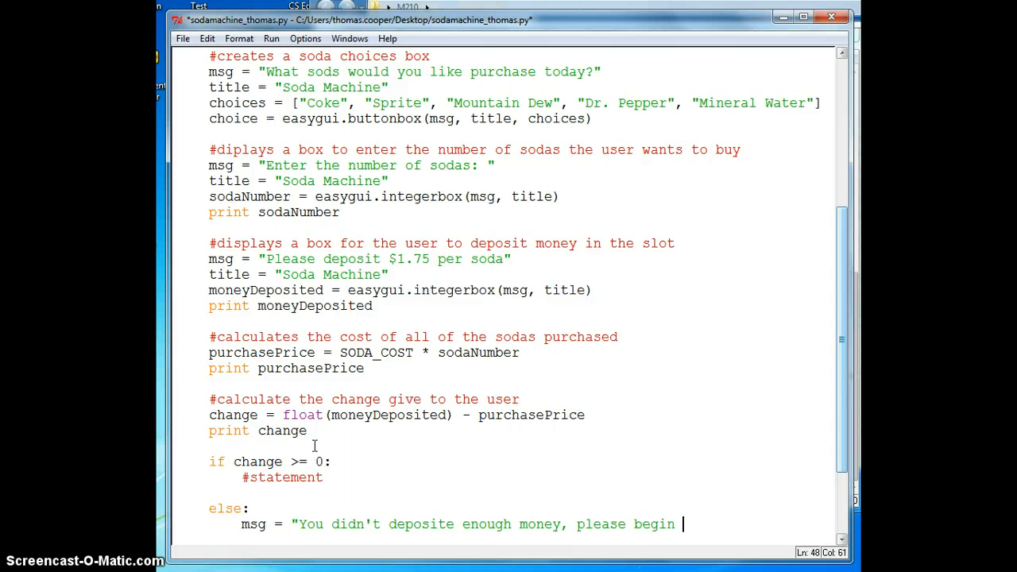
text(again.")
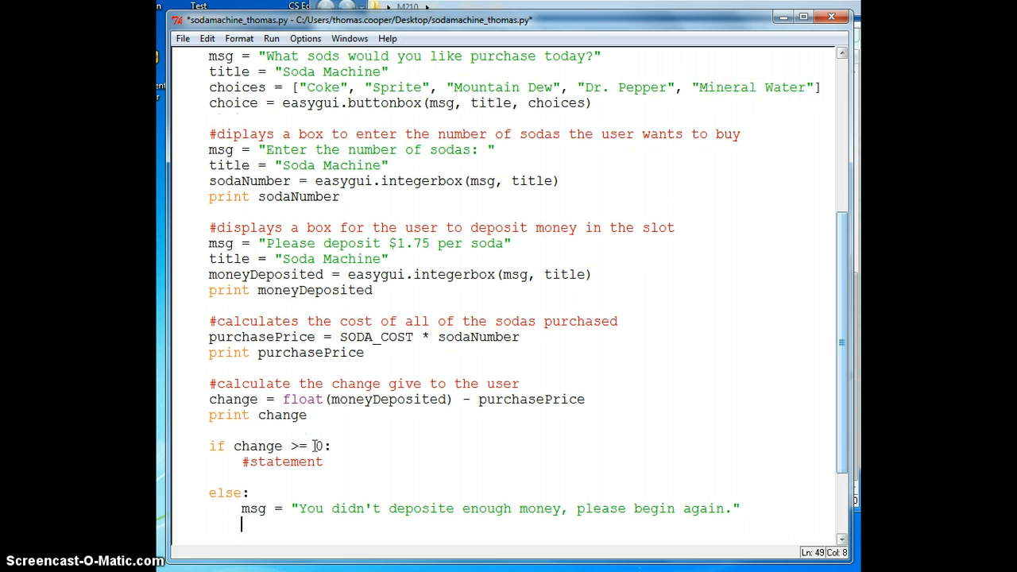
text(title = ")
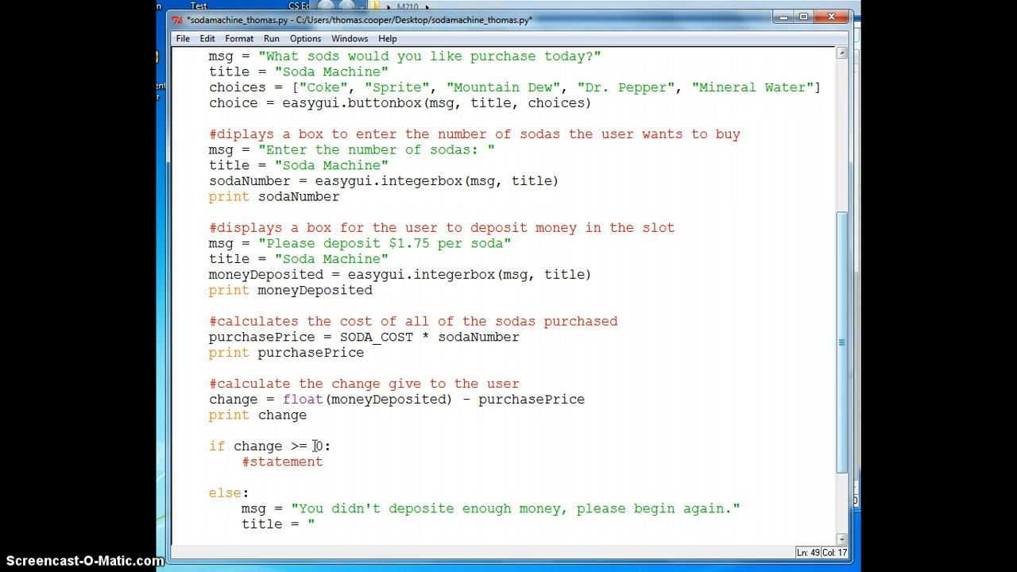
text(Soda Machine")
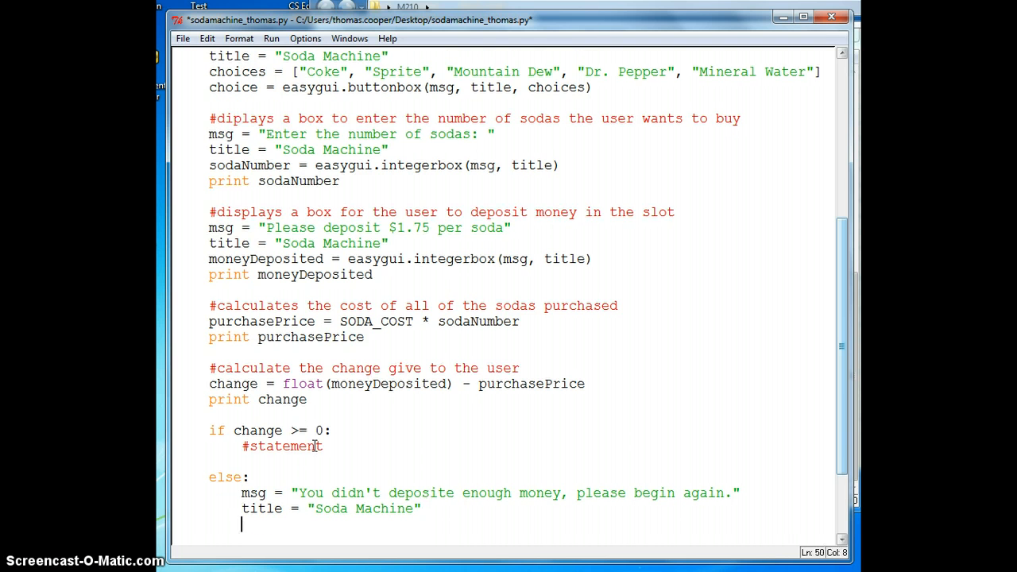
Show it with easygui.msgbox(msg, title, ok_button = 'OK') and remove the stray characters.
text(easy)
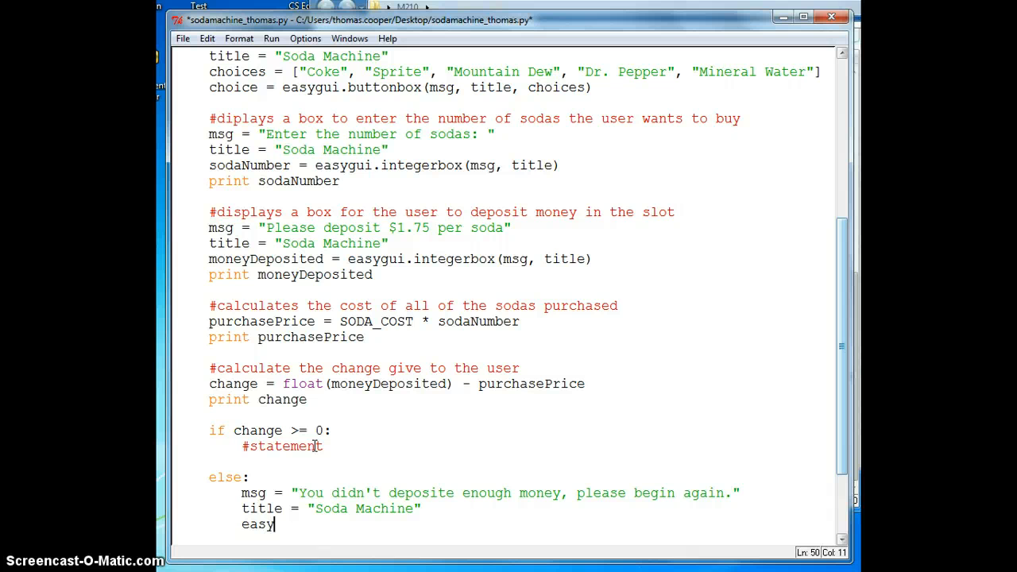
text(gui.m)
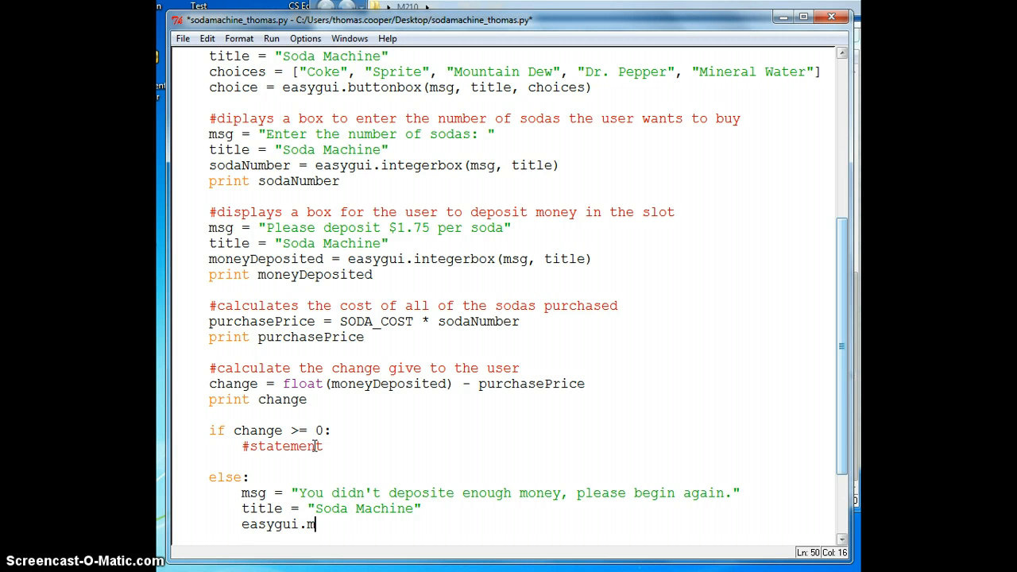
text(sgbo)
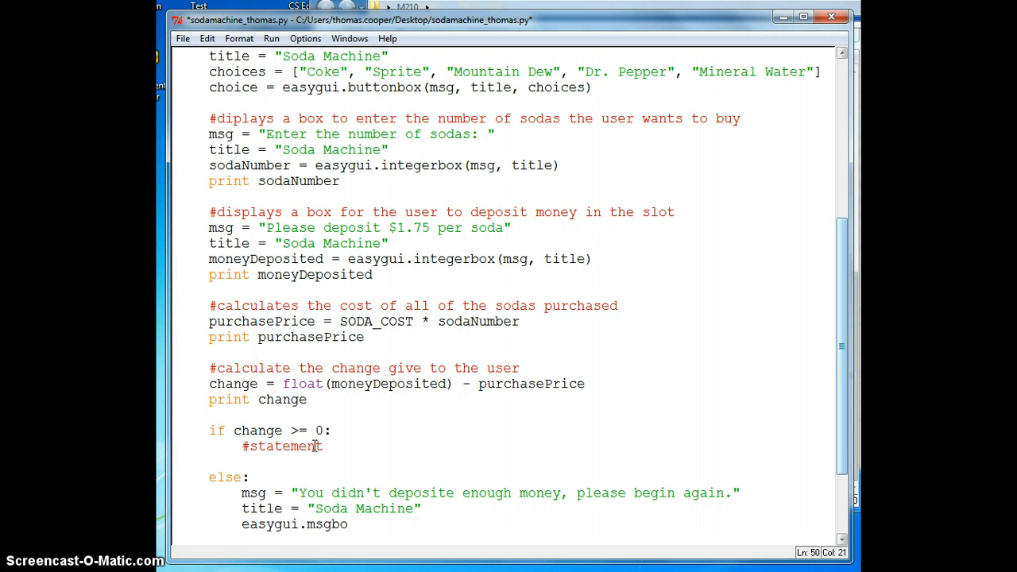
text(x(msg)
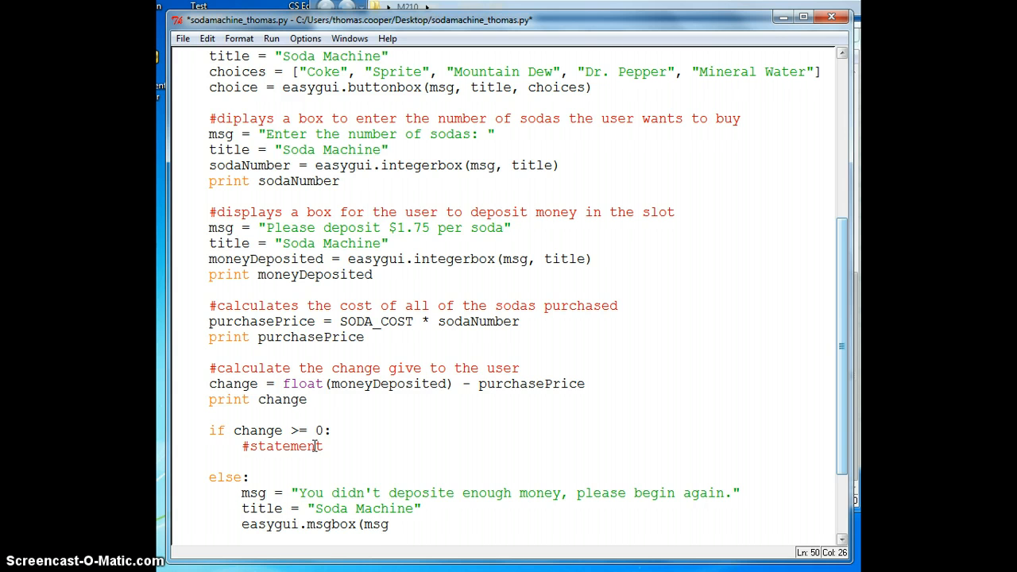
text(, title,)
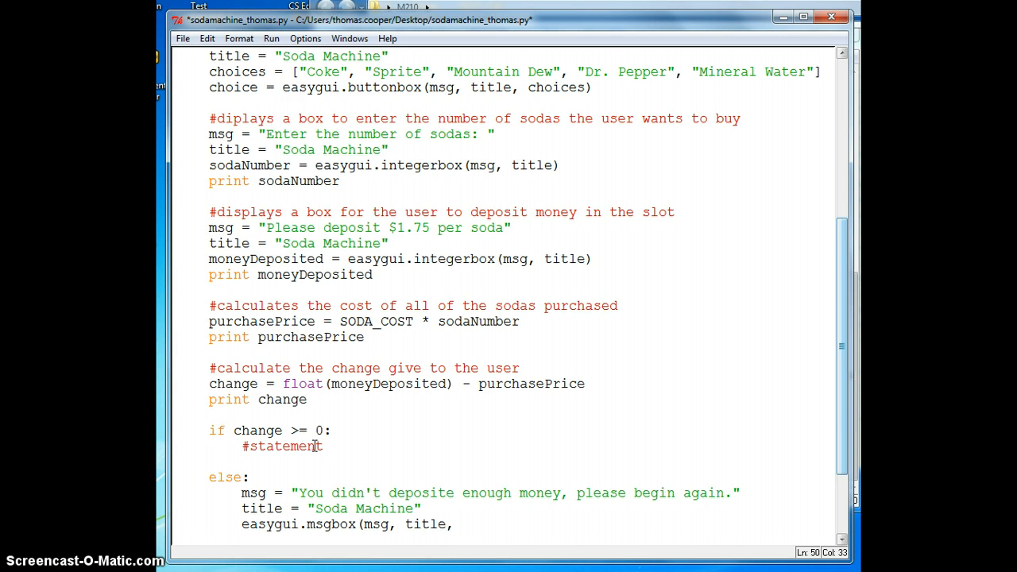
text(ok)
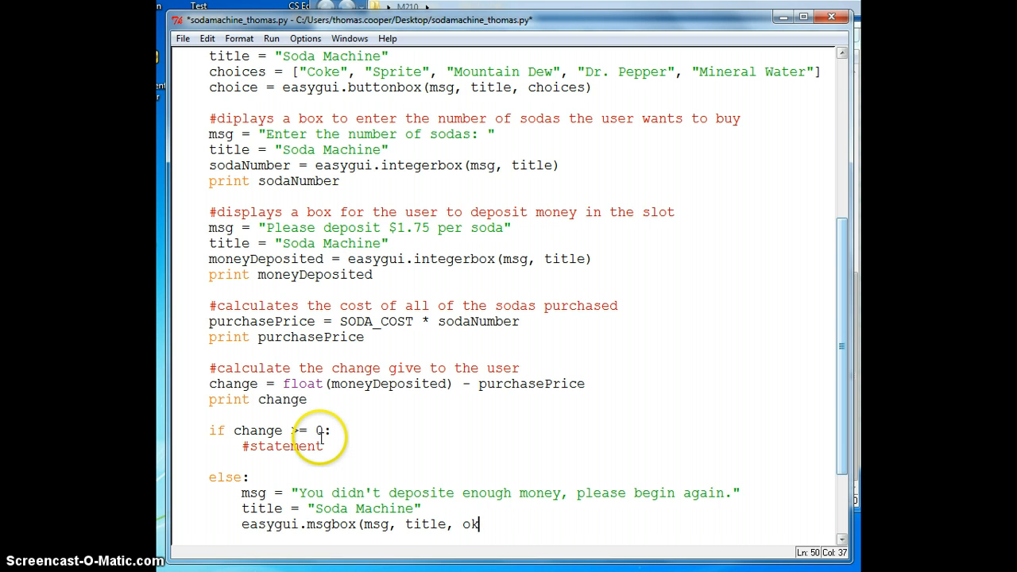
text(_button)
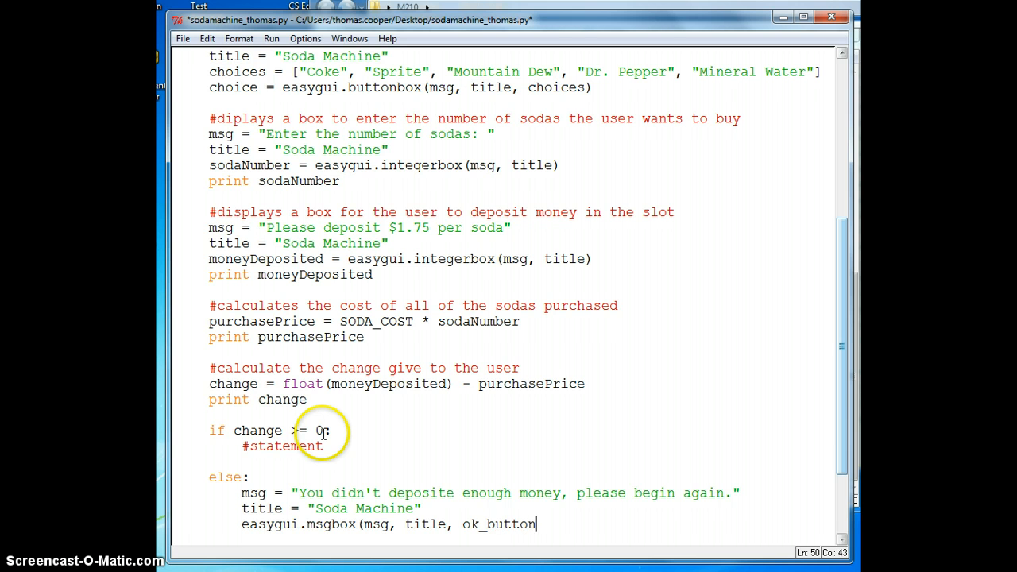
text(= ')
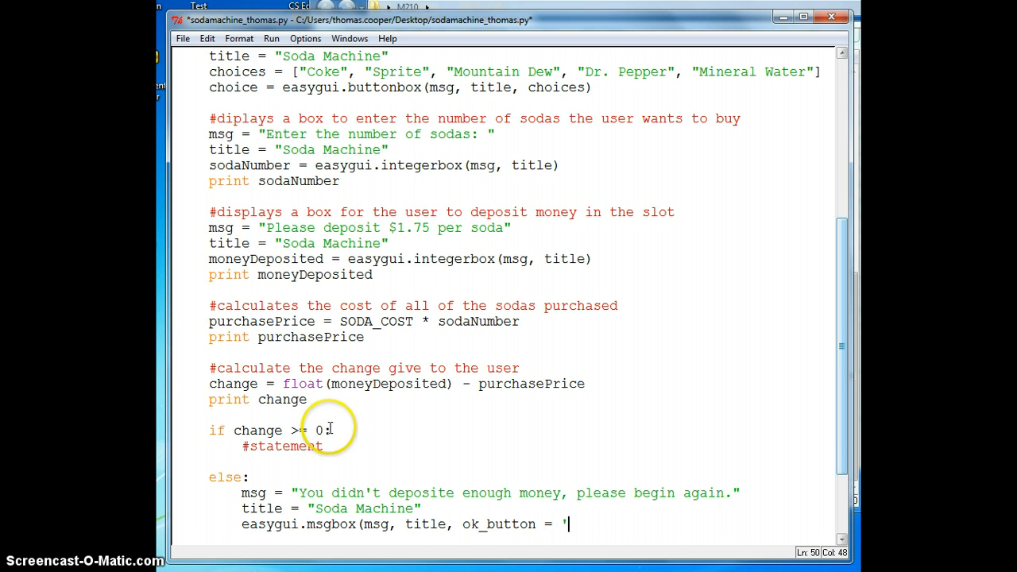
text(OK)
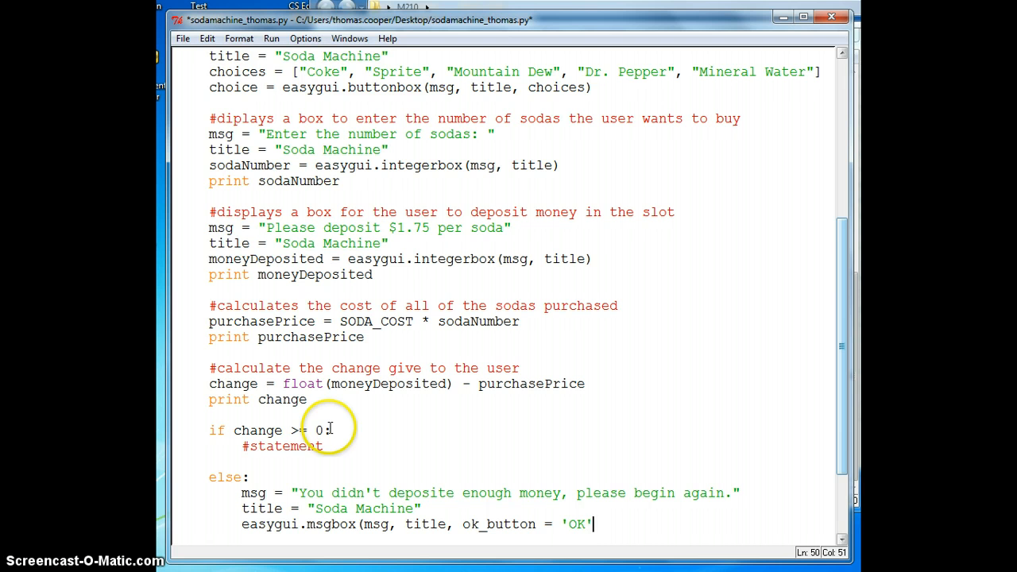
text(.4.75)
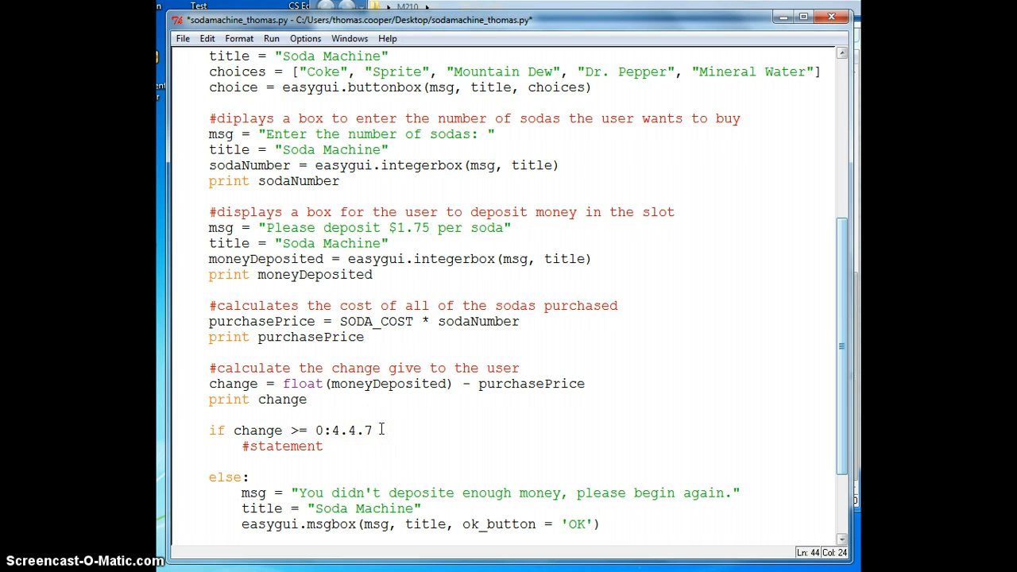
key(BackSpace)
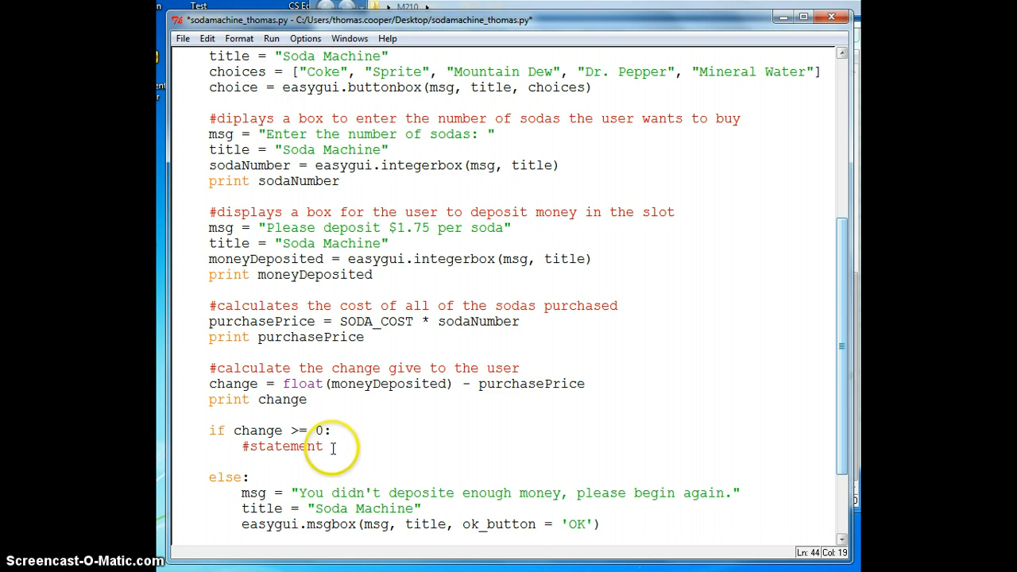
Replace the placeholder comment with a nested 'if 1 > change >= 0:' branch.
double_click(283, 445)
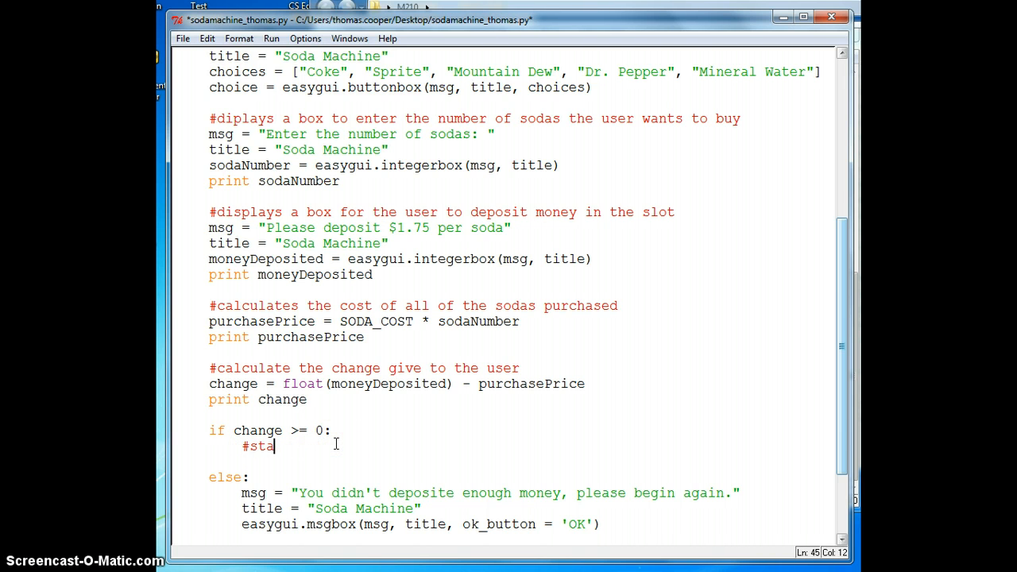
key(BackSpace)
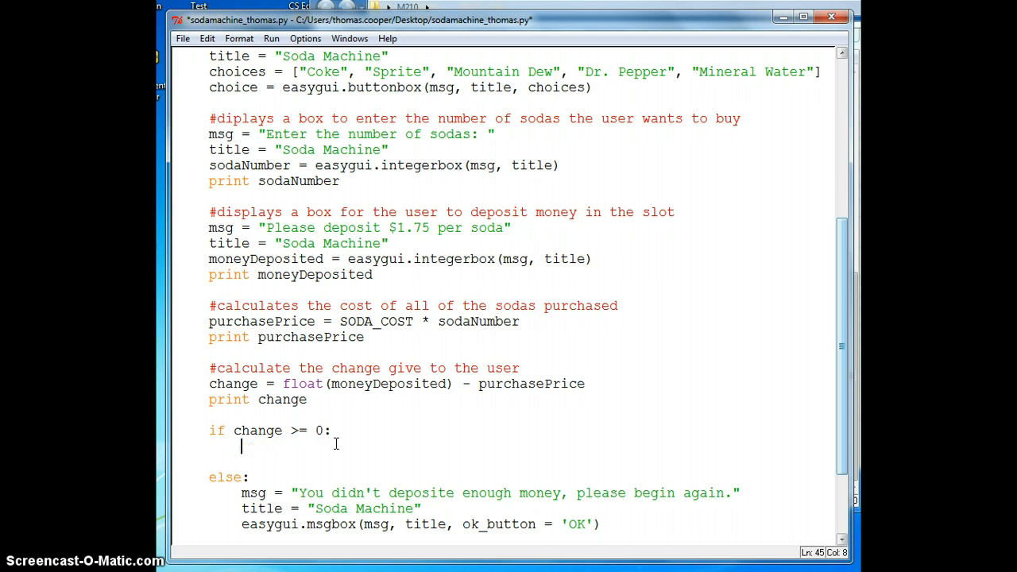
text(if)
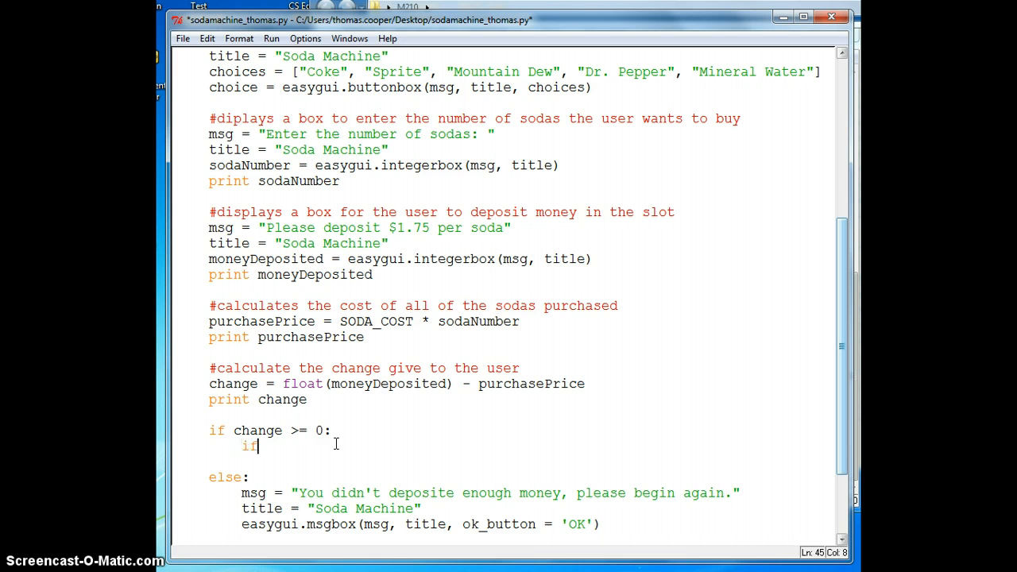
text(>)
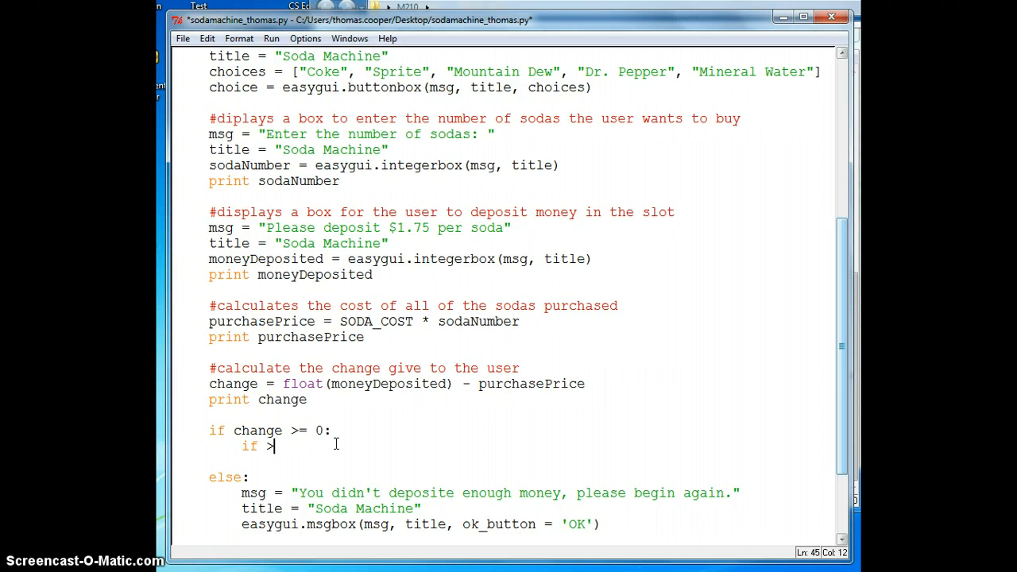
text(1)
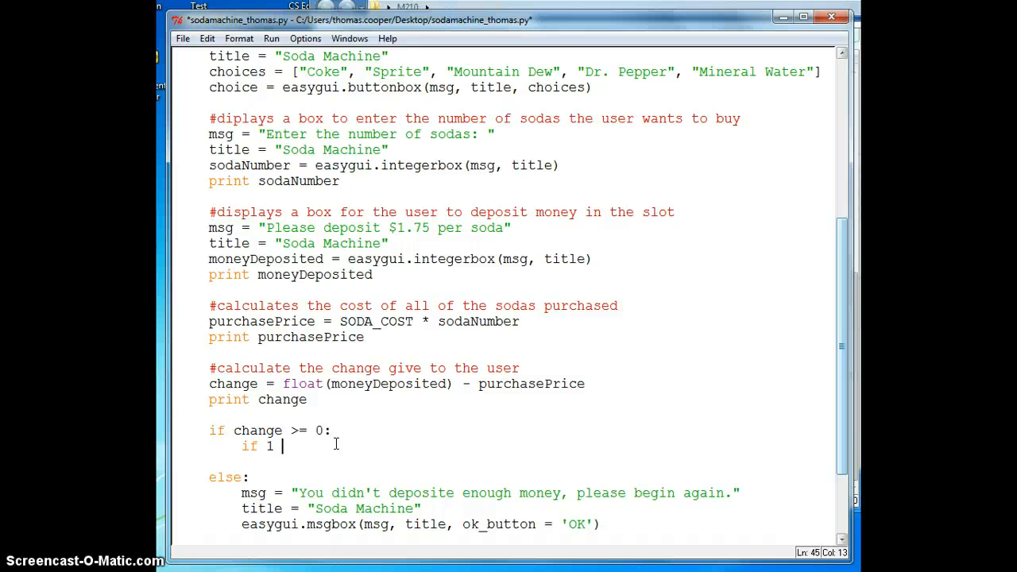
text(>)
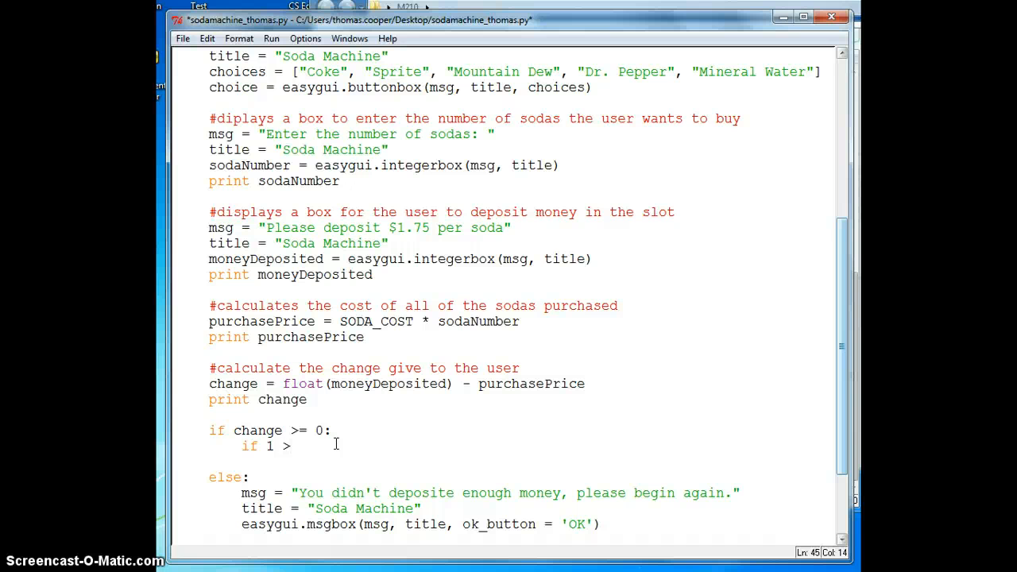
text(chang)
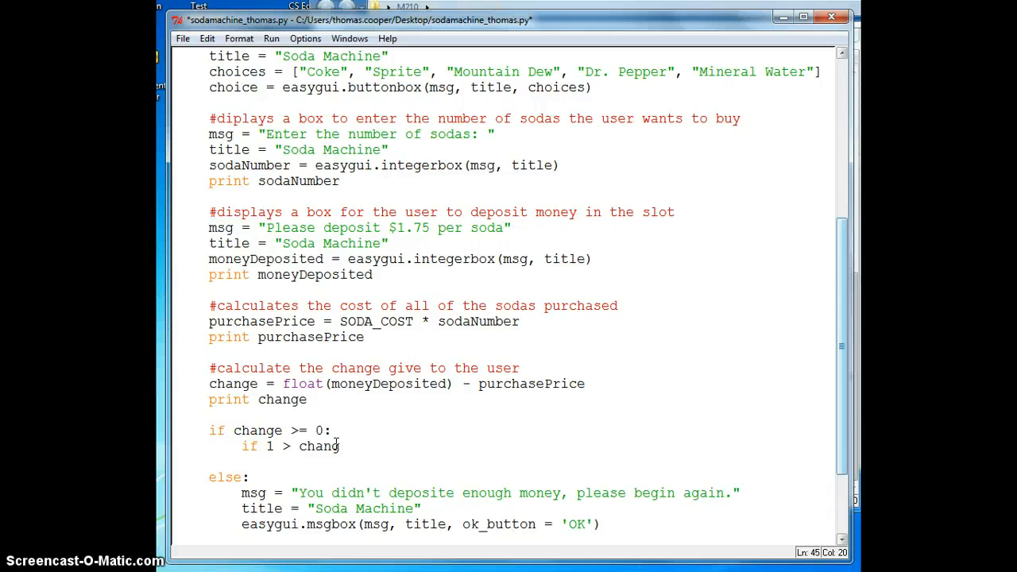
text(" ")
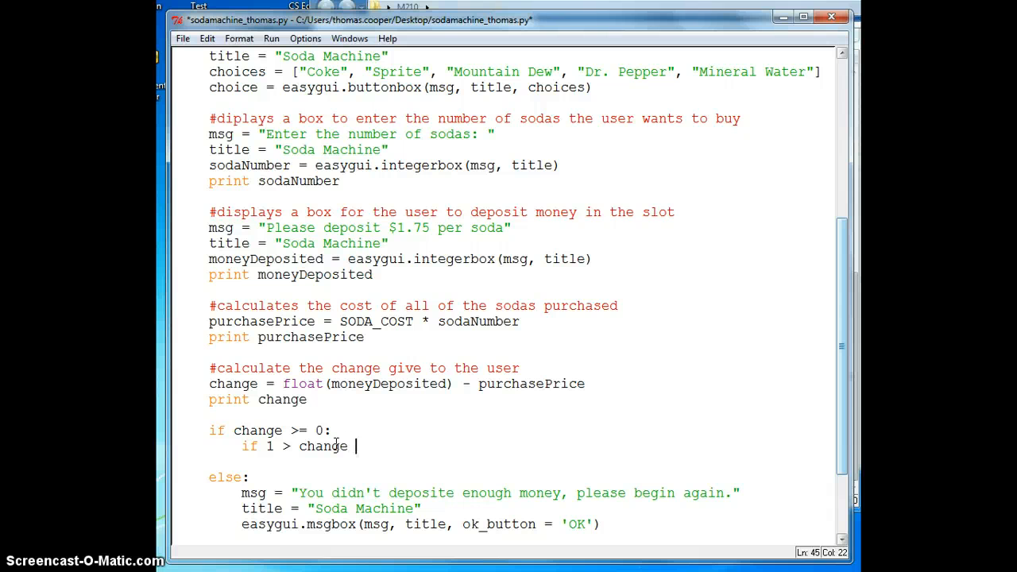
text(>)
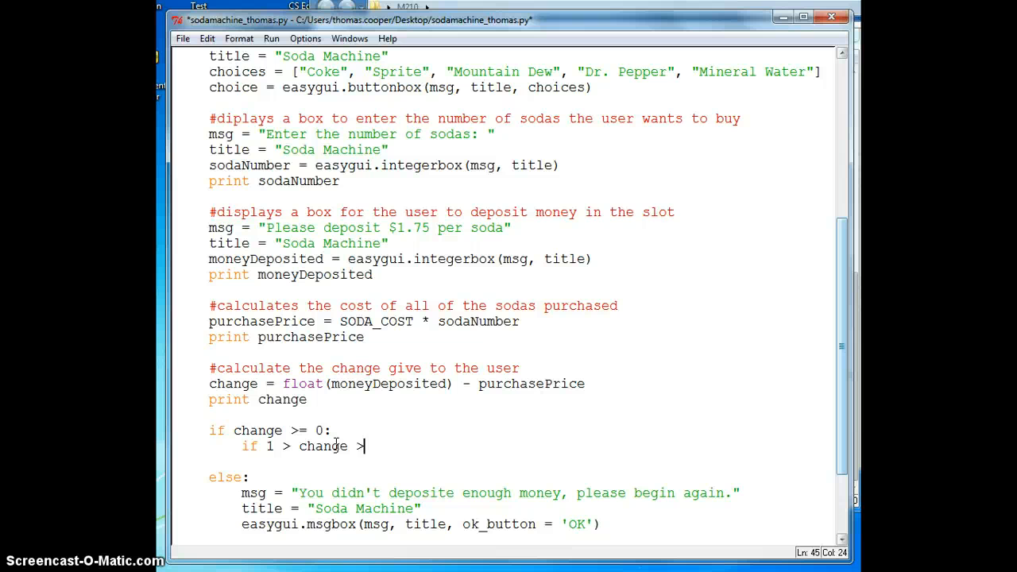
text(=)
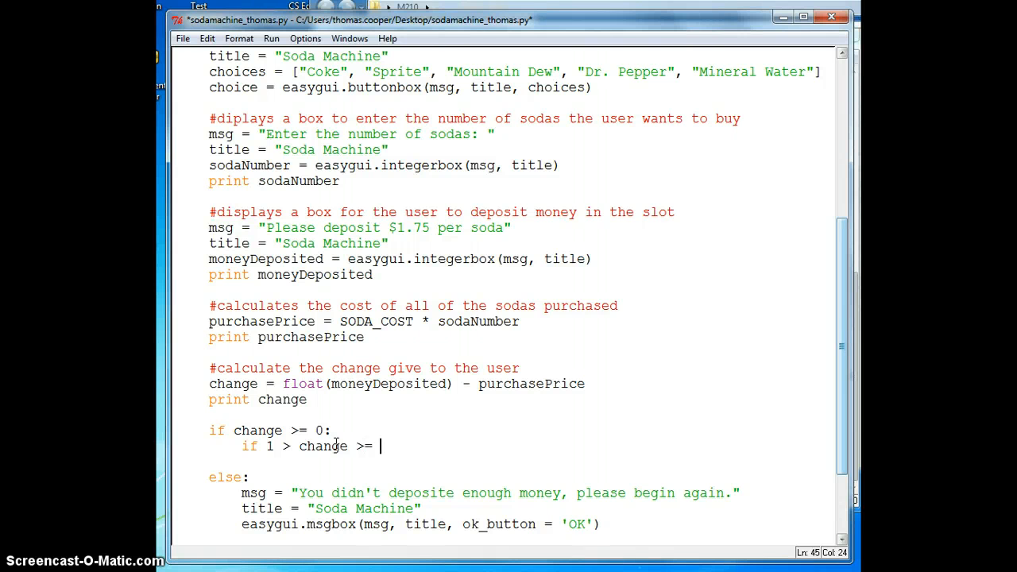
text(0:)
text(msg = "Thank)
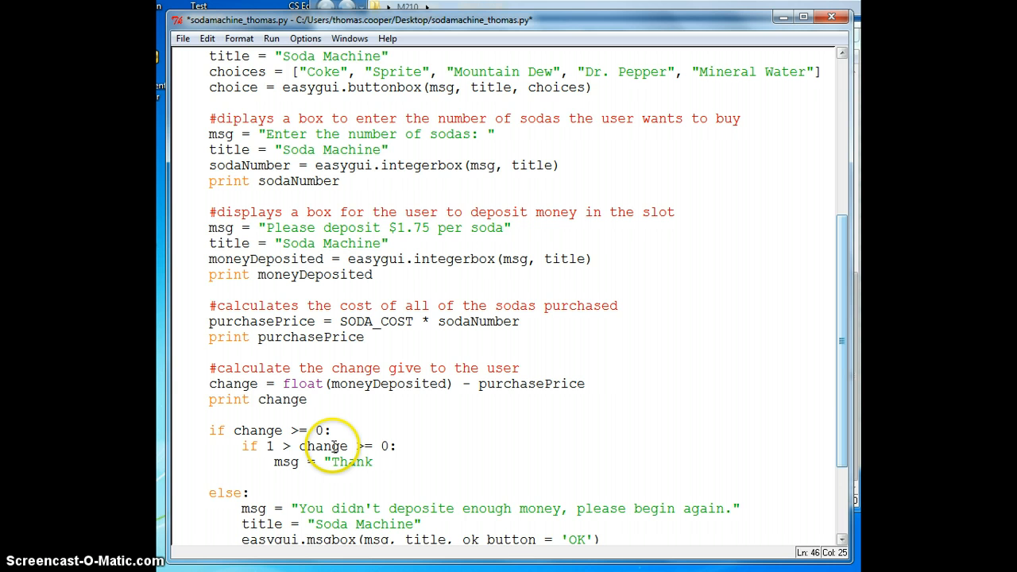
Set msg to a thank-you message with str(change) in cents and title to "Soda Machine".
text(you for your pu)
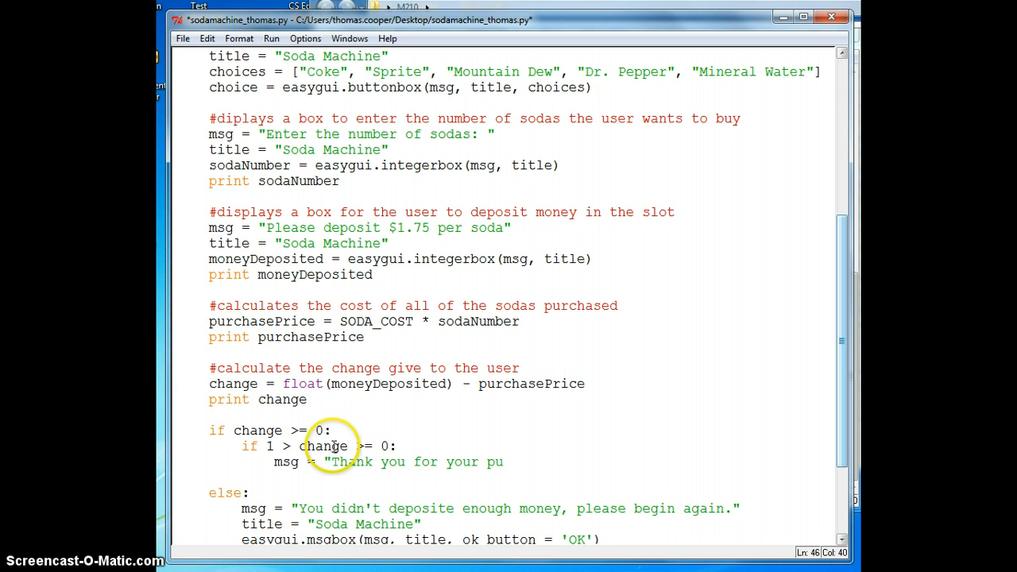
text(rchase.  Your chang)
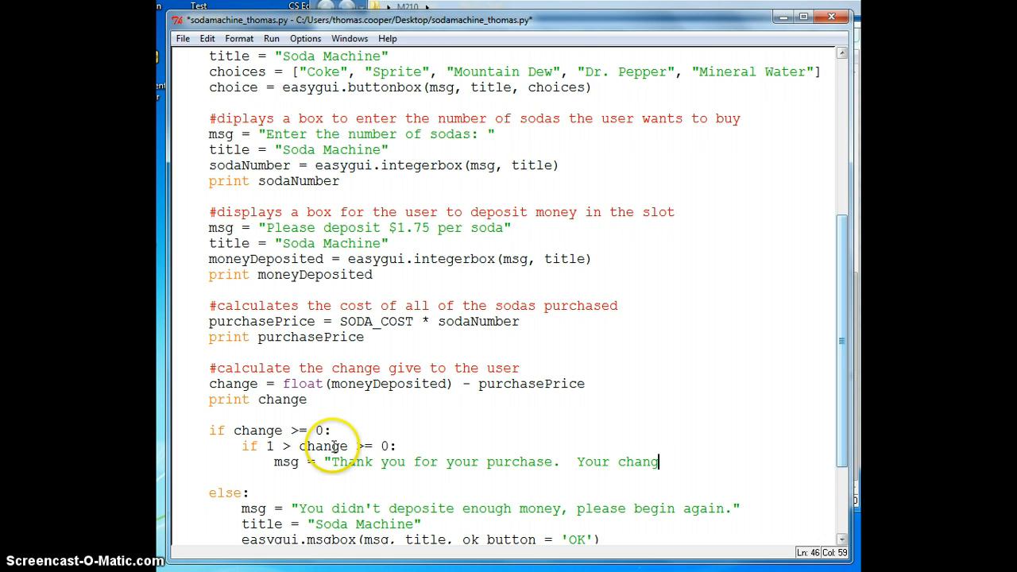
text(is " +)
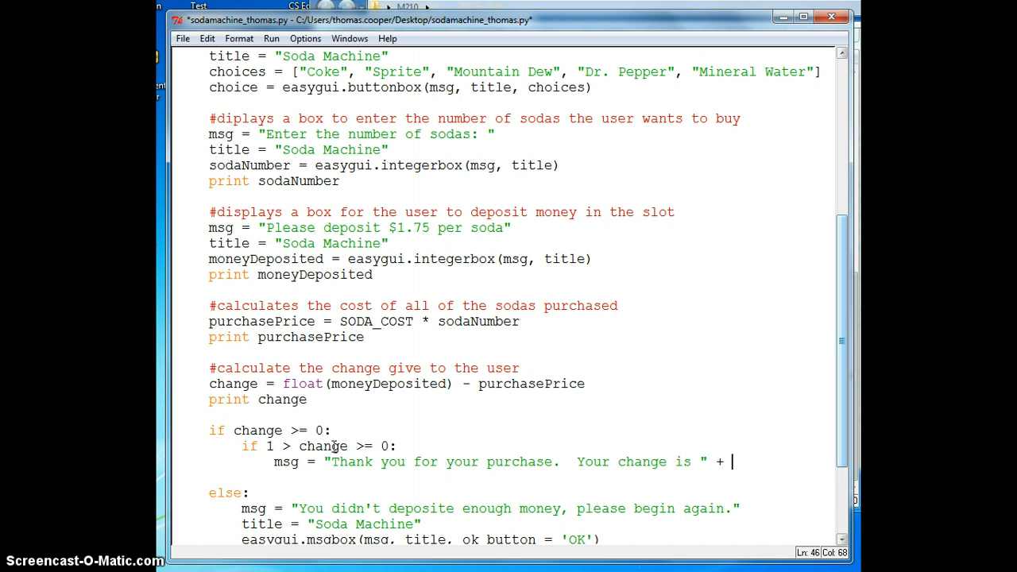
text(str)
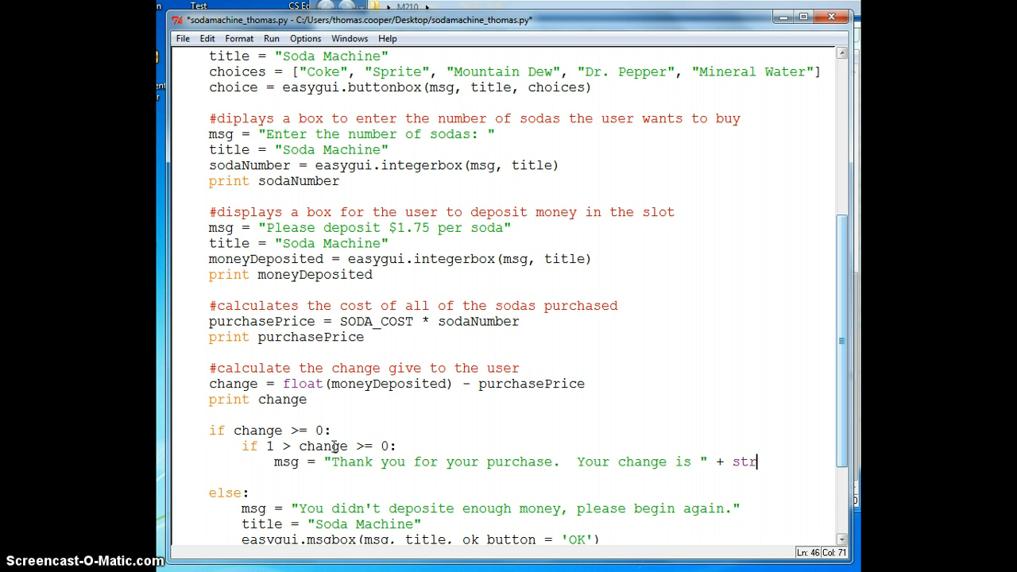
text(()
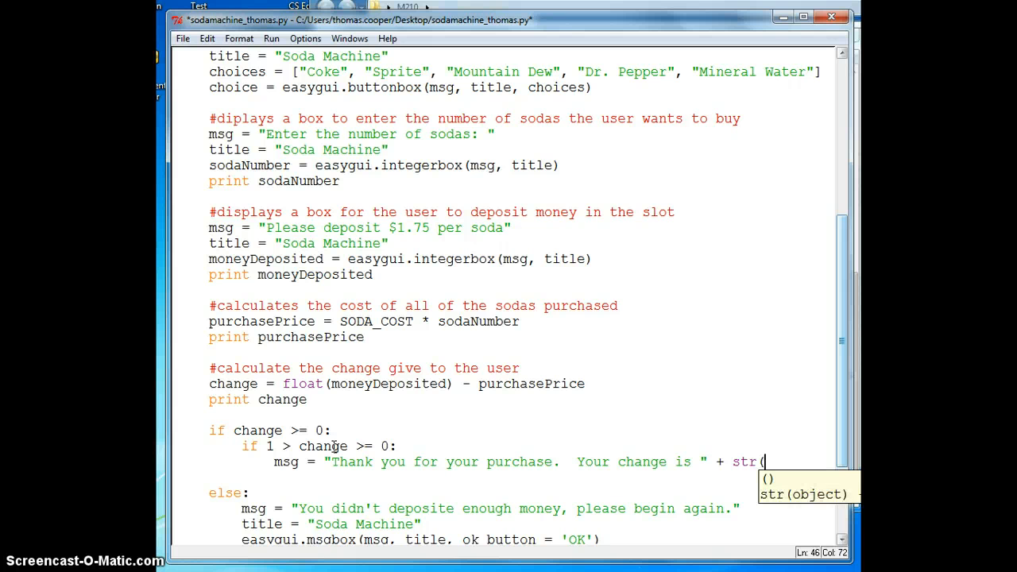
text(change) + " cents.)
text(title =)
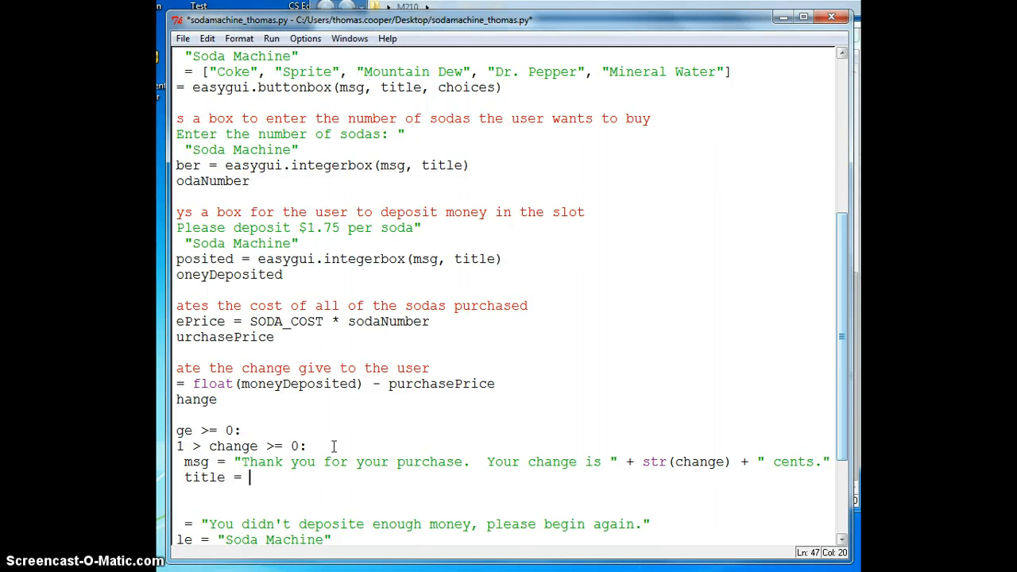
text("Soda Ma)
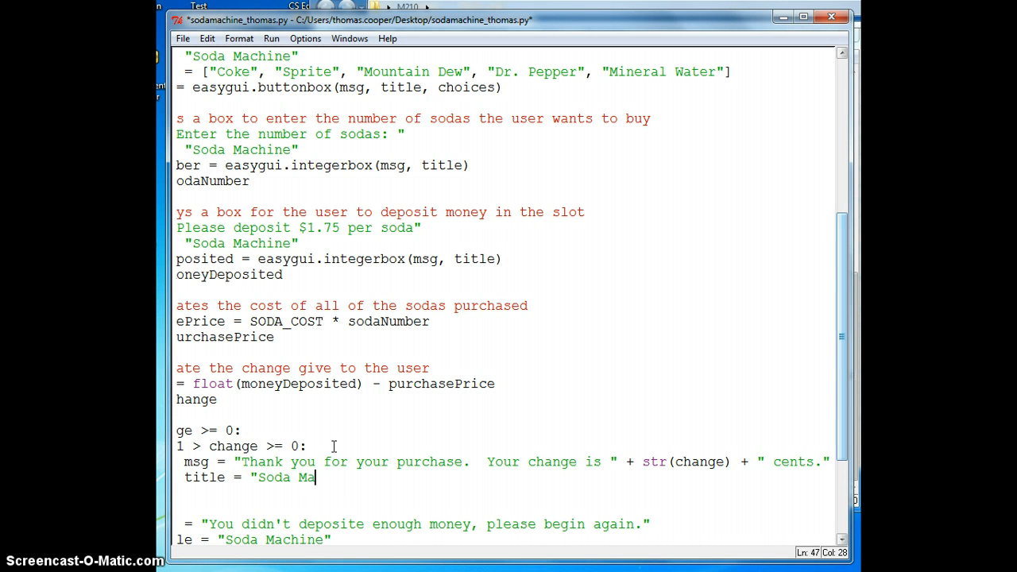
text(chine")
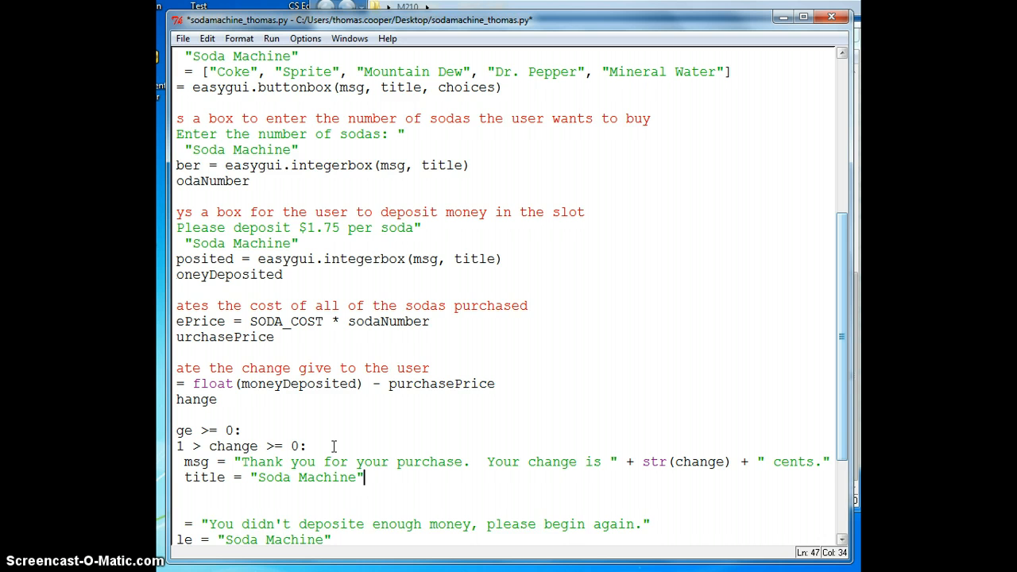
Show the message with easygui.msgbox(msg, title, ok_button = 'OK').
text(easy)
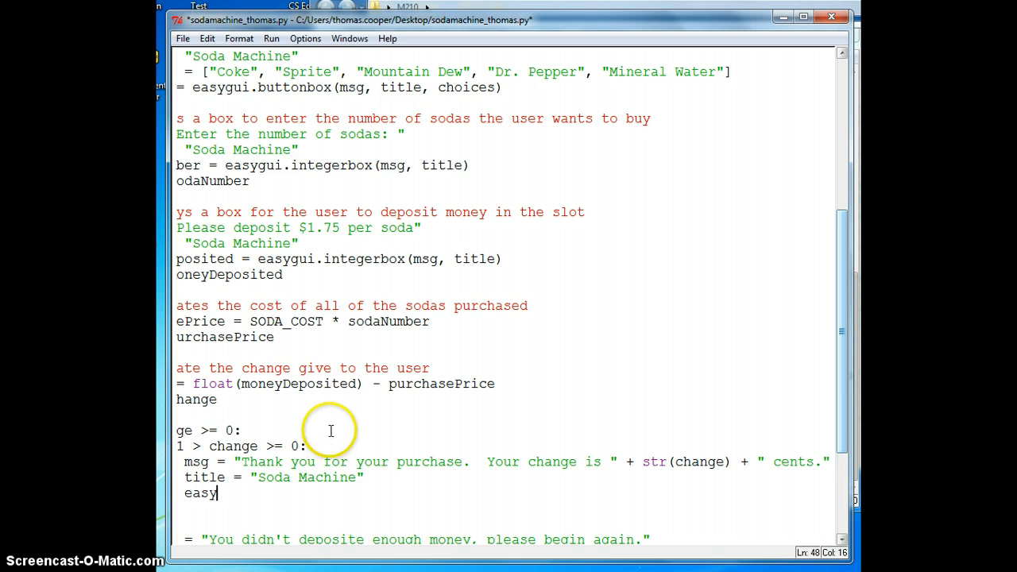
text(gui)
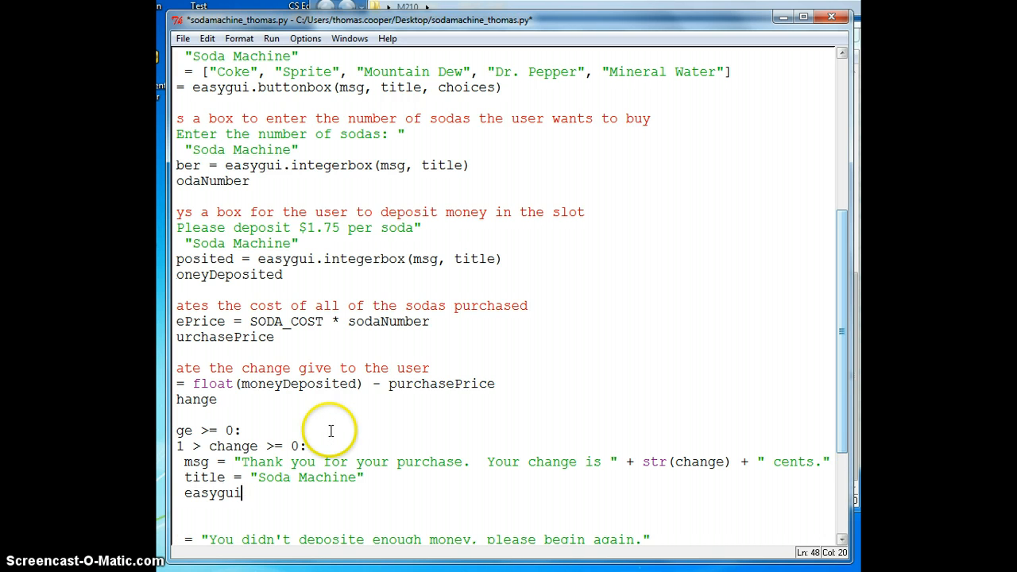
text(.msg)
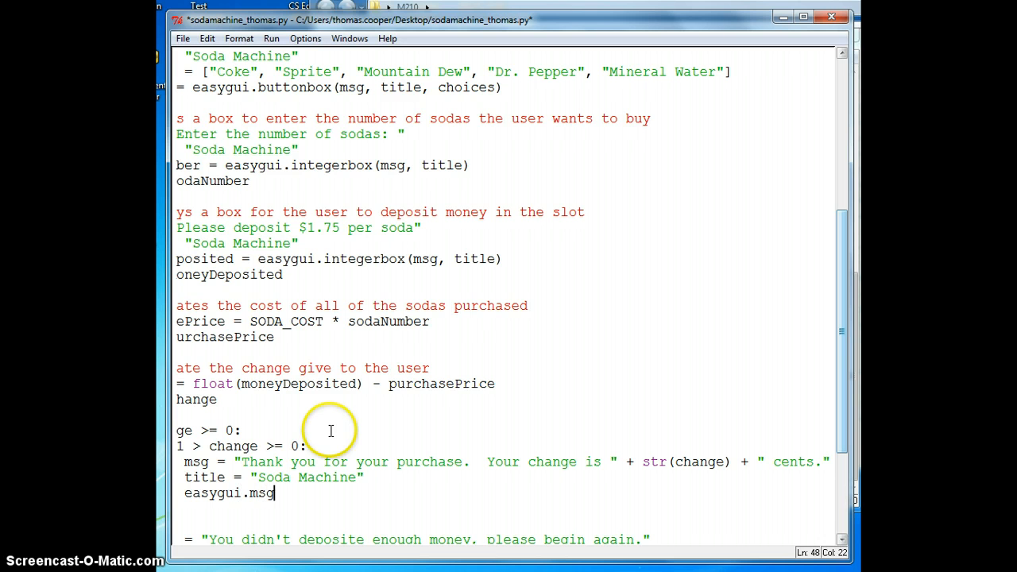
text(box(m)
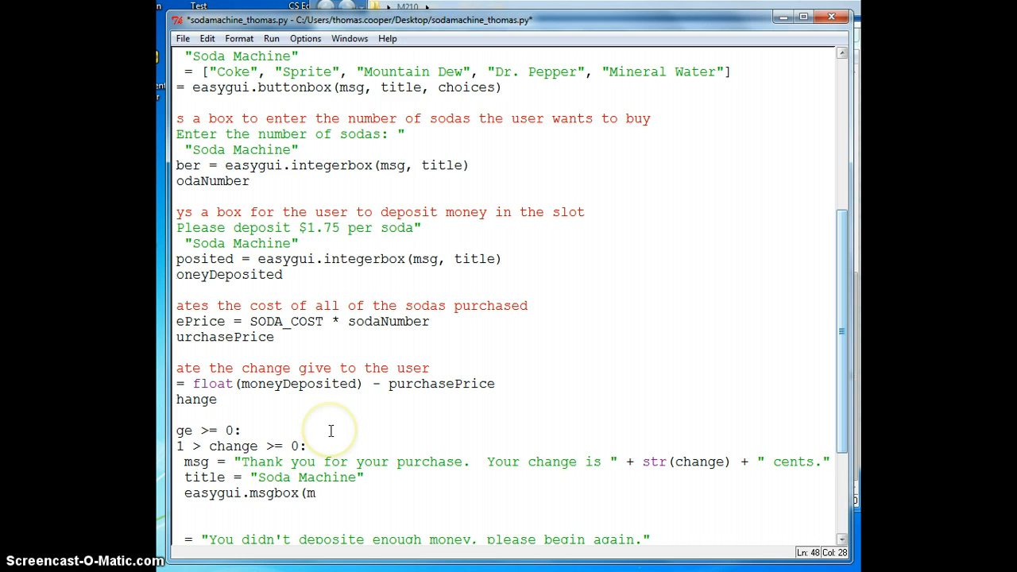
text(sg,)
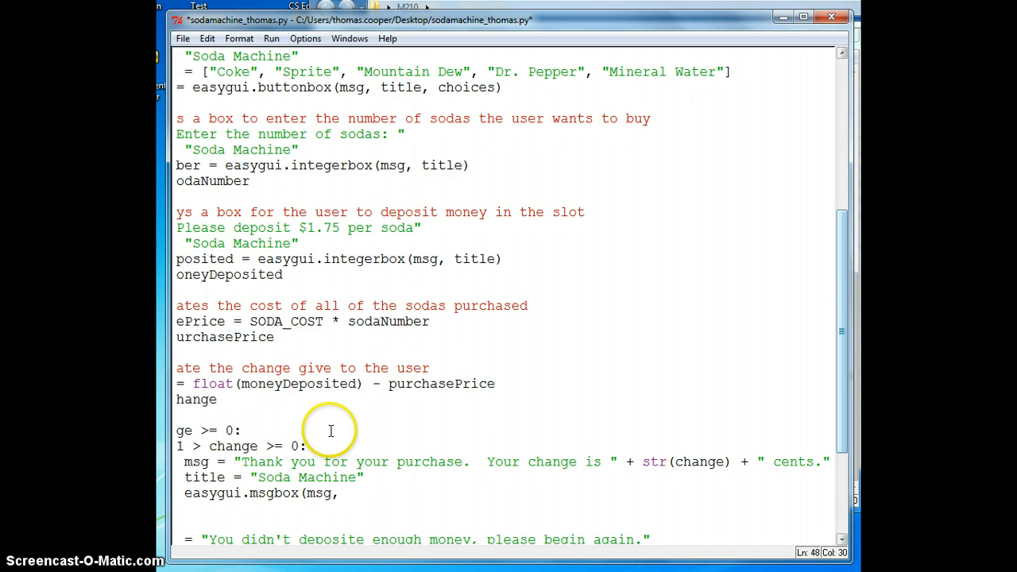
text(title,)
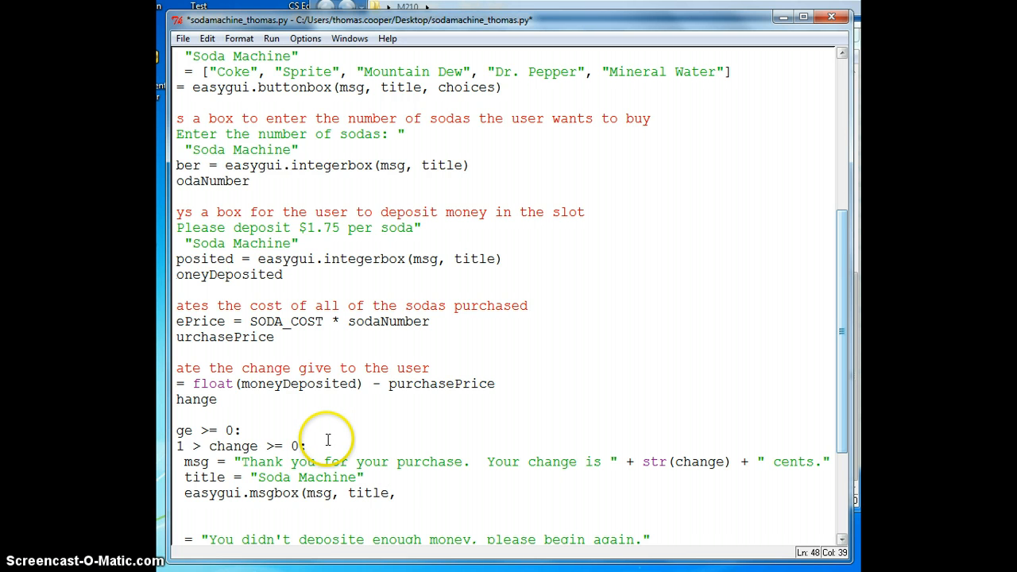
text(ok_button = ')
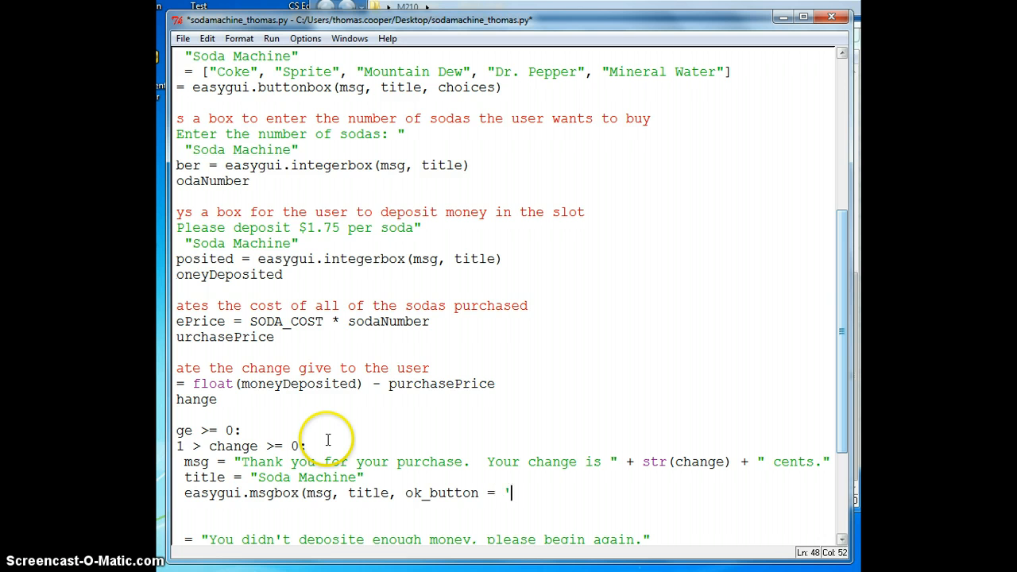
text(OK'))
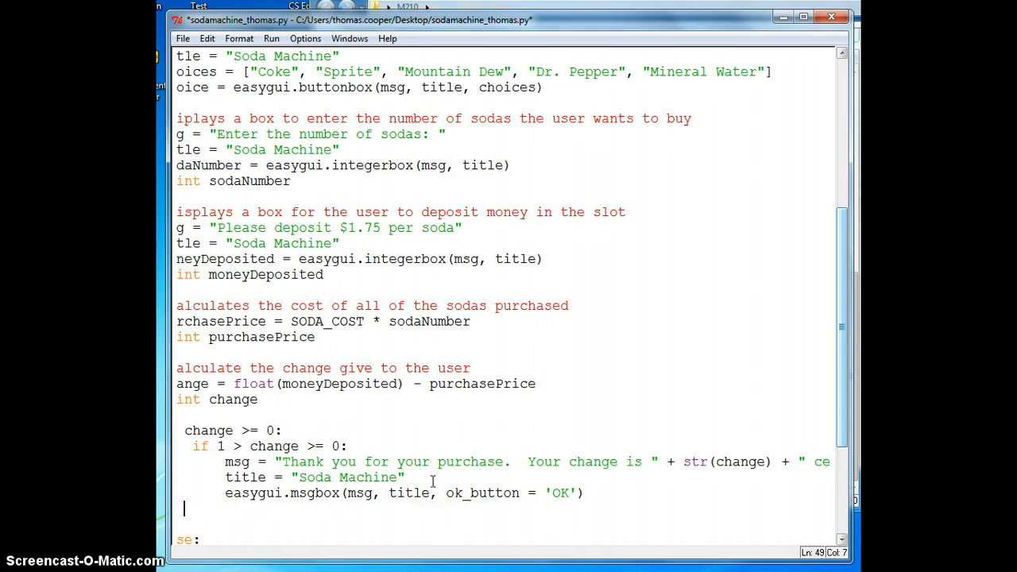
mouse_move(473, 477)
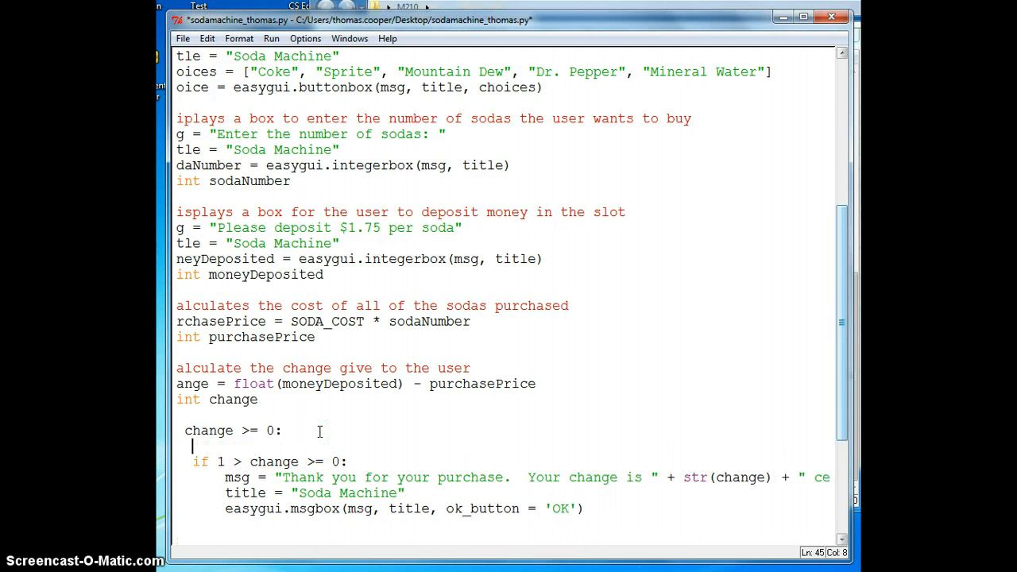
Add the comment '#message if change is between zero cents and a dollar.' above the inner if.
text(#)
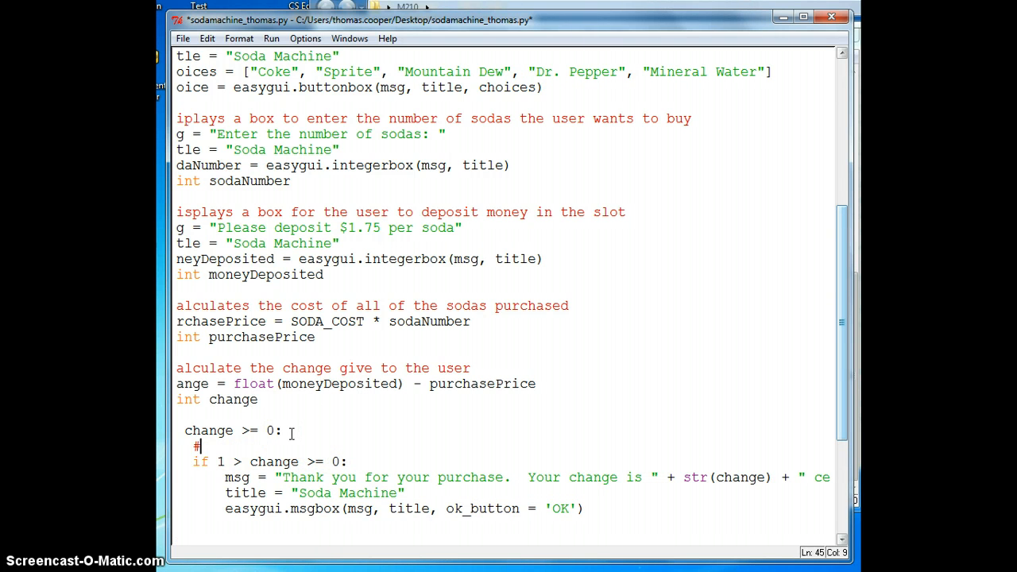
text(f)
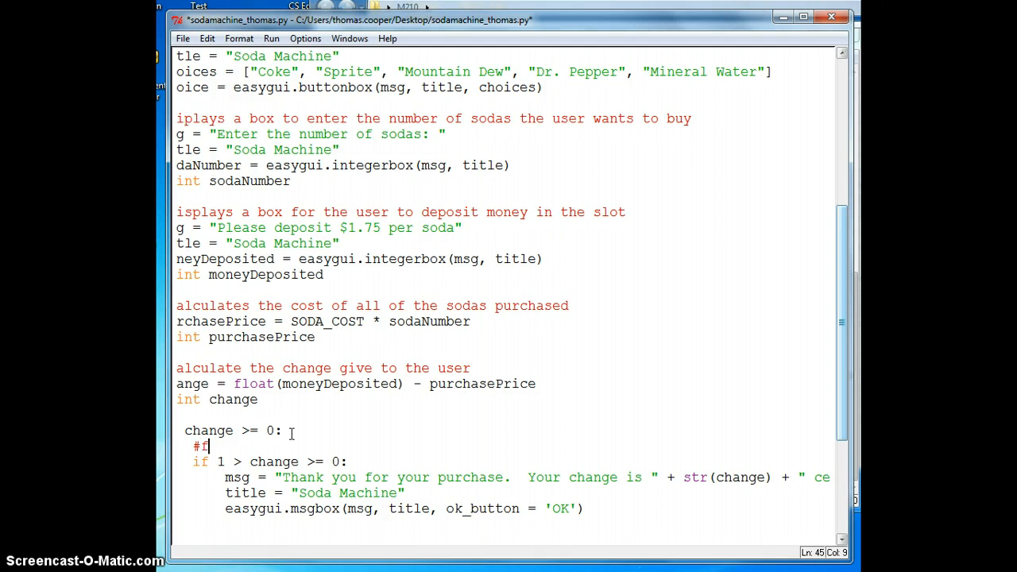
text(me)
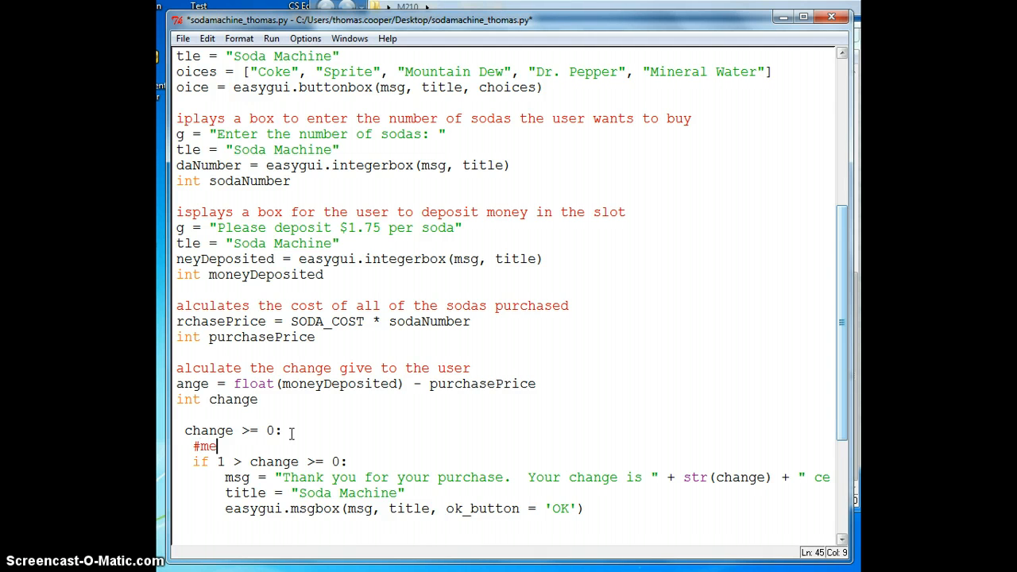
text(ssage if change is between)
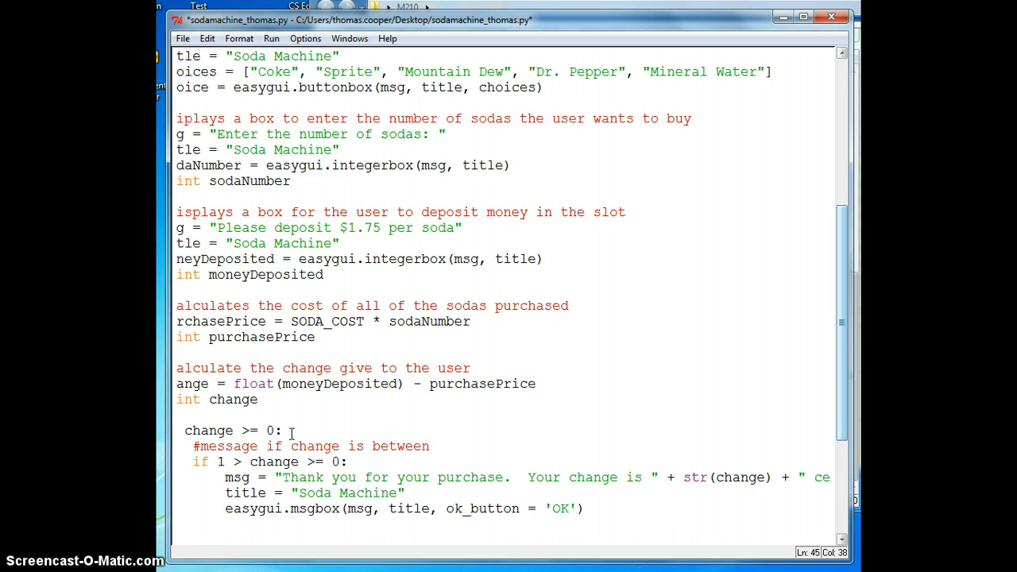
text(o)
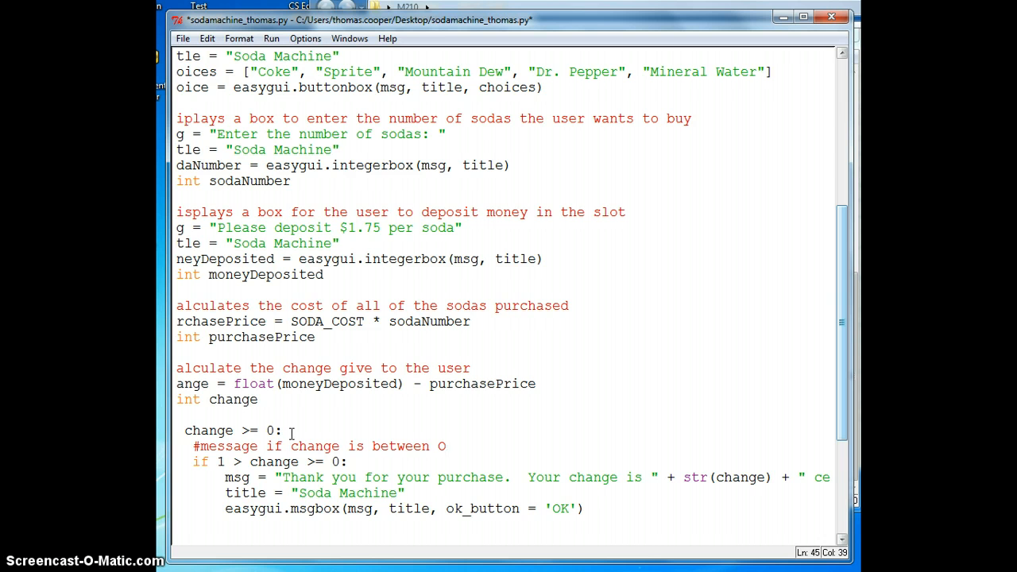
text(c)
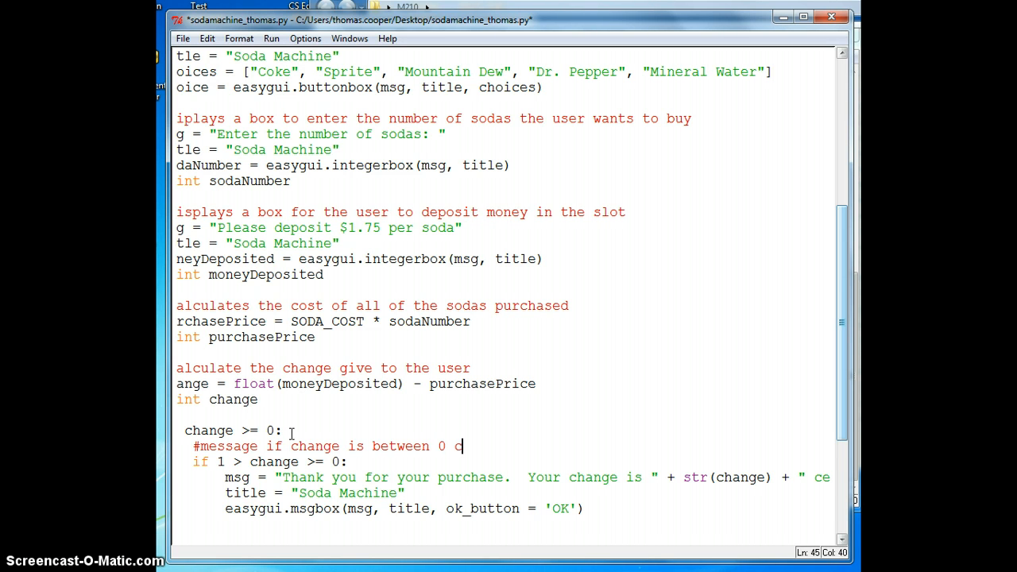
text(ents and a dollar.)
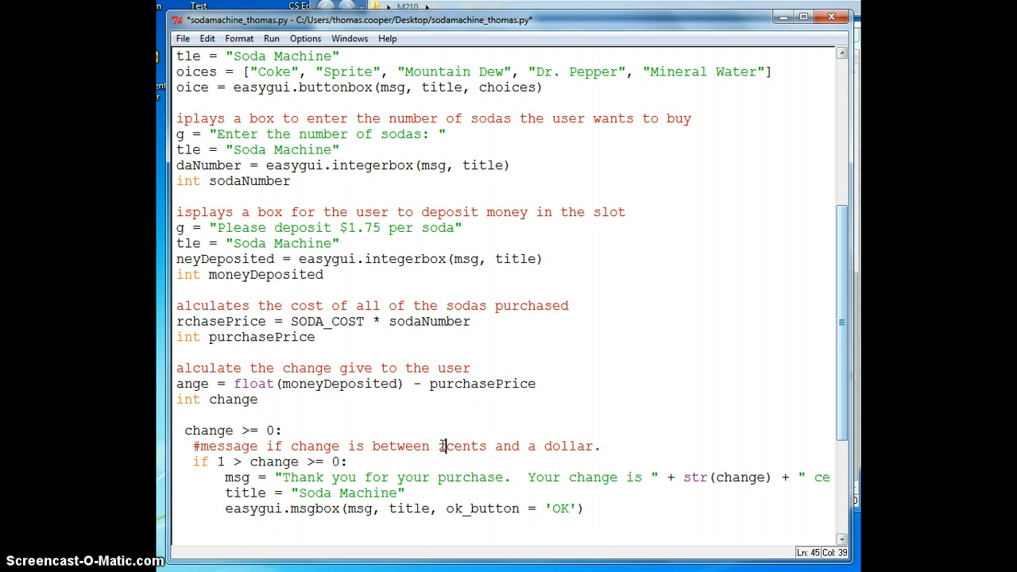
text(zero)
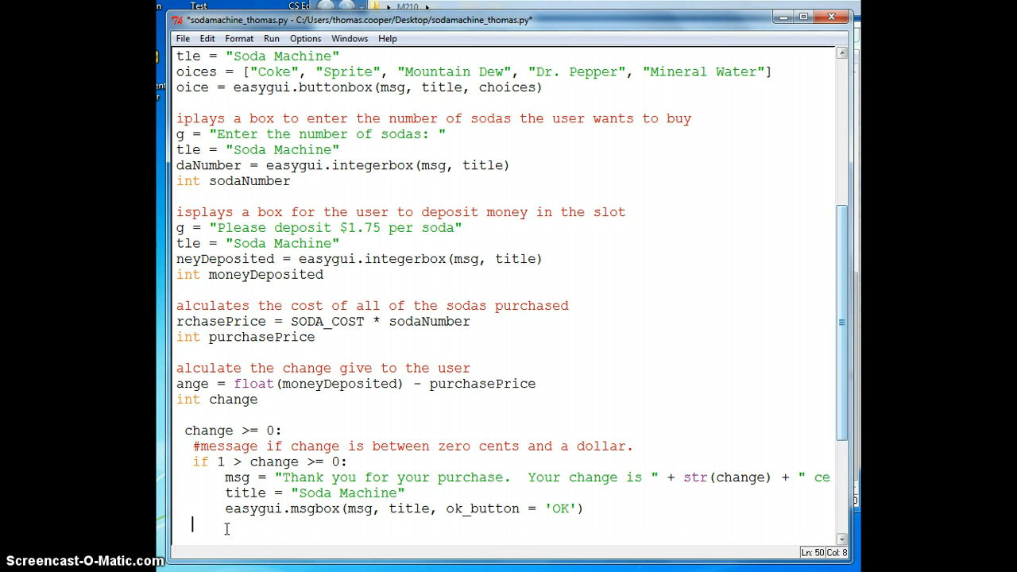
Add a comment for change over a dollar and an else: branch under the inner if.
text(#me)
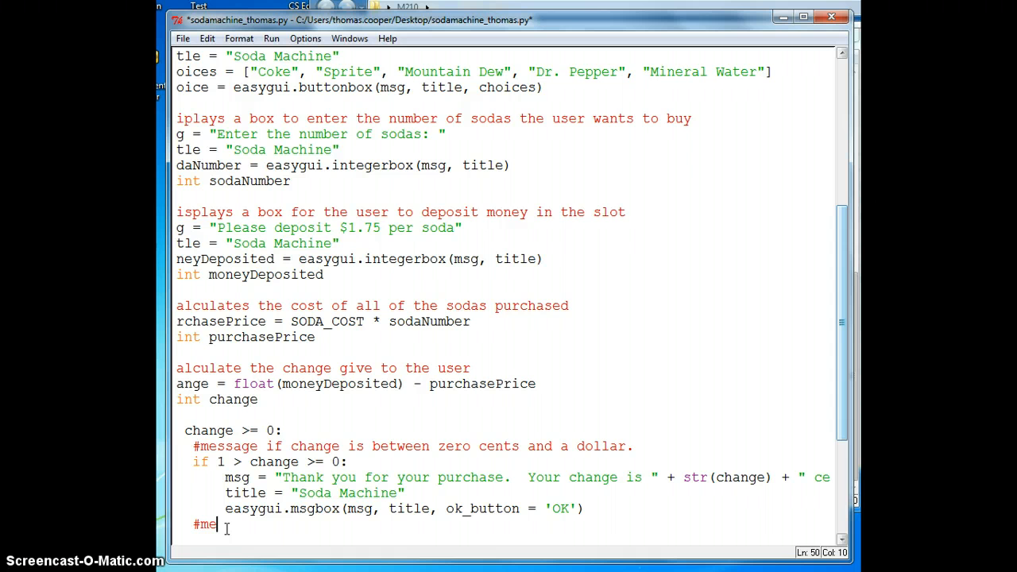
text(ssage if the change is greater than a dollar.)
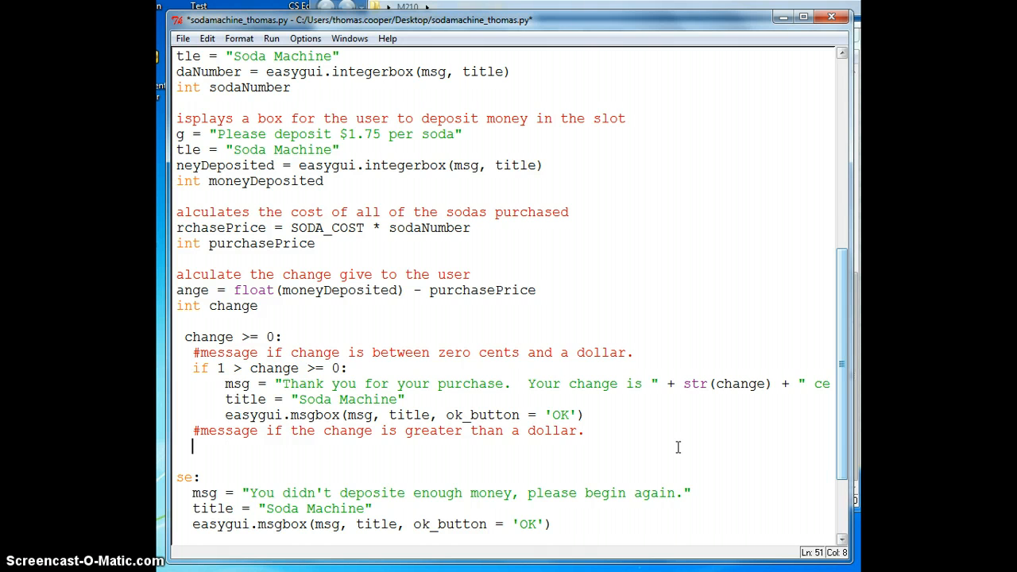
text(else:)
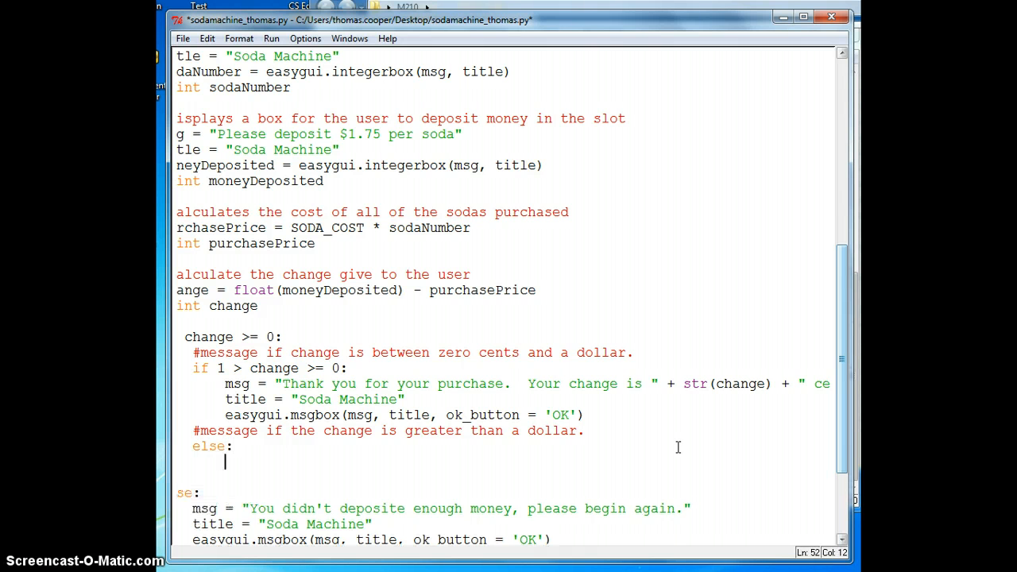
Set msg to "Thank you for your purchase. Your change is $" + str(change) + ".".
text(msg = "Thank you fo)
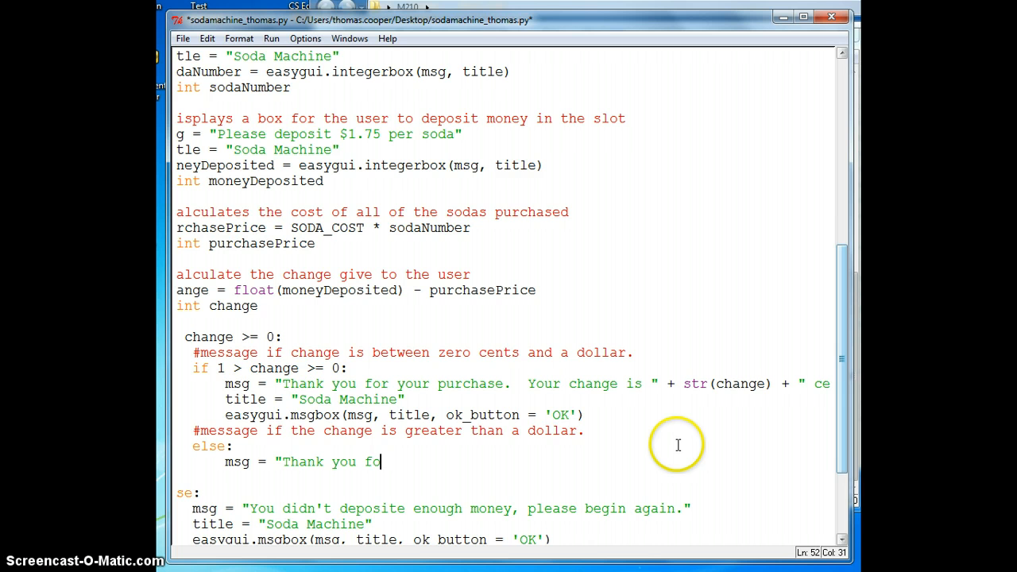
text(r your purchase. Your change)
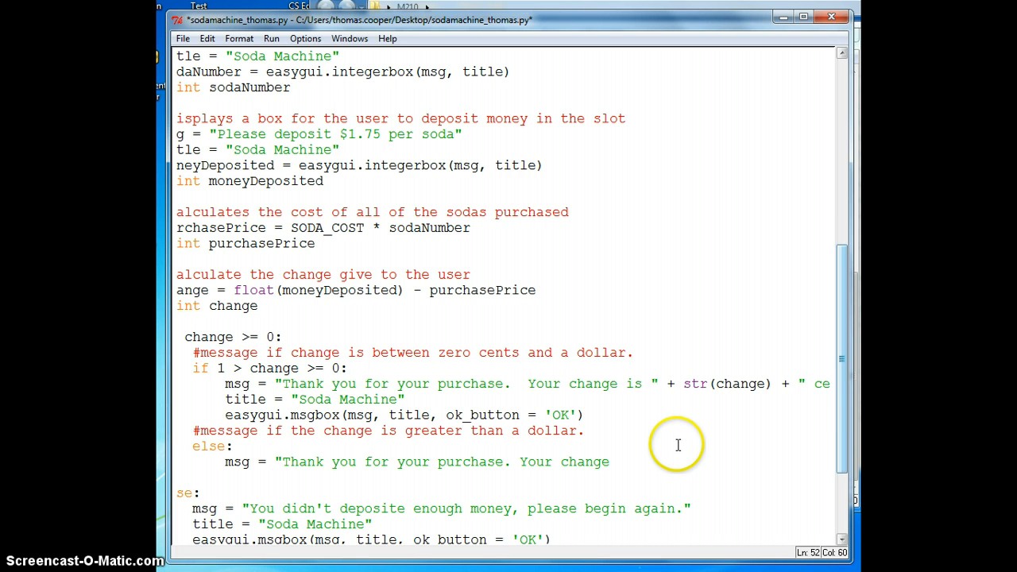
text(is " +)
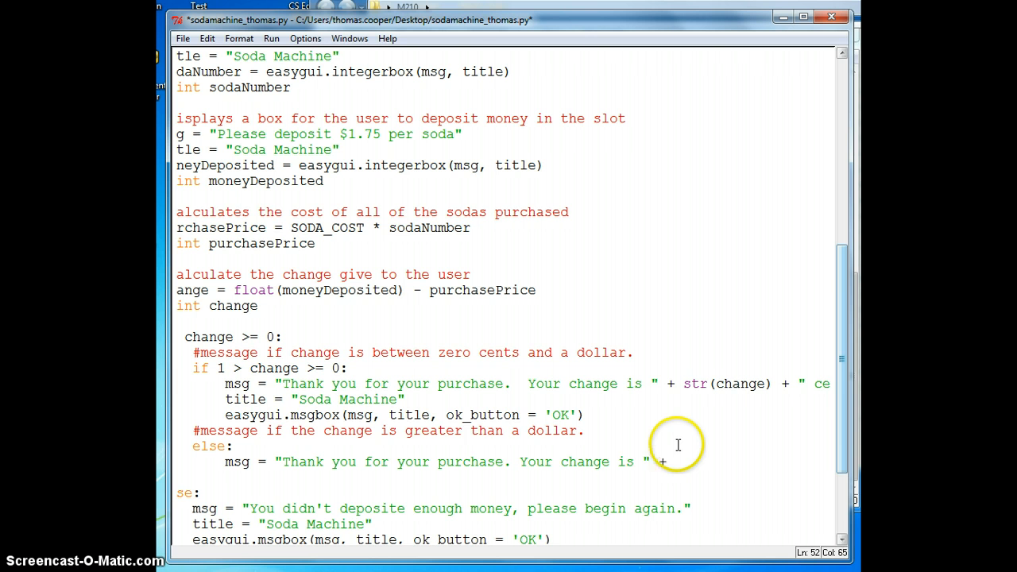
text(str(change) +)
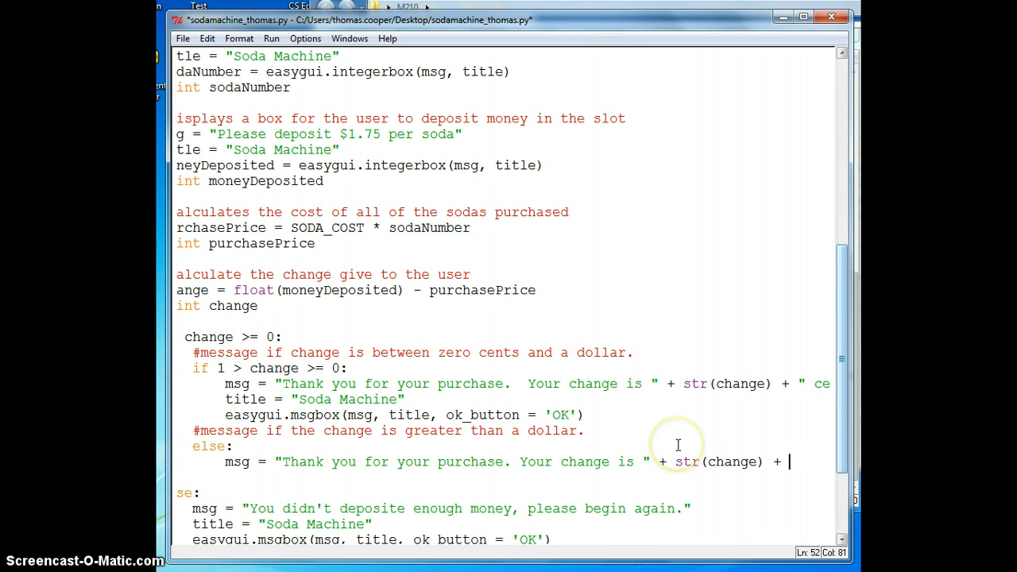
text(.")
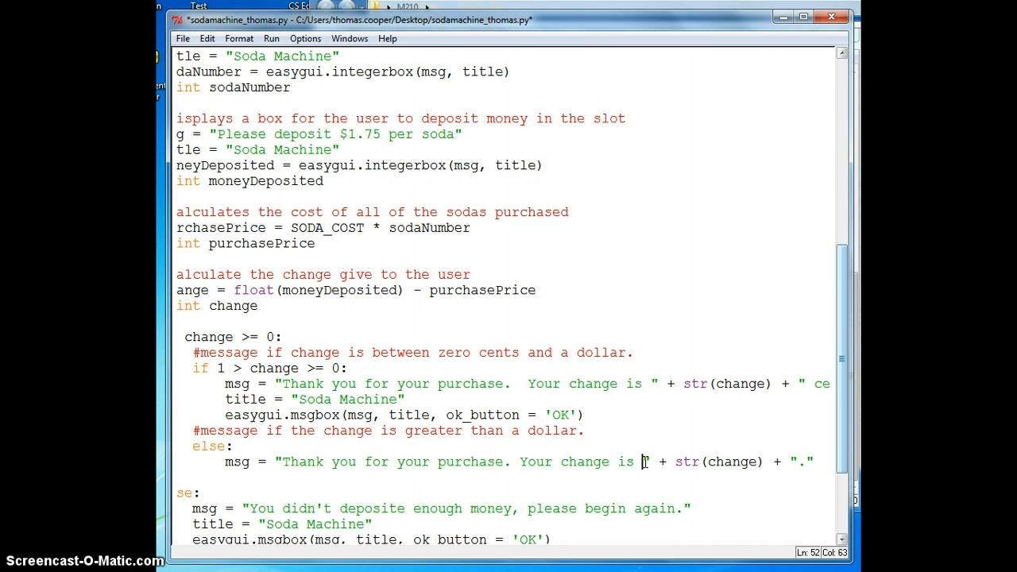
text($)
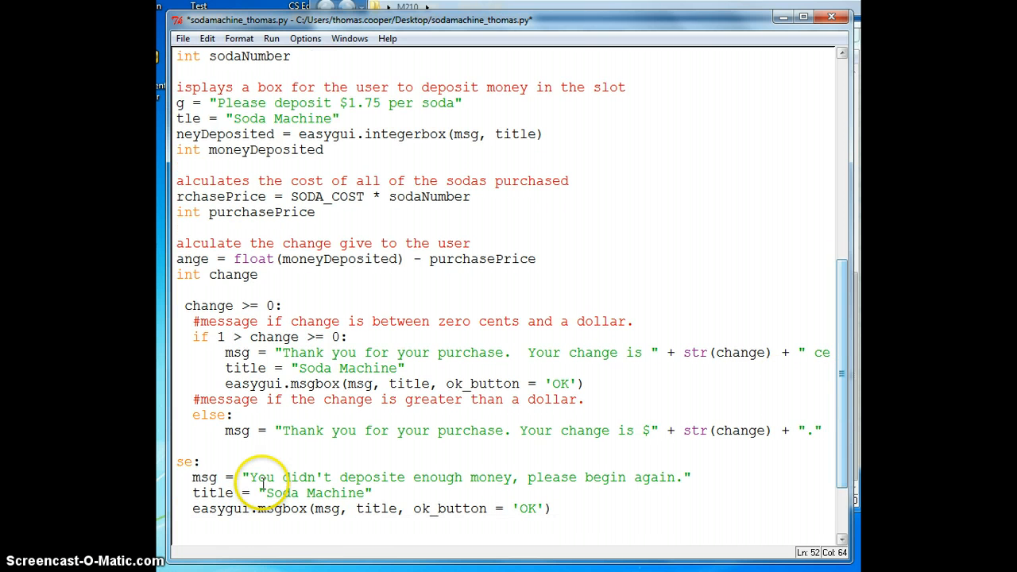
click(235, 448)
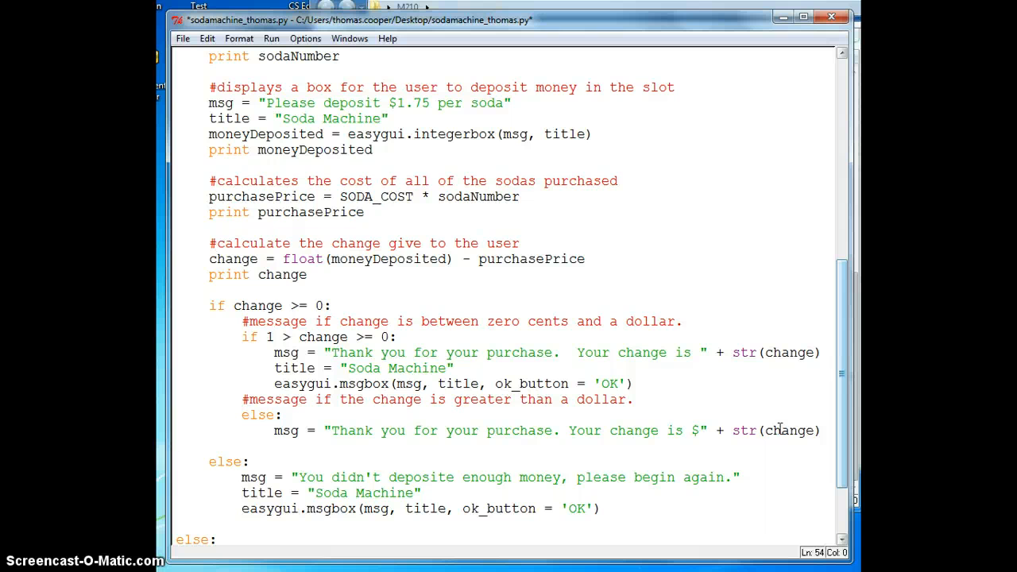
click(820, 428)
text( + ".)
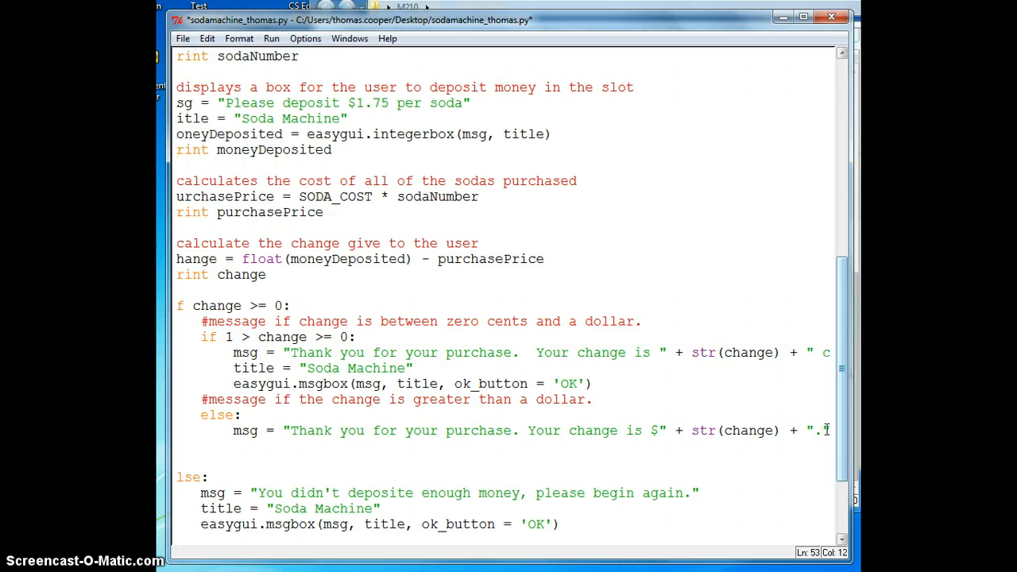
Add title = "Soda Machine" under the else branch.
text(title = "Soda)
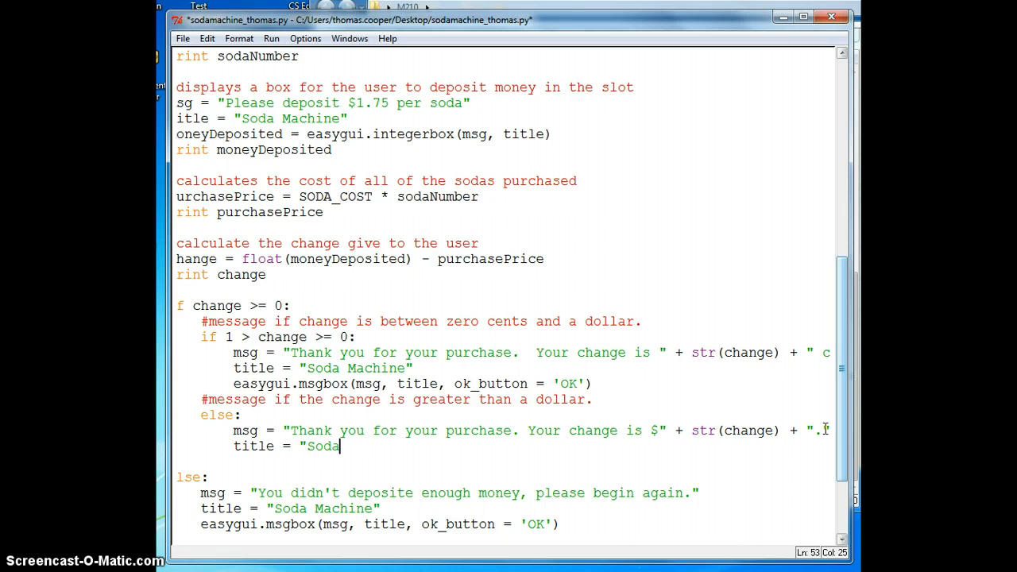
text(Machine")
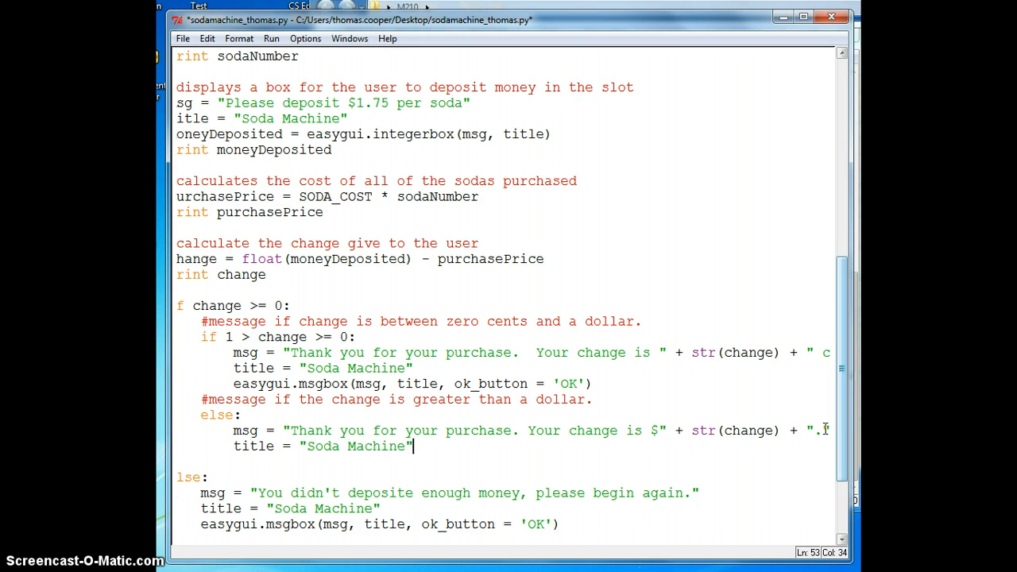
key(enter)
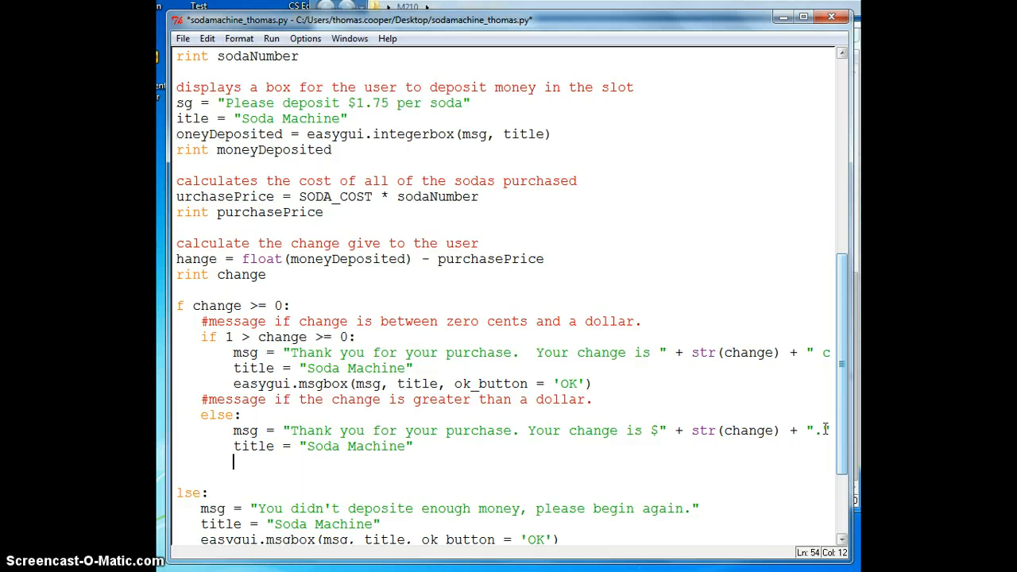
Show the message with easygui.msgbox(msg, title, ok_button = 'OK').
text(e)
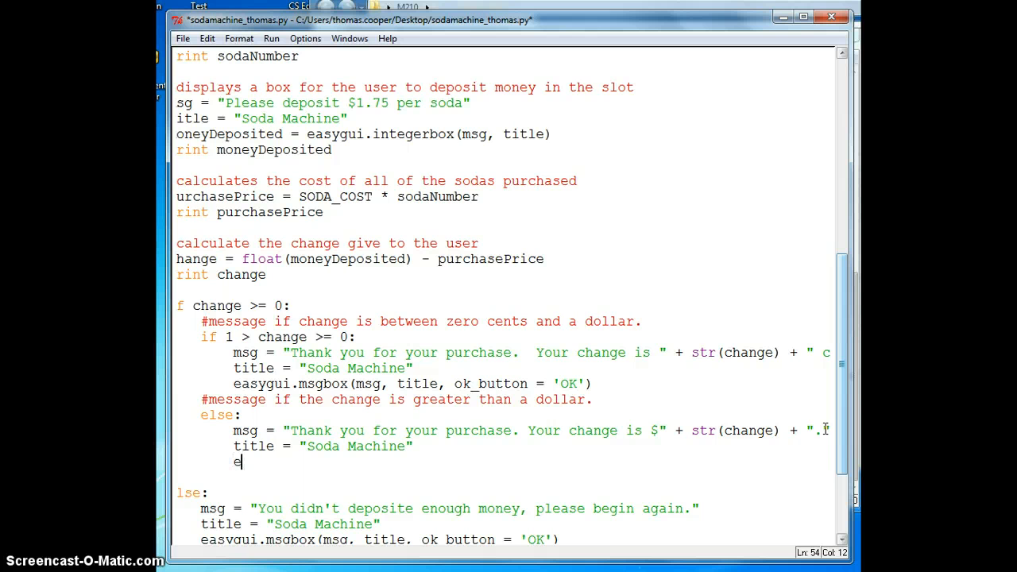
text(as)
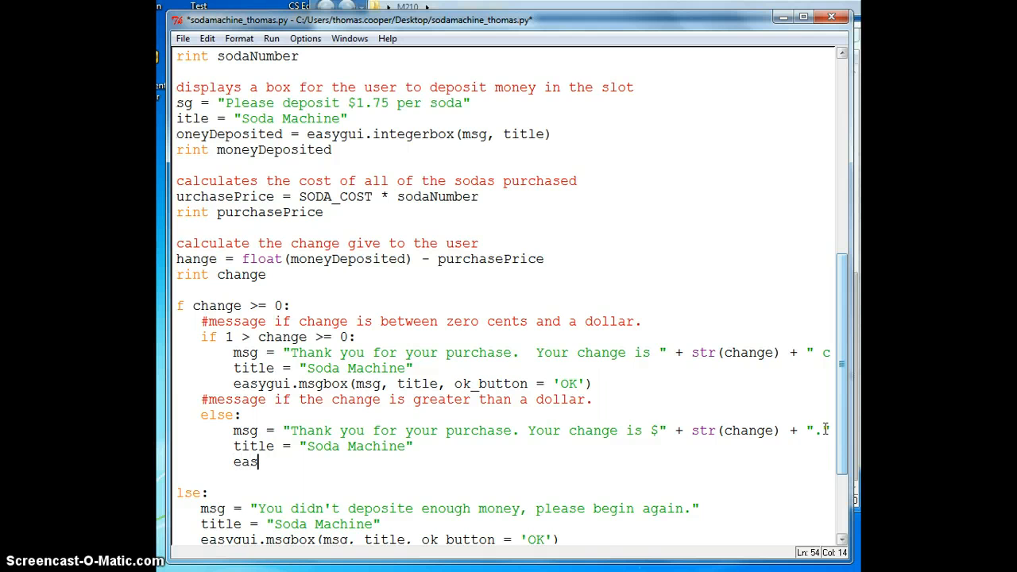
text(ygui)
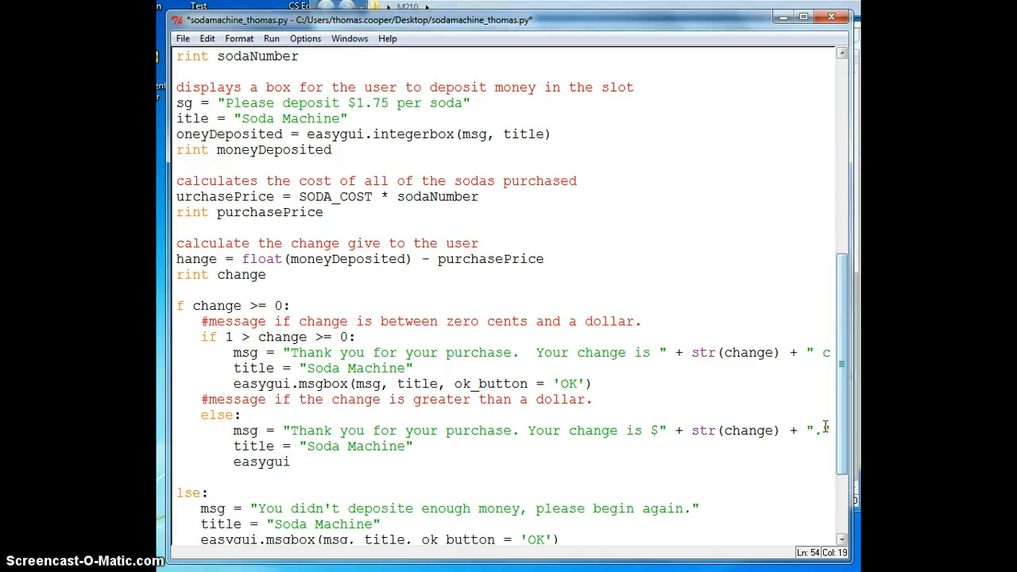
text(.msgbo)
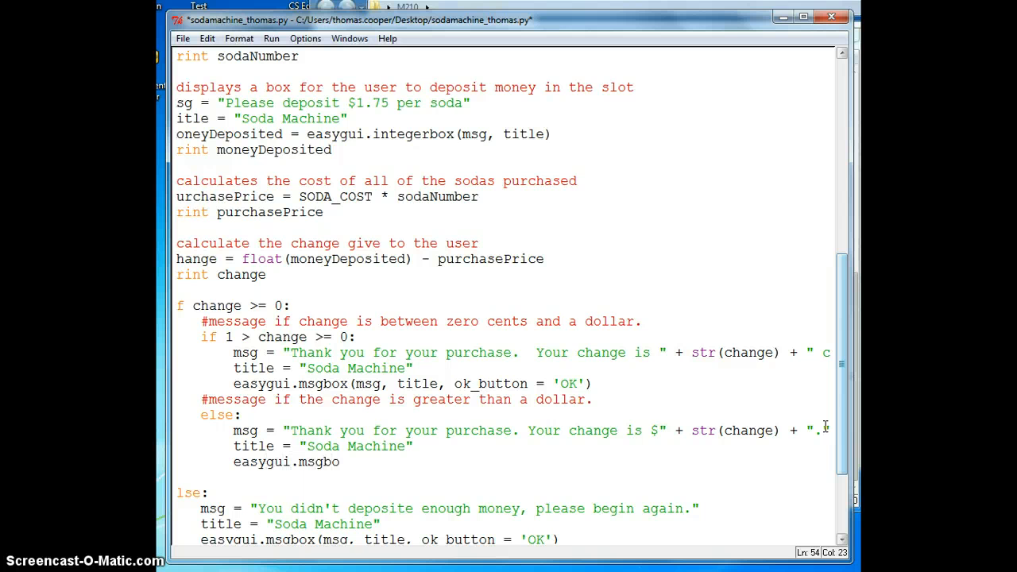
text((m)
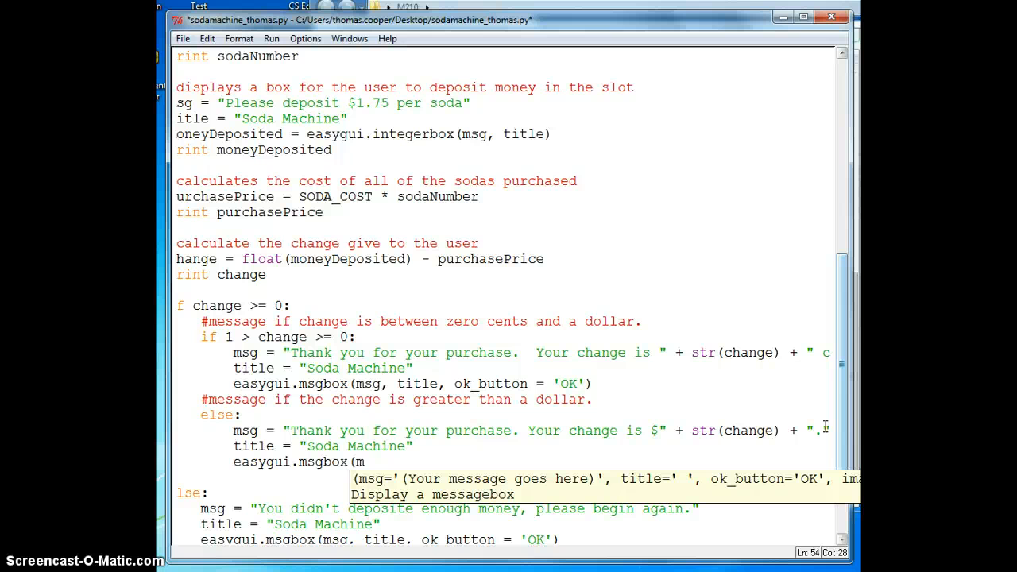
text(sg, title, ok)
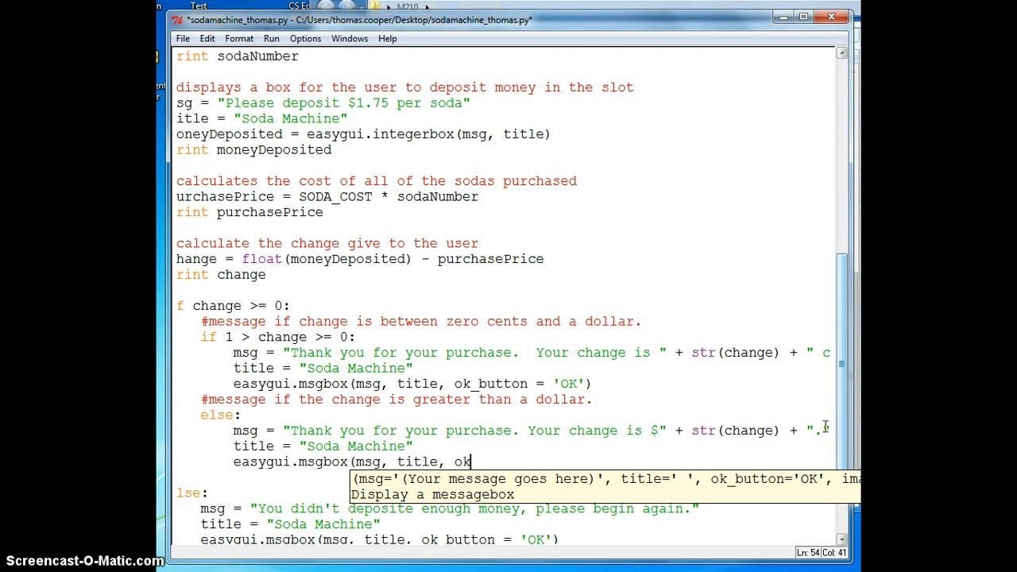
text(_button =)
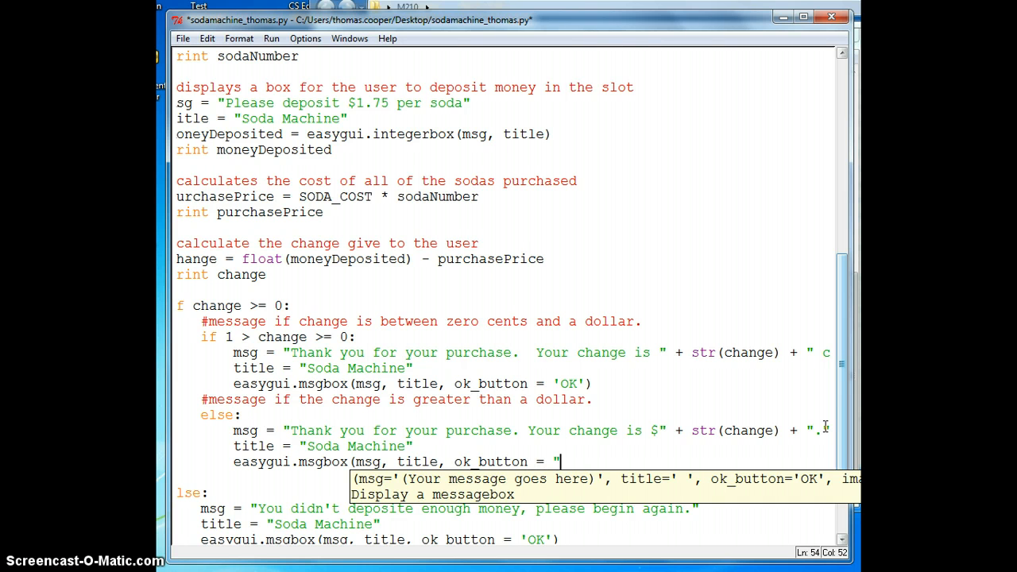
text('O)
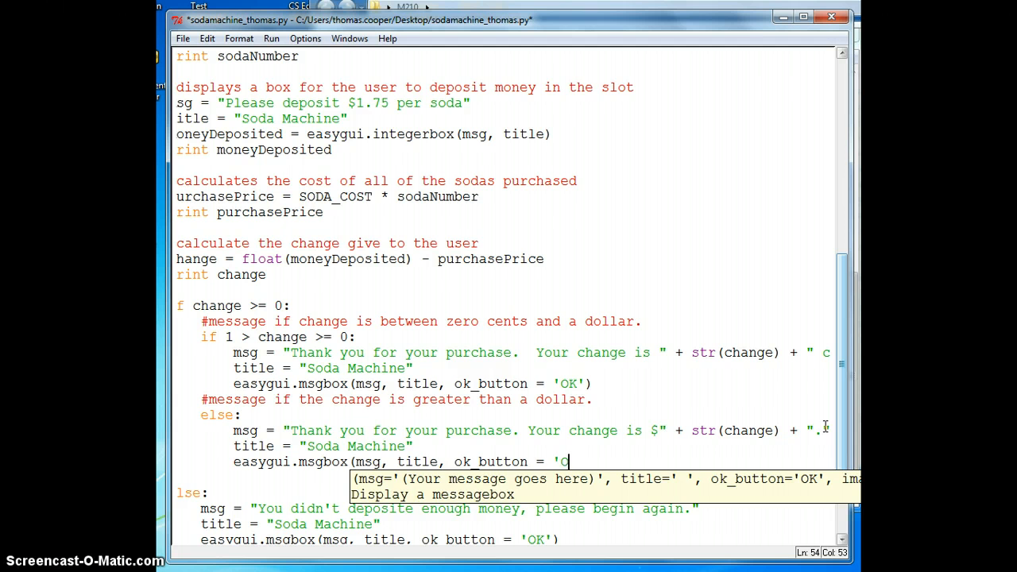
text(K'))
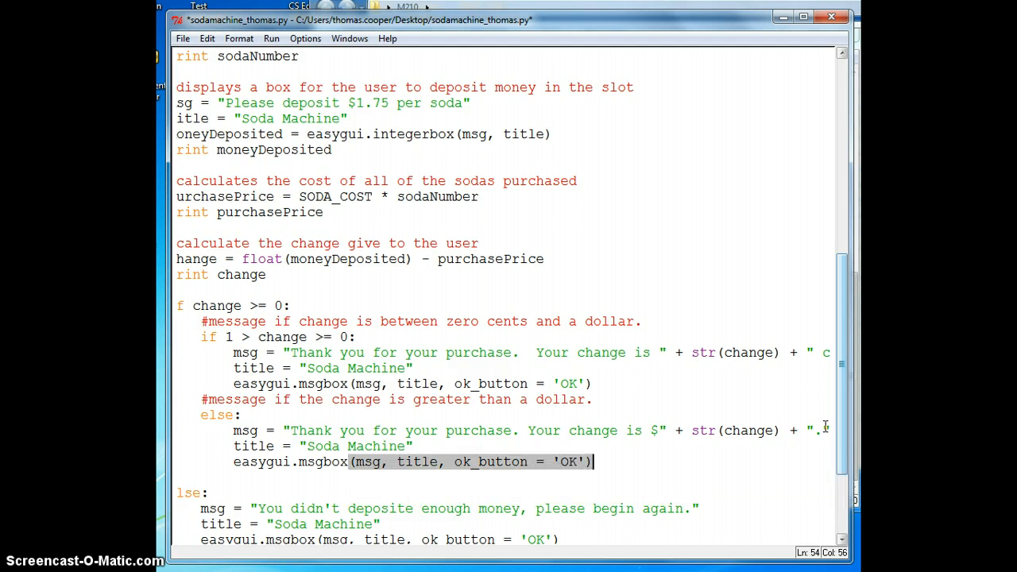
mouse_move(668, 95)
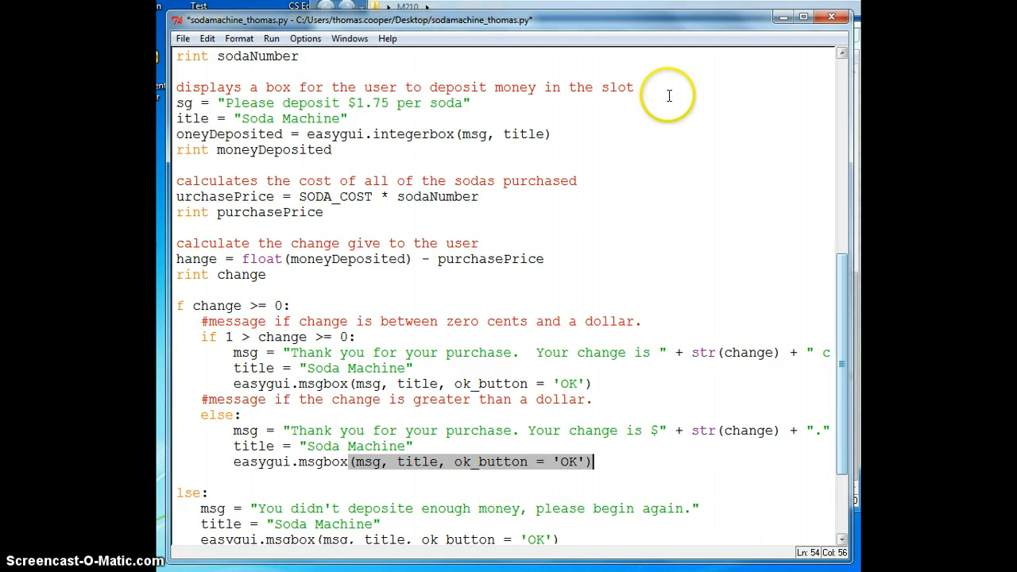
Run the module again, saving the script first.
click(270, 38)
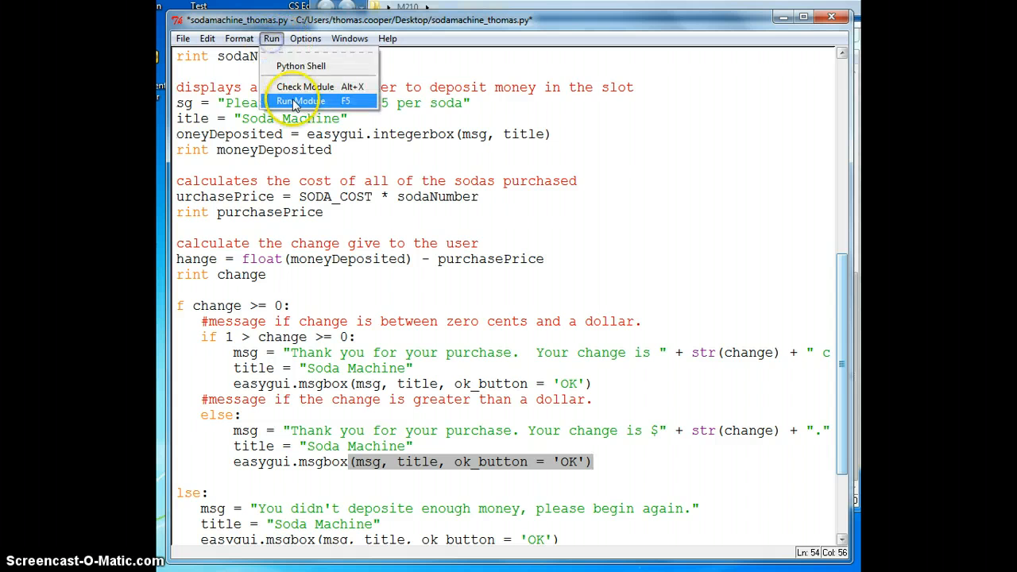
click(299, 100)
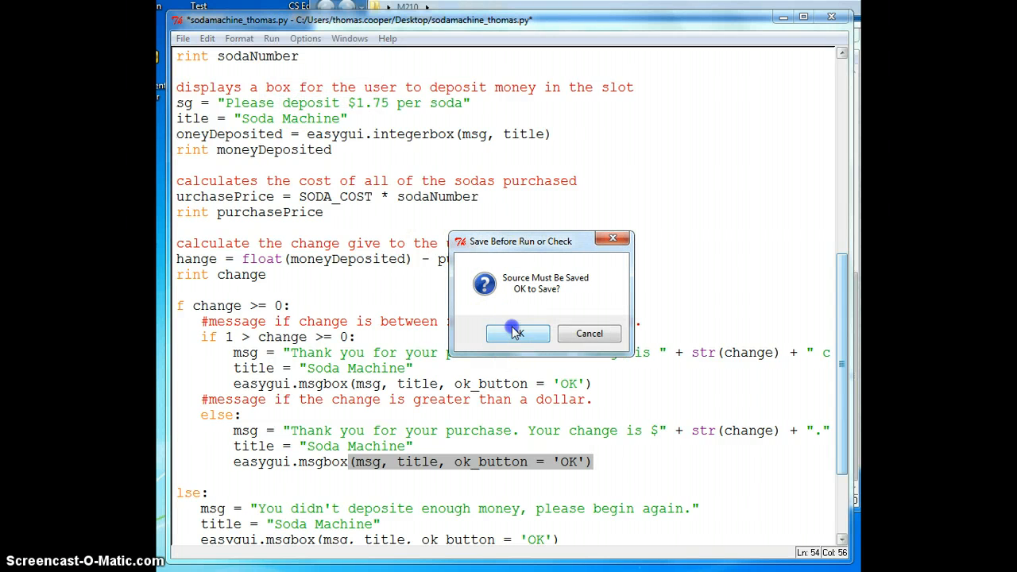
click(517, 334)
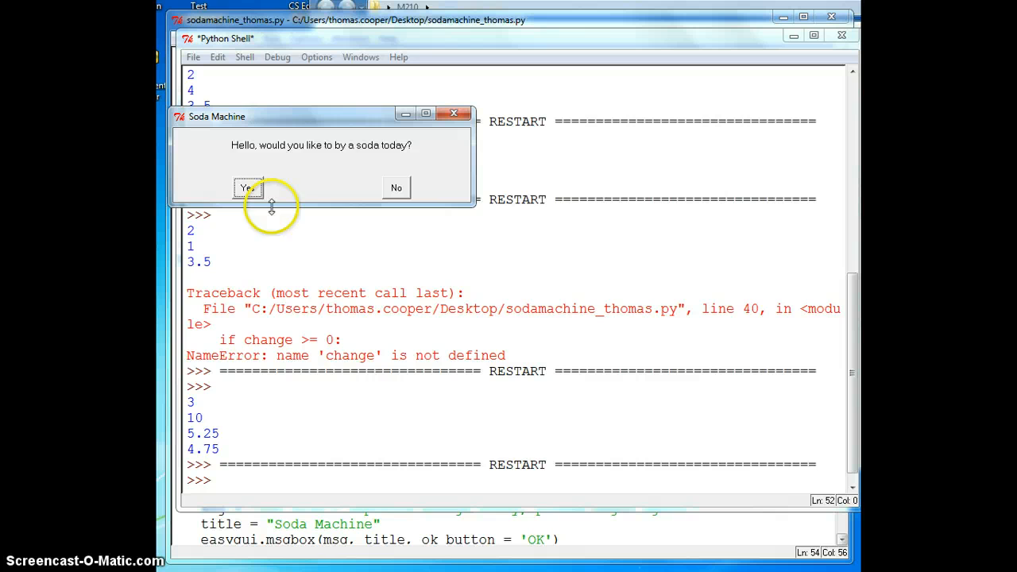
Test buying 4 sodas with 10 dollars and dismiss the 'Your change is $3.0' message.
click(247, 188)
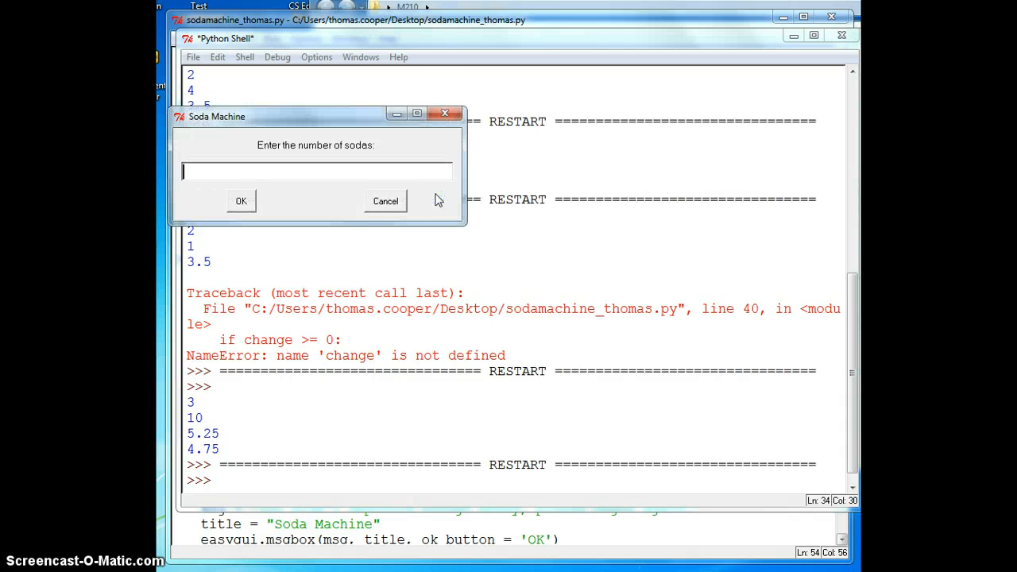
text(4)
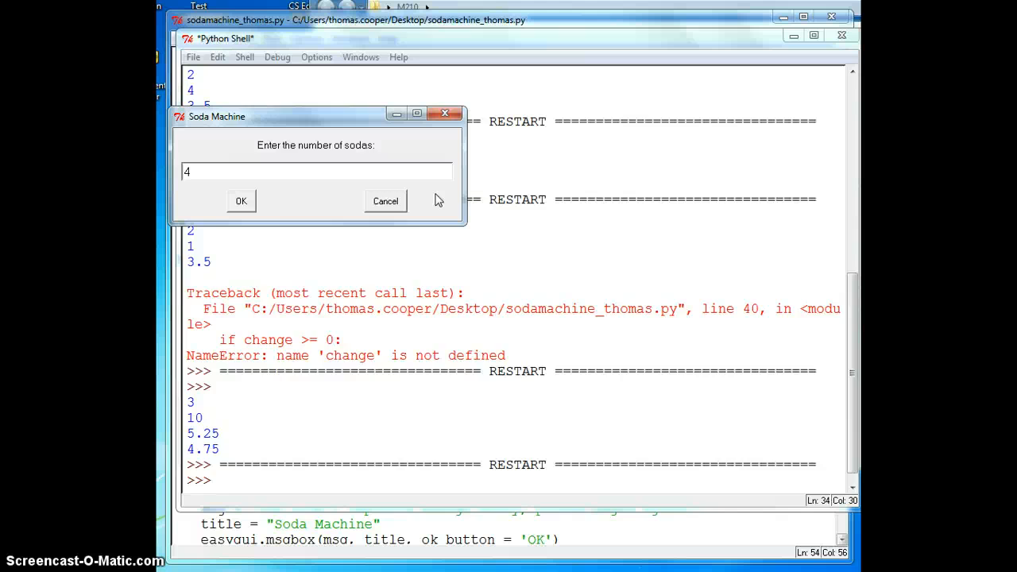
click(242, 201)
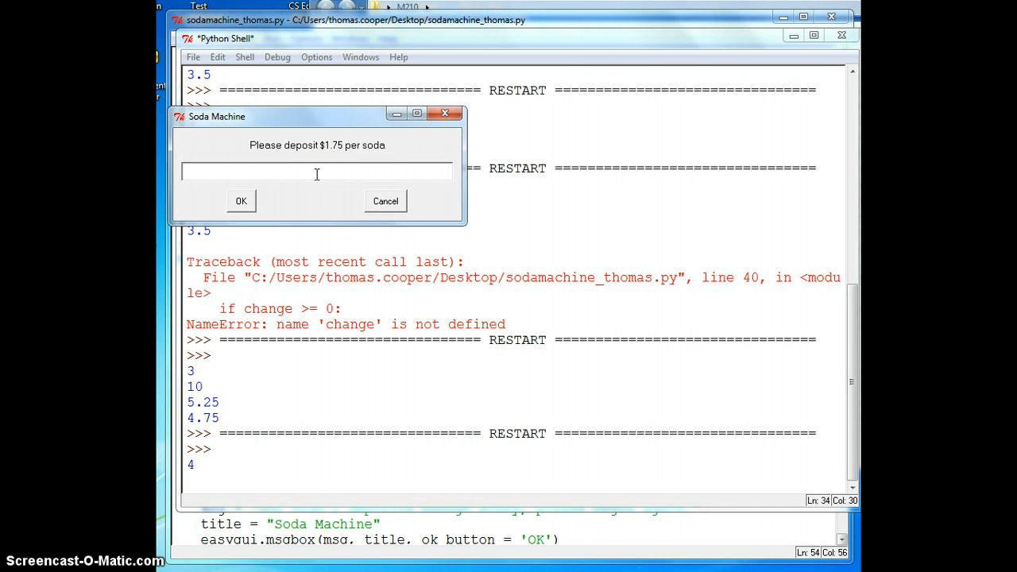
text(10)
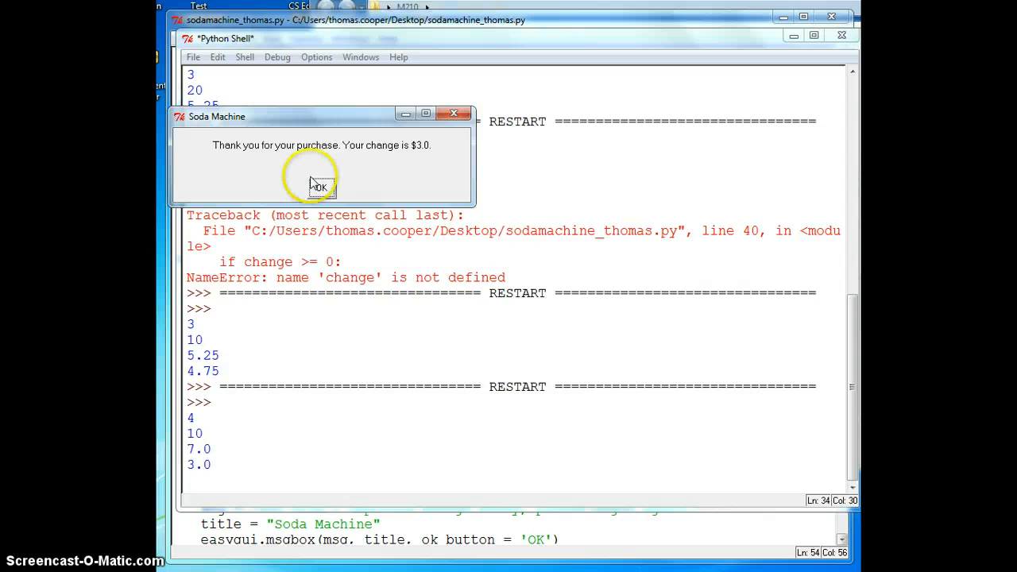
click(318, 187)
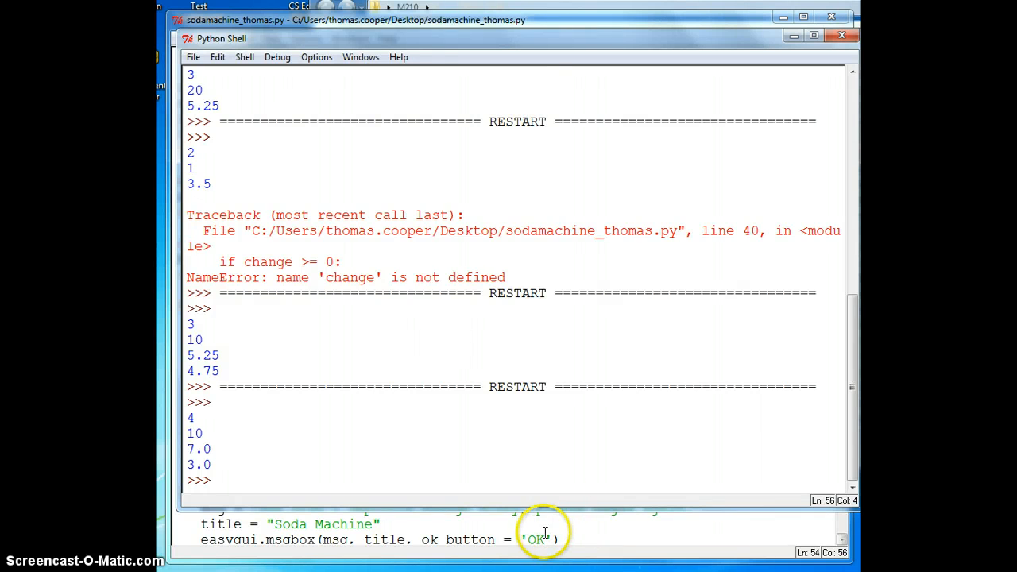
mouse_move(477, 540)
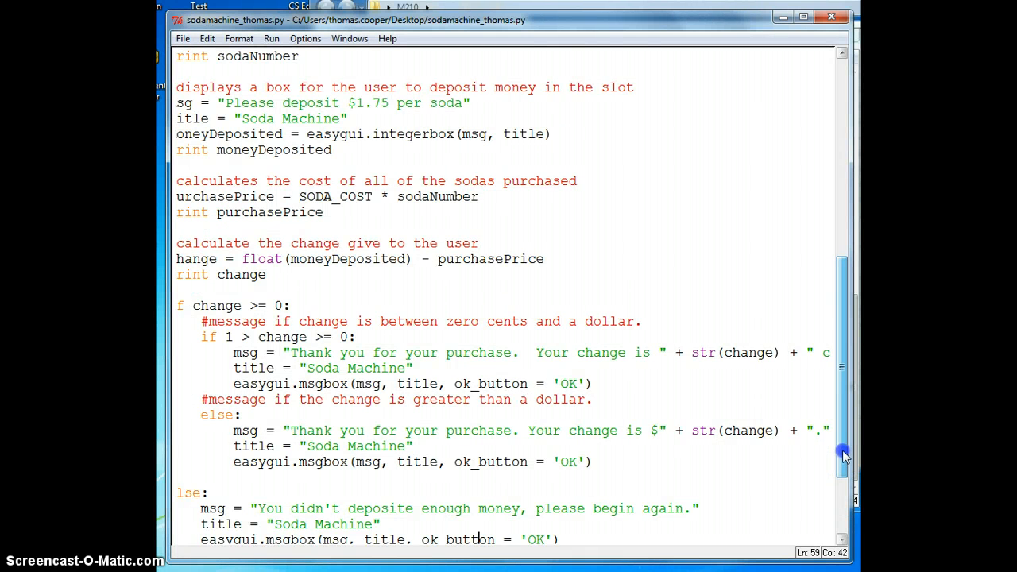
Scroll the script editor down to the goodbye 'Have a good day!' section.
scroll(down, 3)
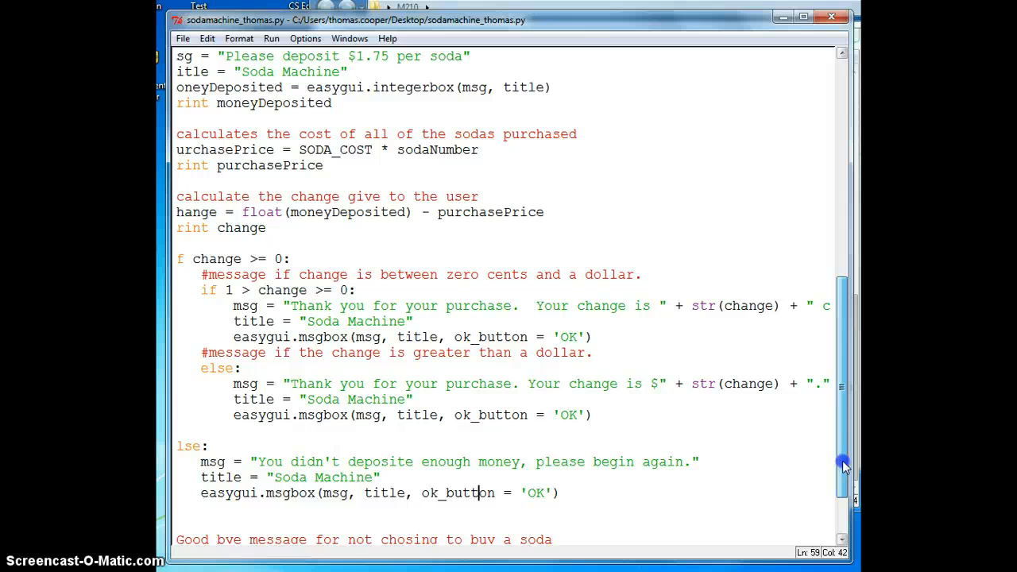
scroll(down, 3)
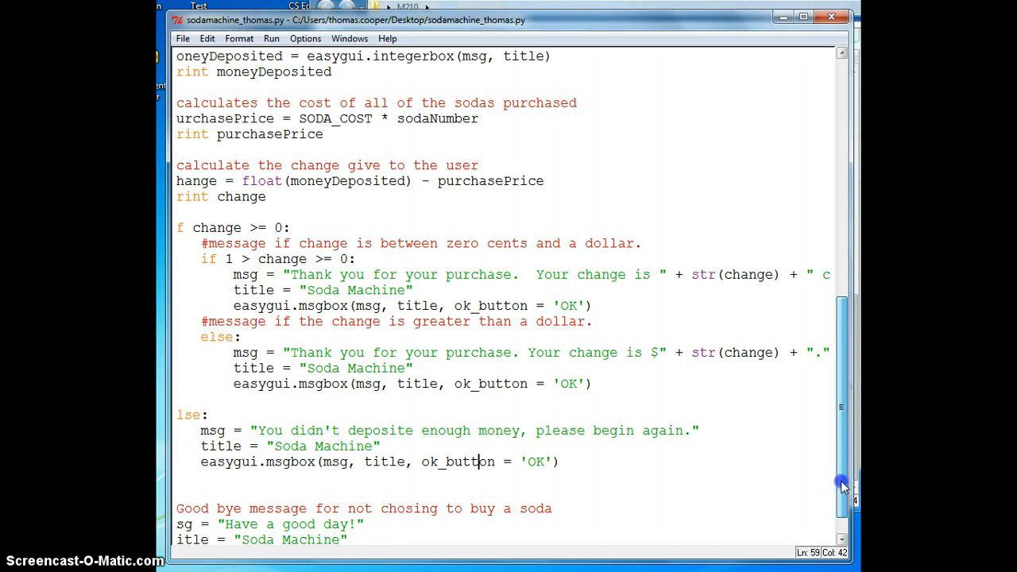